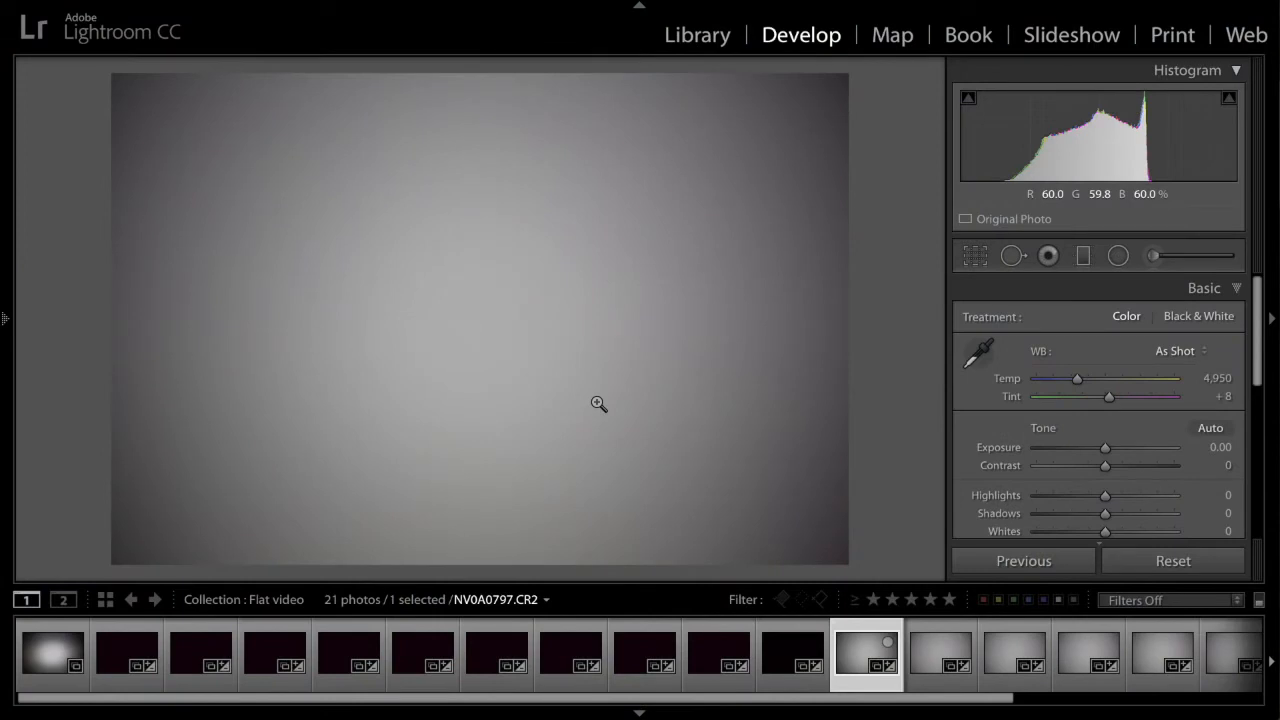
pyautogui.moveTo(1050, 162)
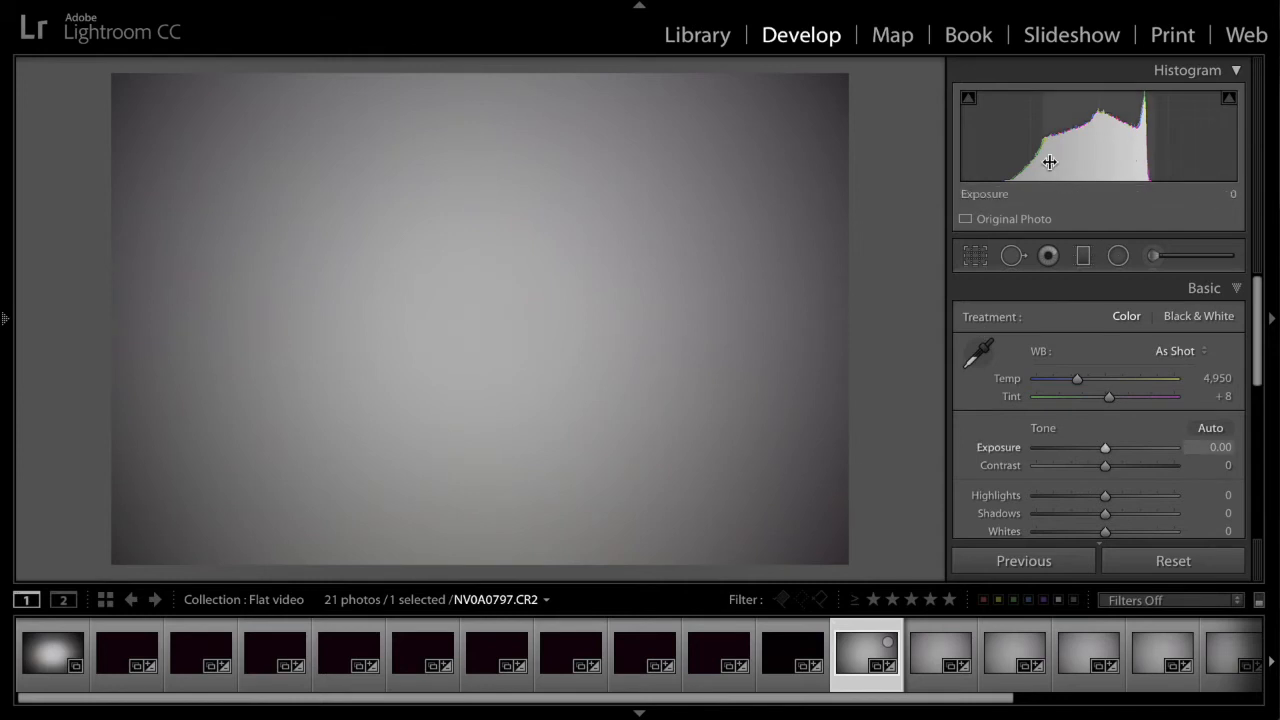
pyautogui.moveTo(1176, 168)
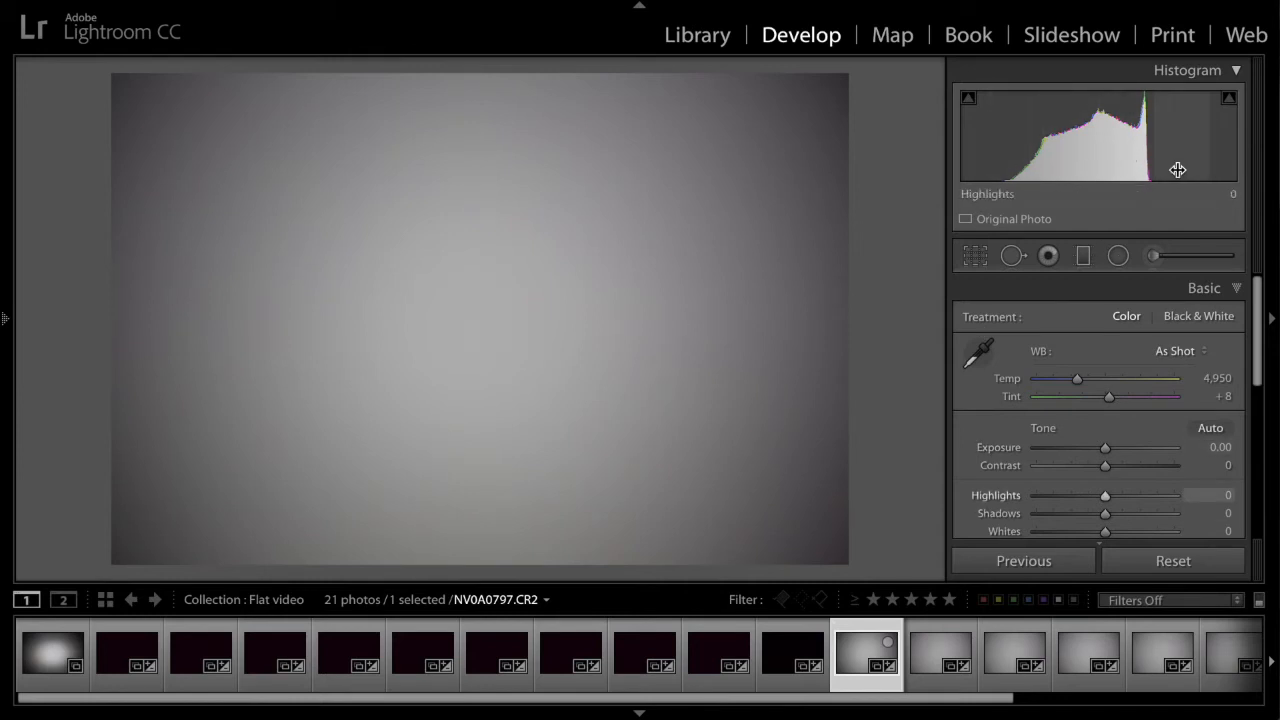
pyautogui.moveTo(1196, 172)
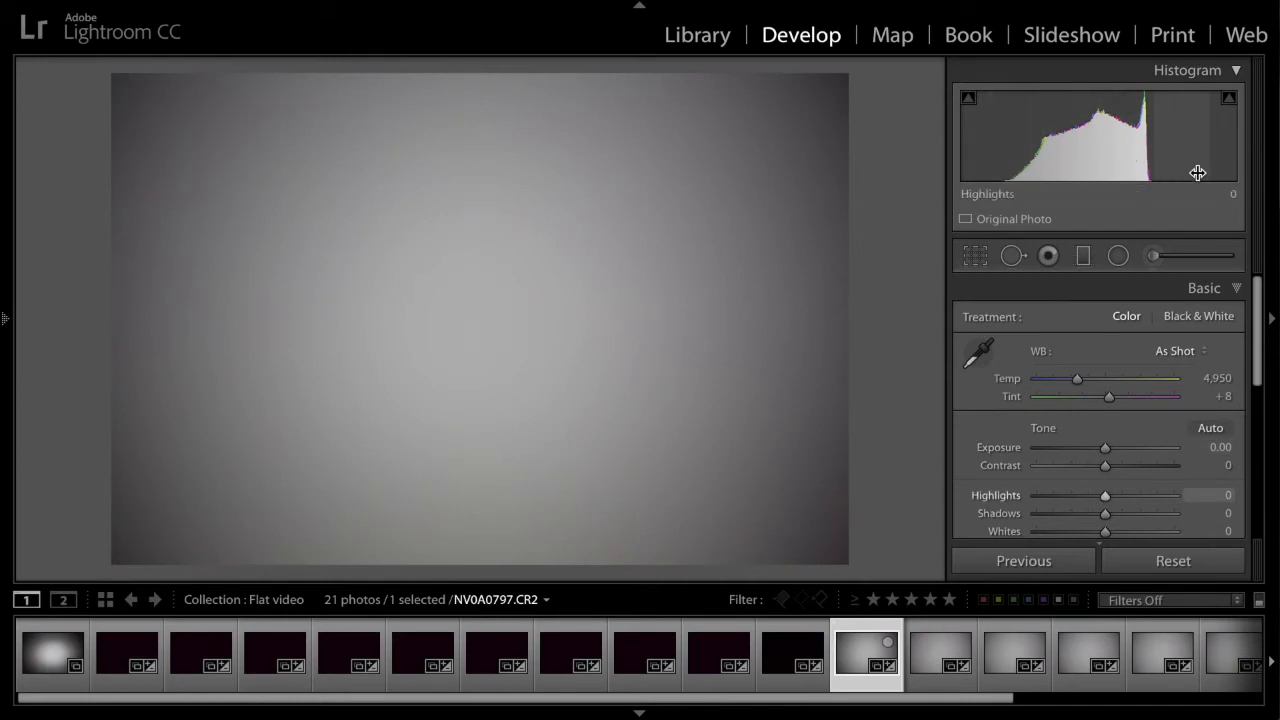
pyautogui.moveTo(1152, 176)
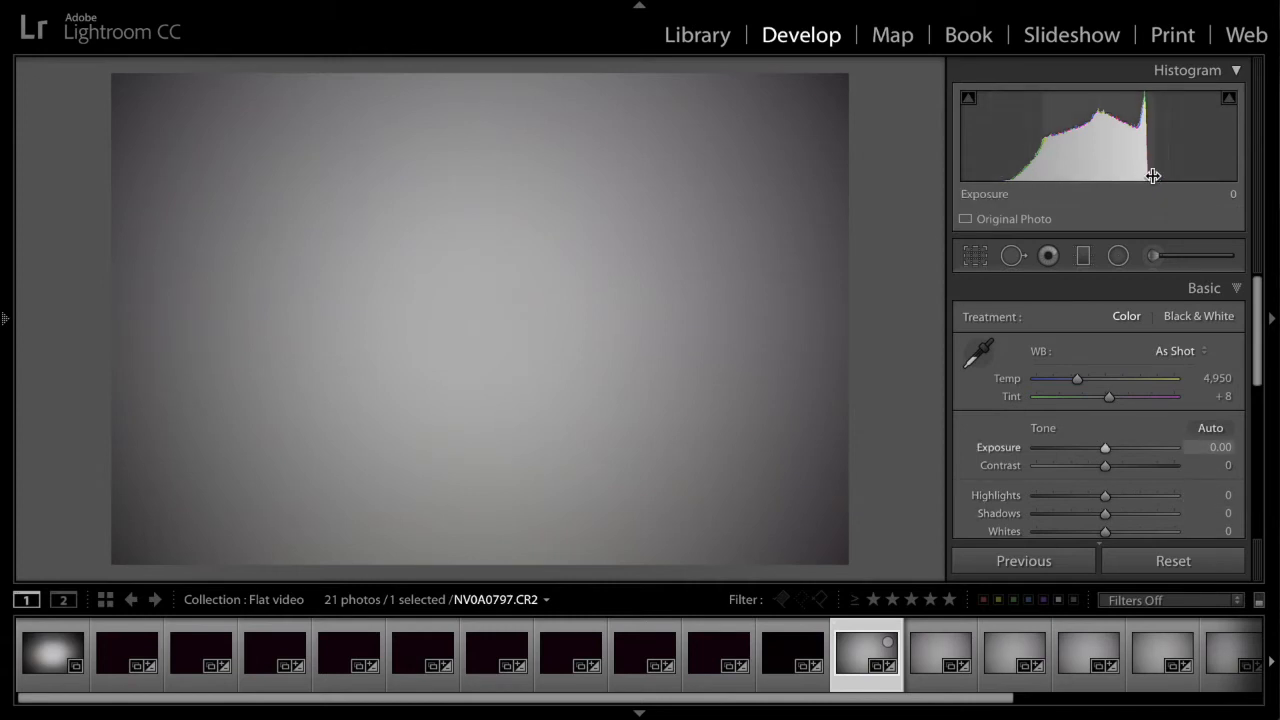
pyautogui.moveTo(1030, 176)
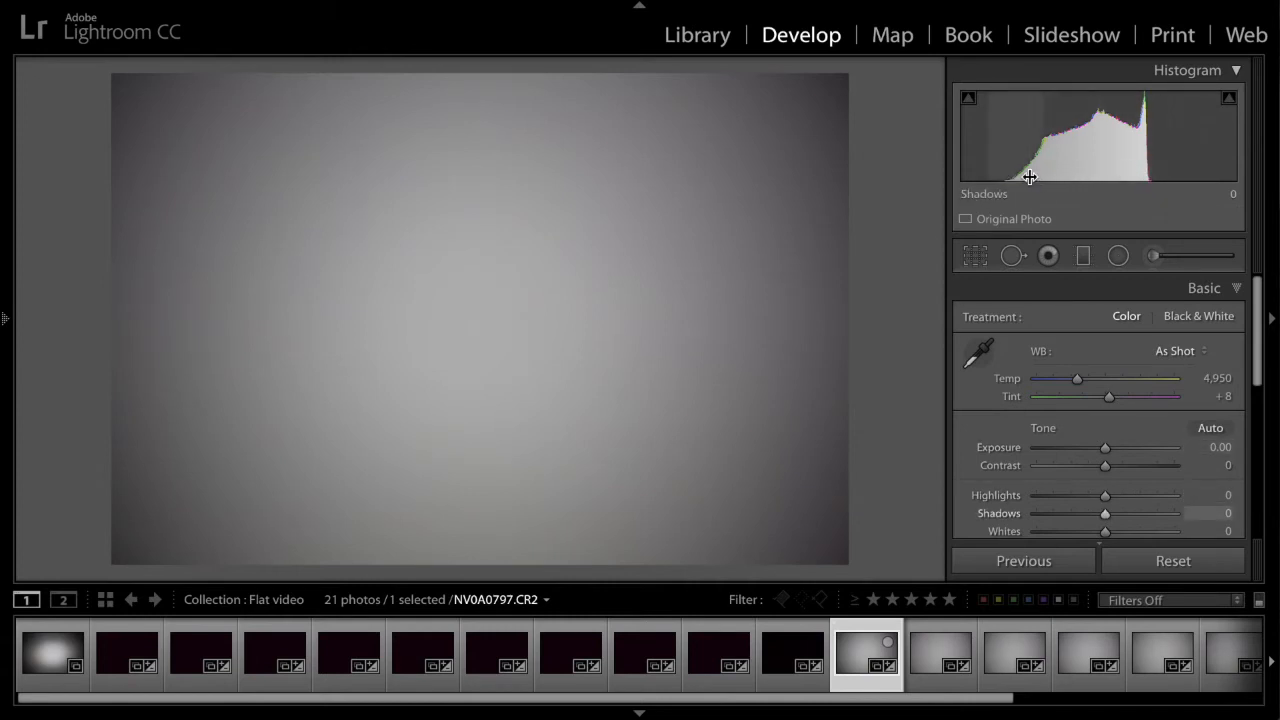
pyautogui.moveTo(1212, 170)
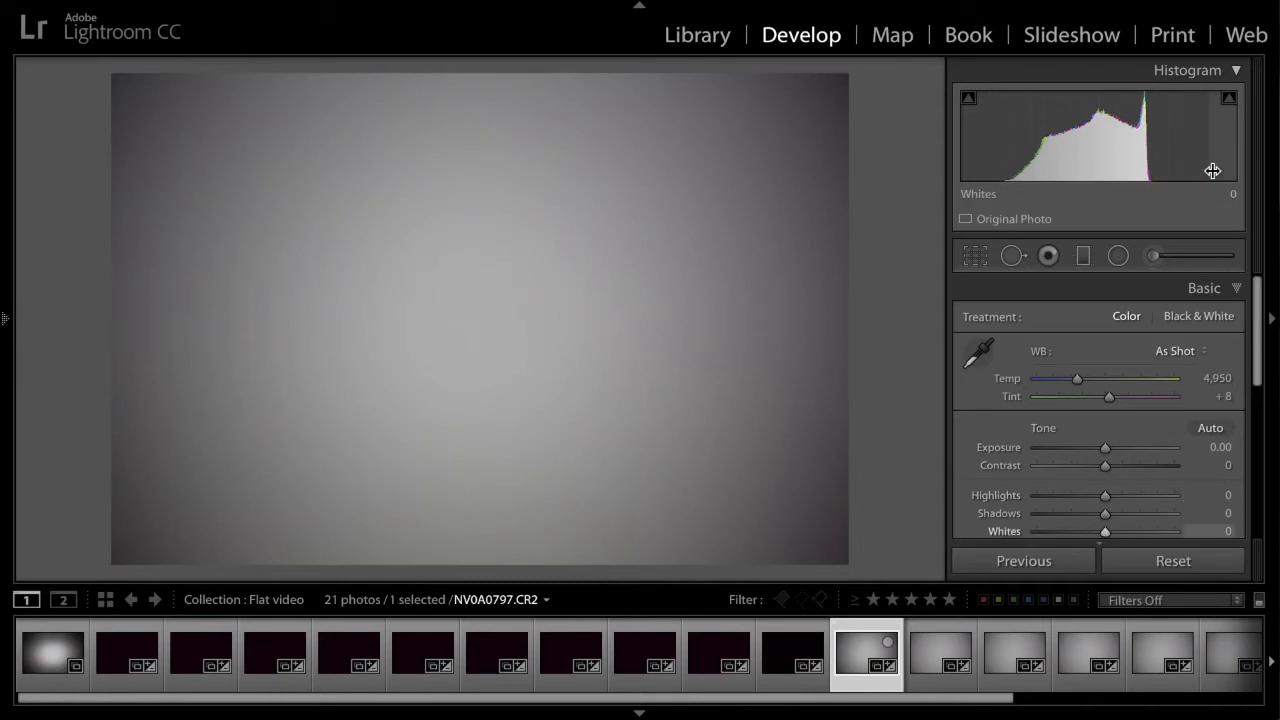
pyautogui.moveTo(972, 168)
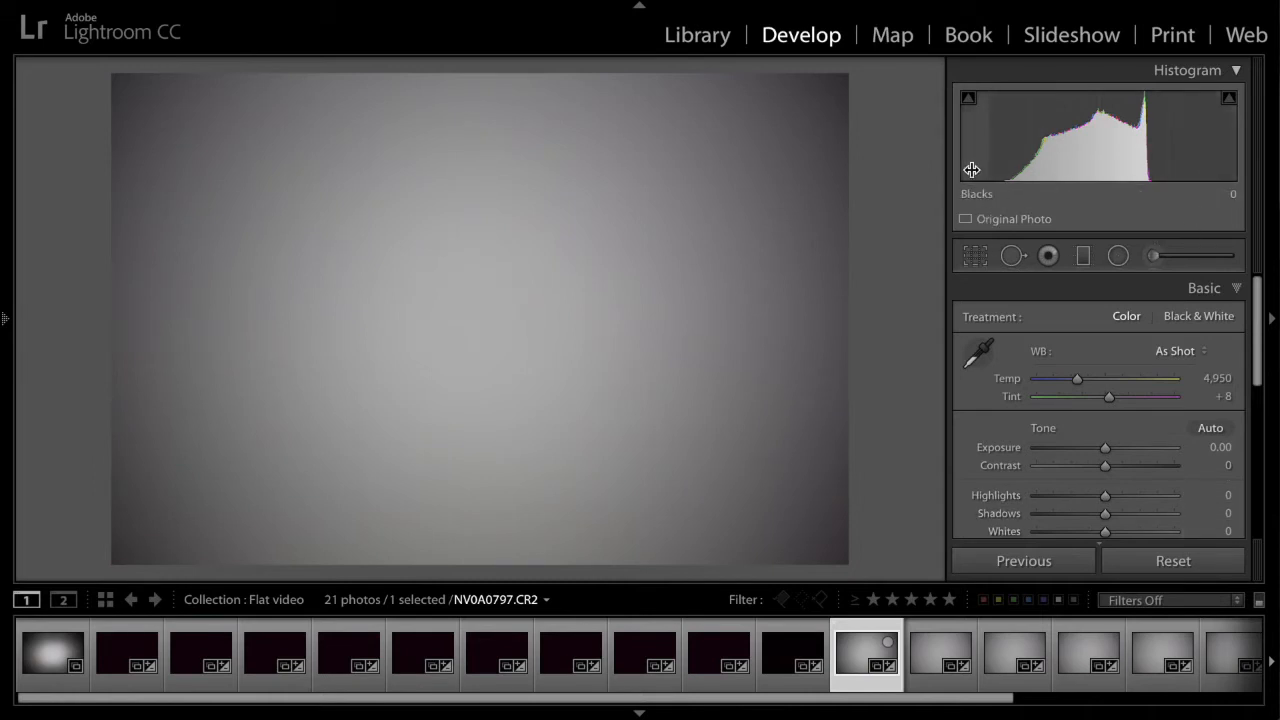
pyautogui.moveTo(1088, 178)
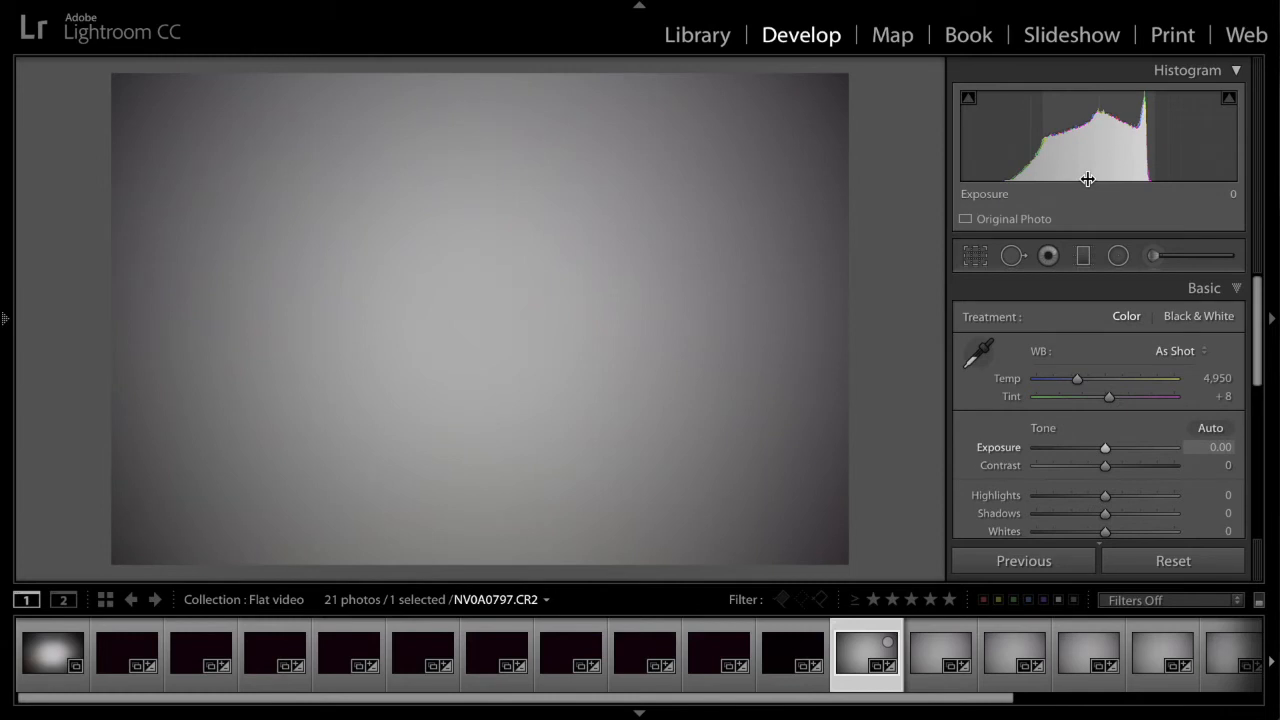
pyautogui.moveTo(1096, 180)
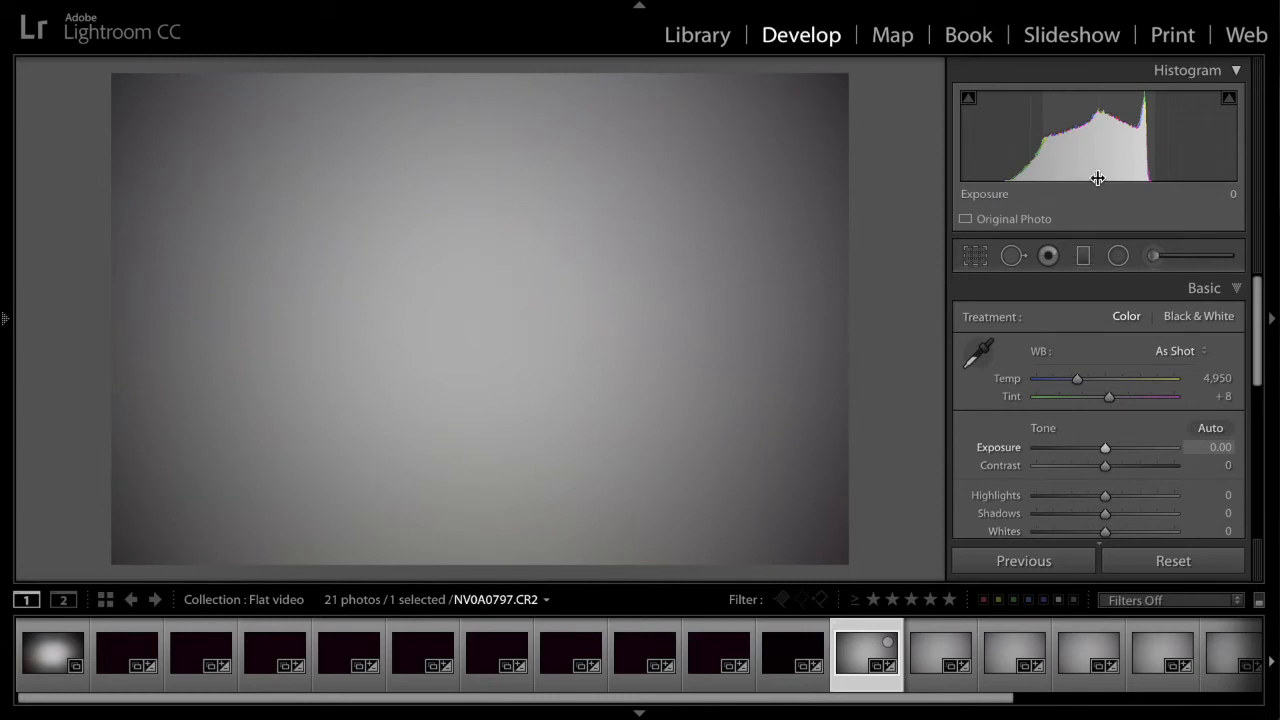
pyautogui.moveTo(1012, 202)
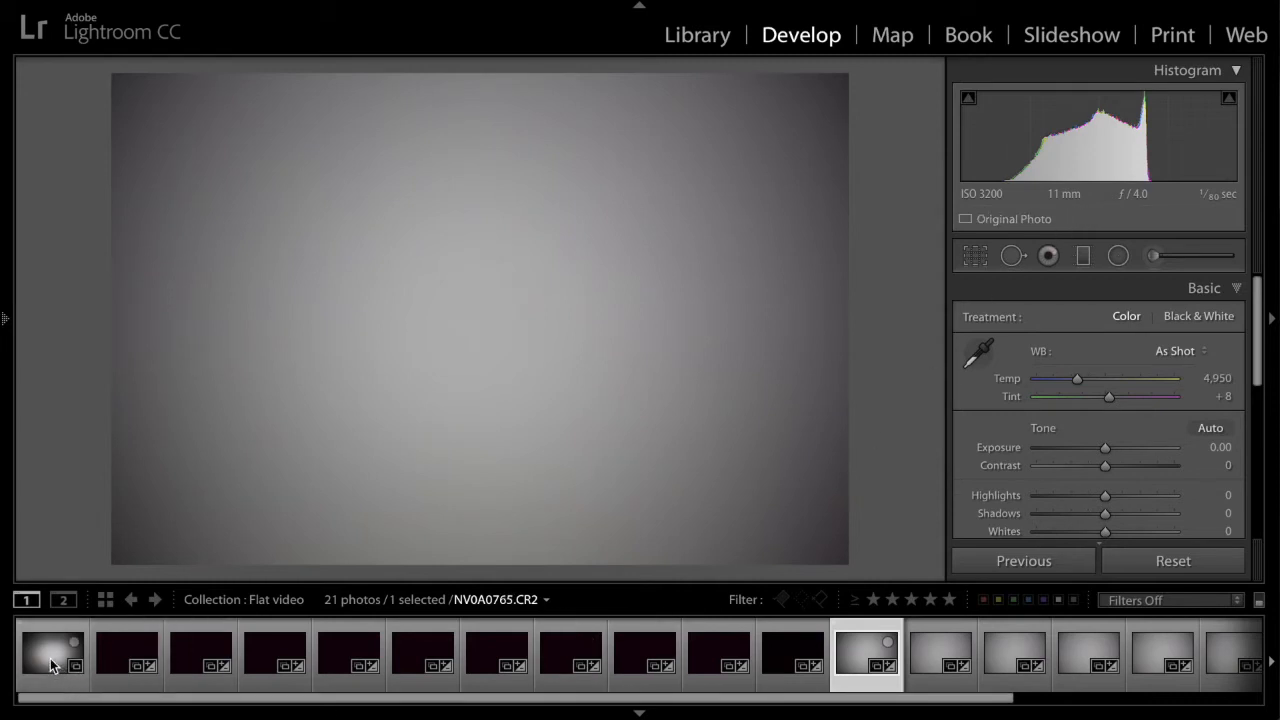
# Step: Bring the evenly grey flat frame into Develop after viewing the strongly vignetted one
pyautogui.click(52, 656)
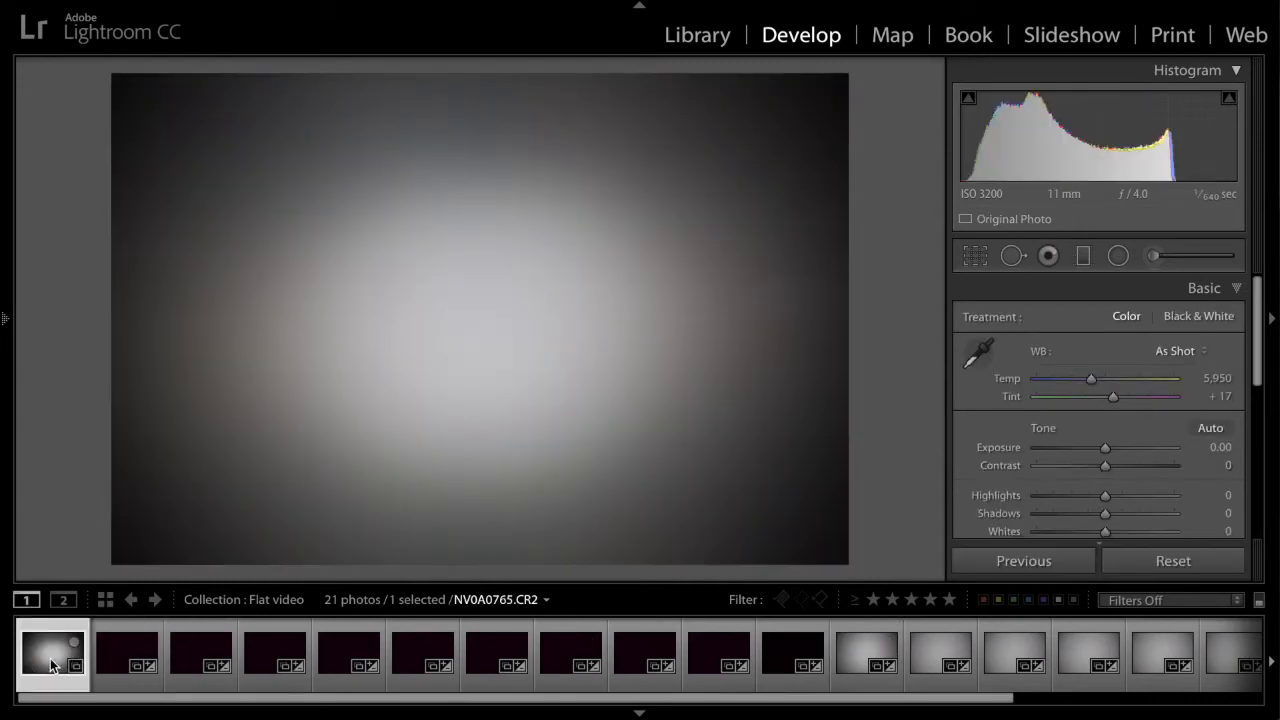
pyautogui.moveTo(52, 656)
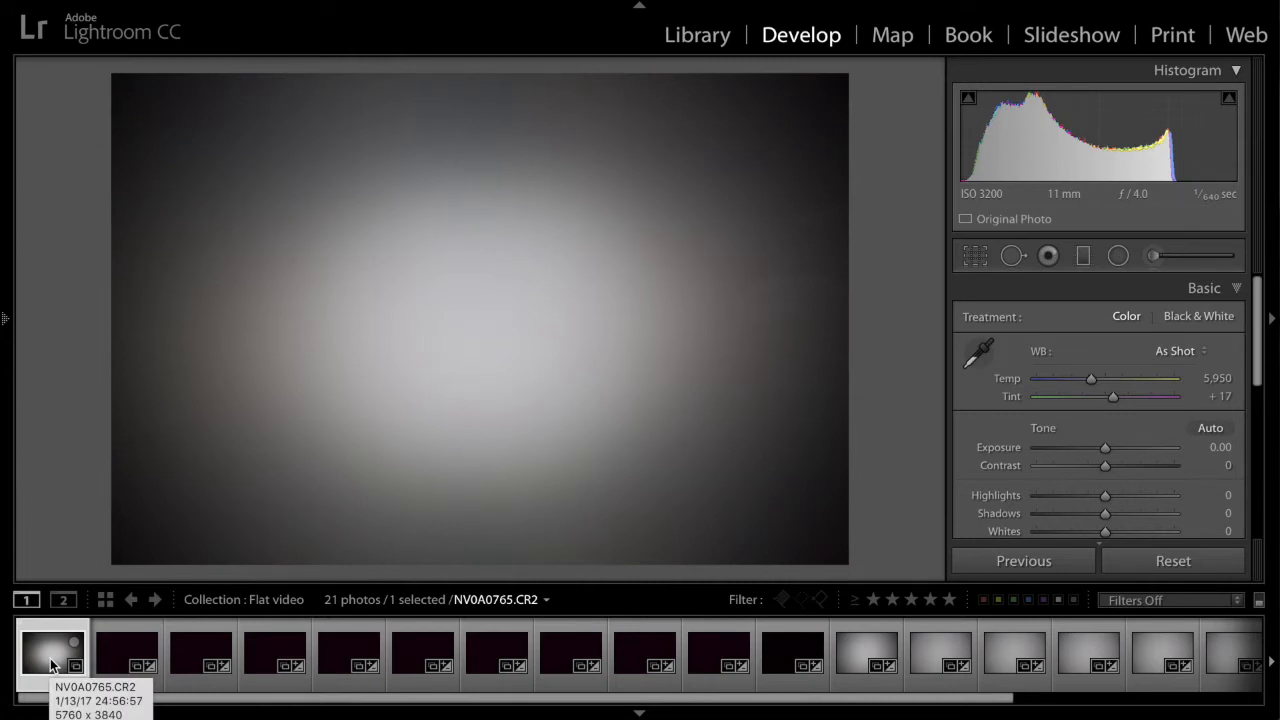
pyautogui.moveTo(464, 352)
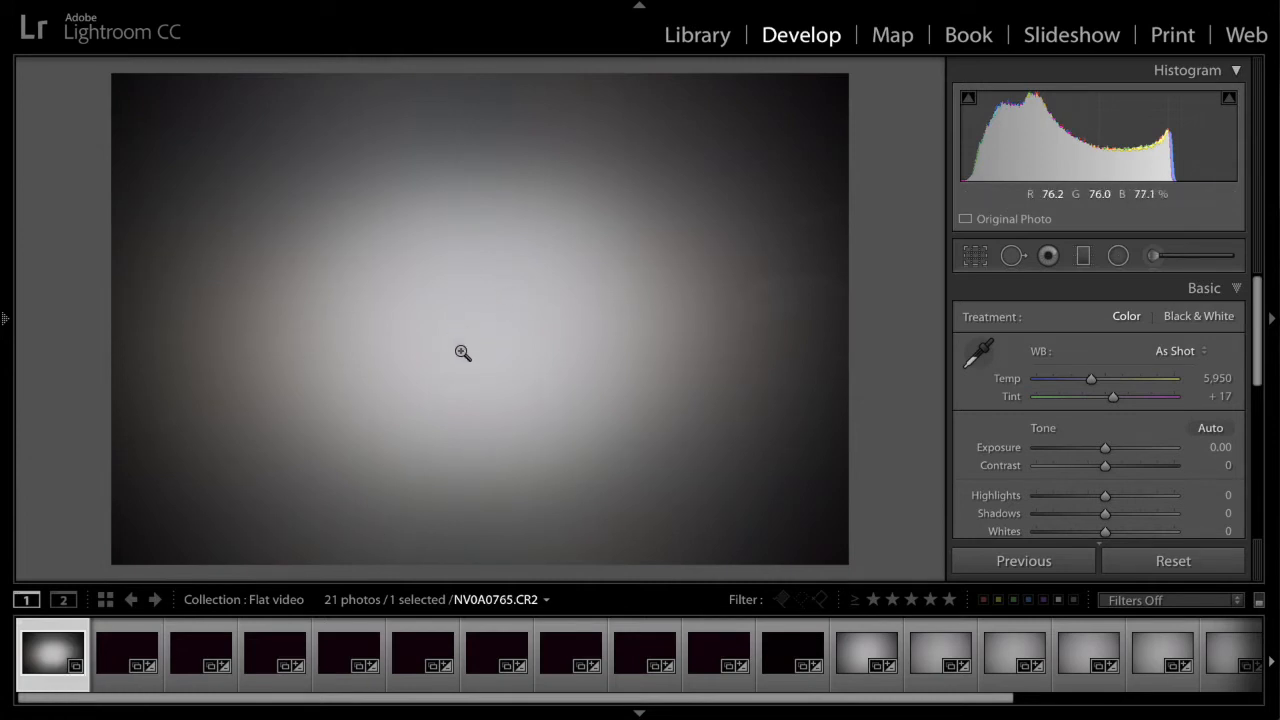
pyautogui.moveTo(832, 102)
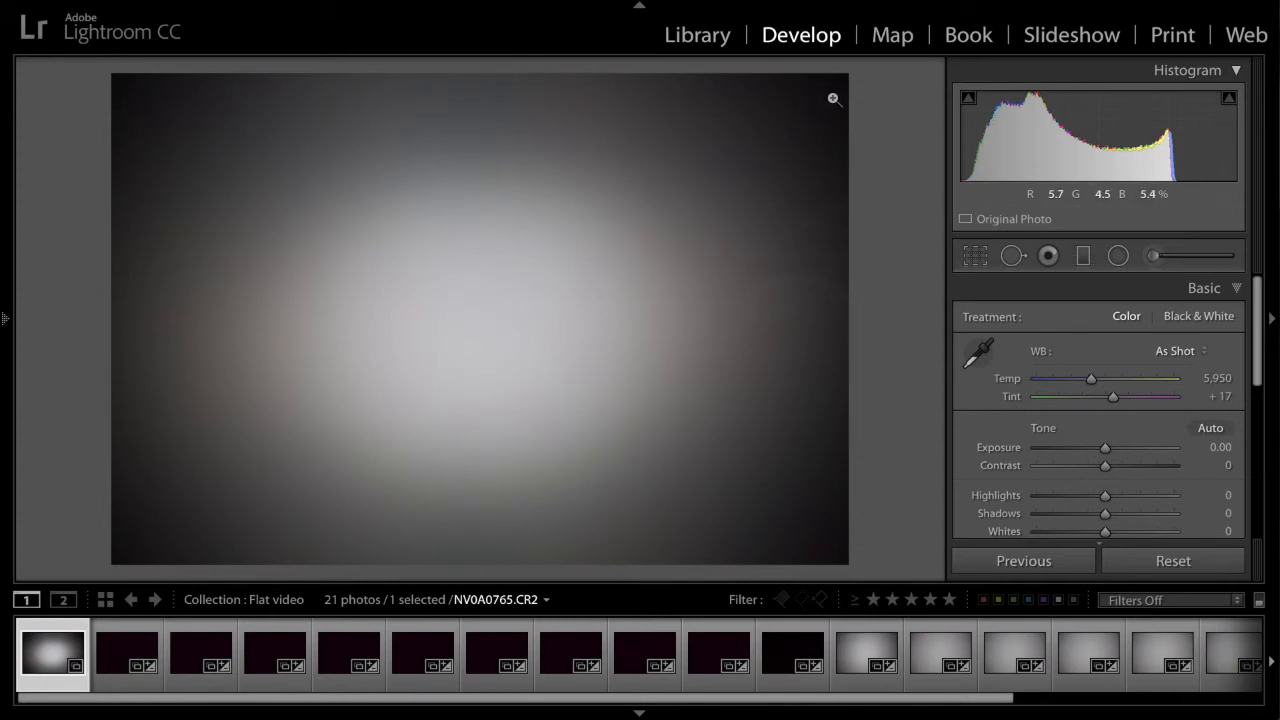
pyautogui.moveTo(512, 316)
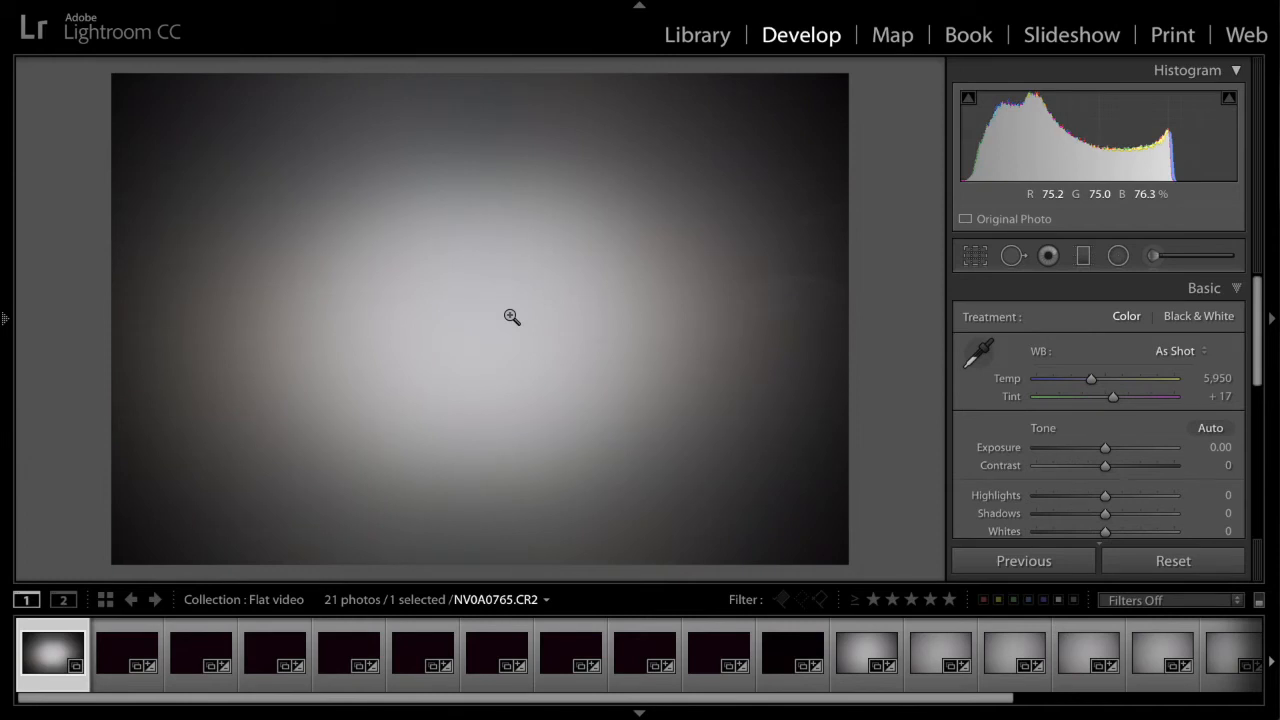
pyautogui.moveTo(816, 106)
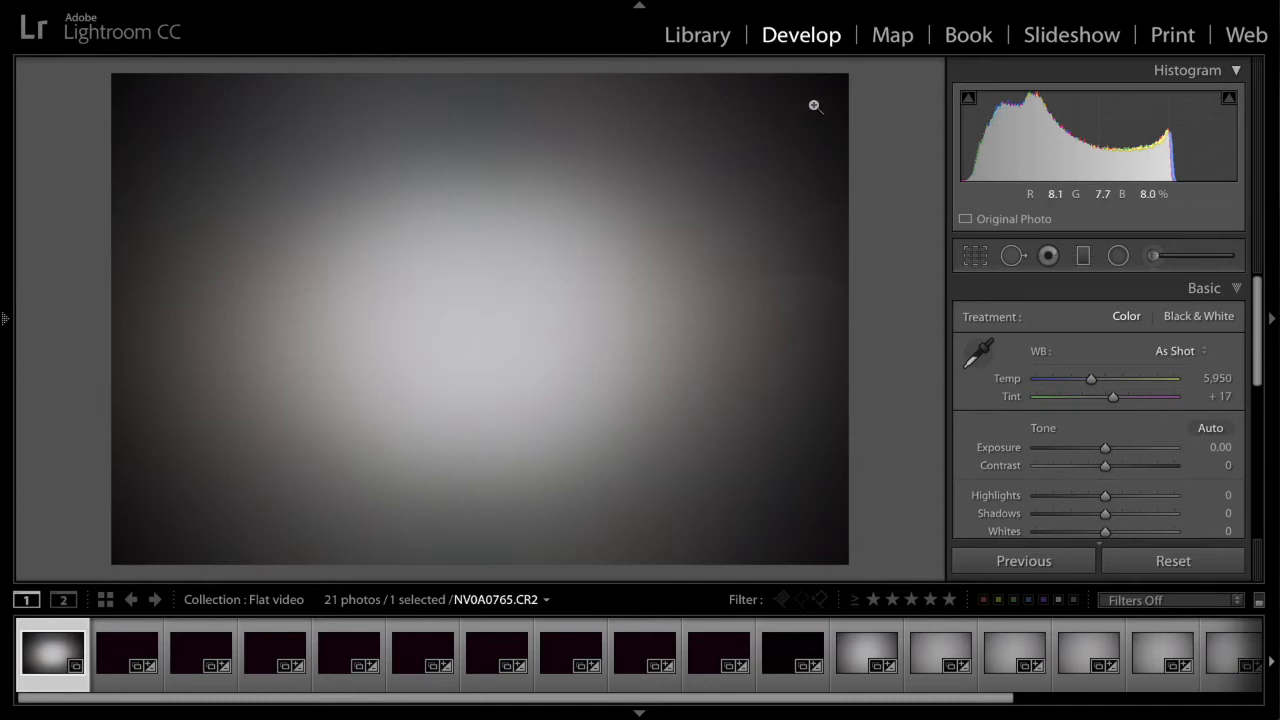
pyautogui.moveTo(528, 324)
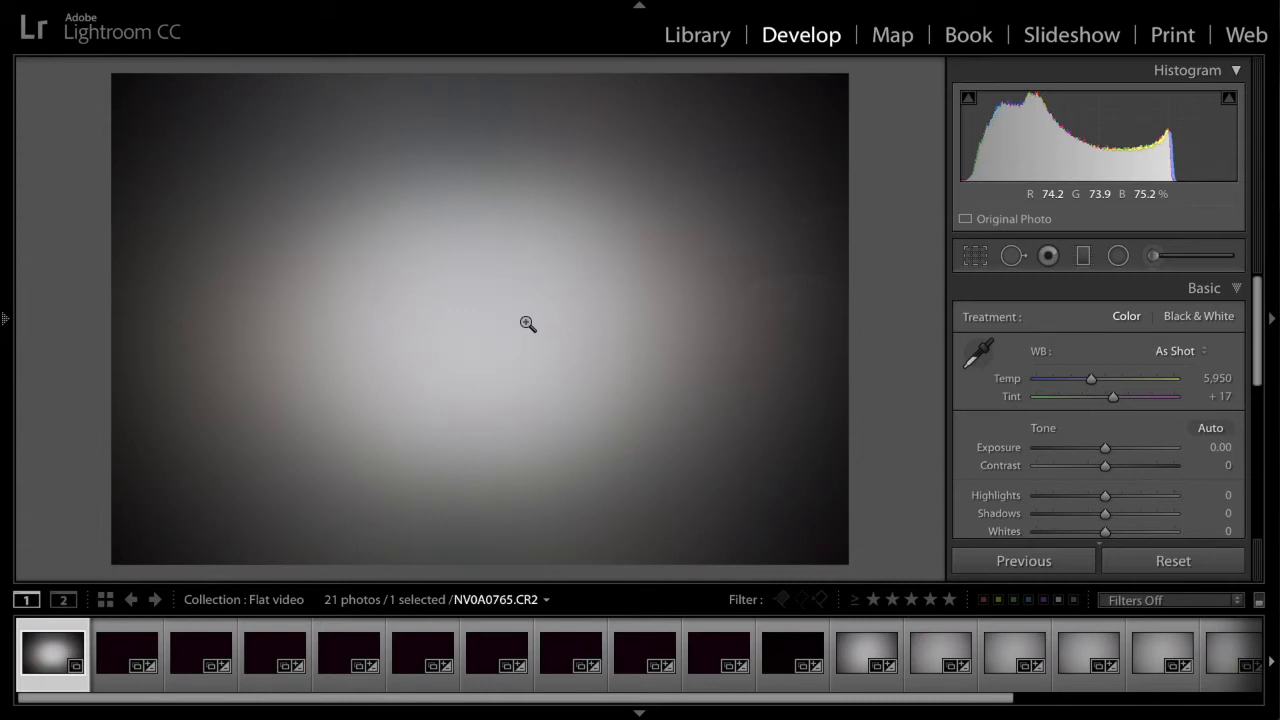
pyautogui.moveTo(778, 138)
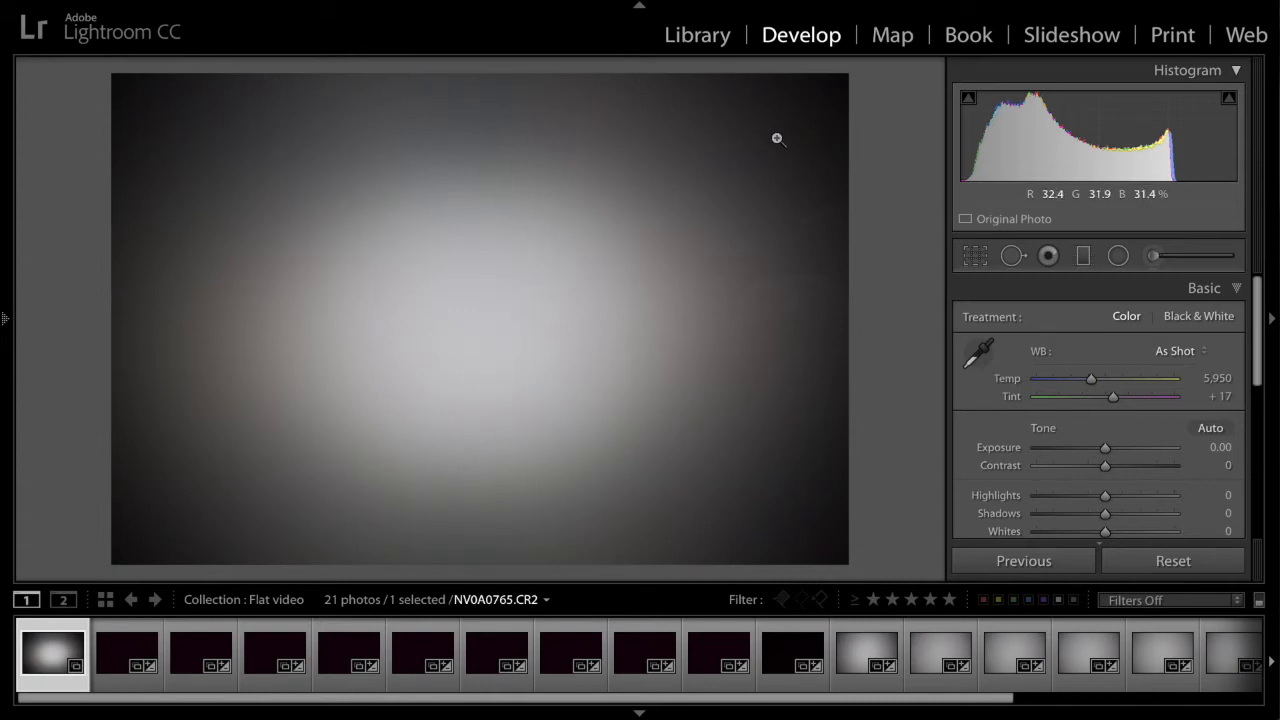
pyautogui.moveTo(576, 278)
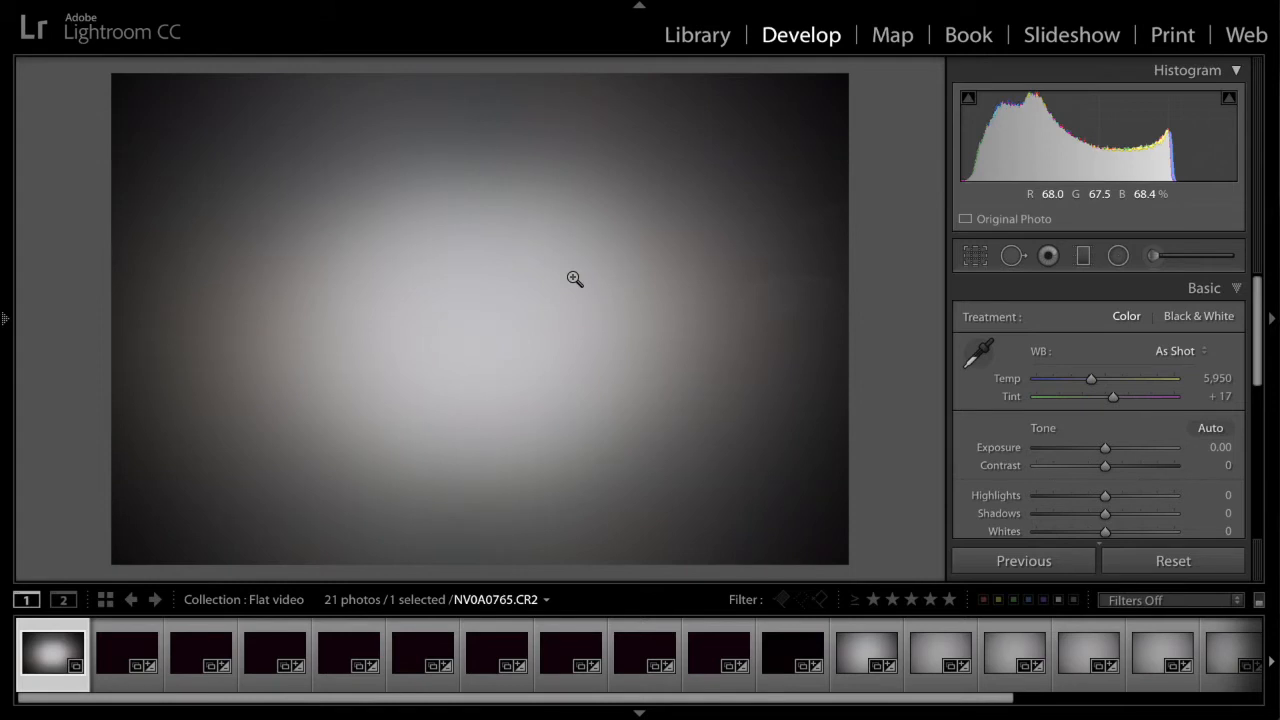
pyautogui.moveTo(612, 266)
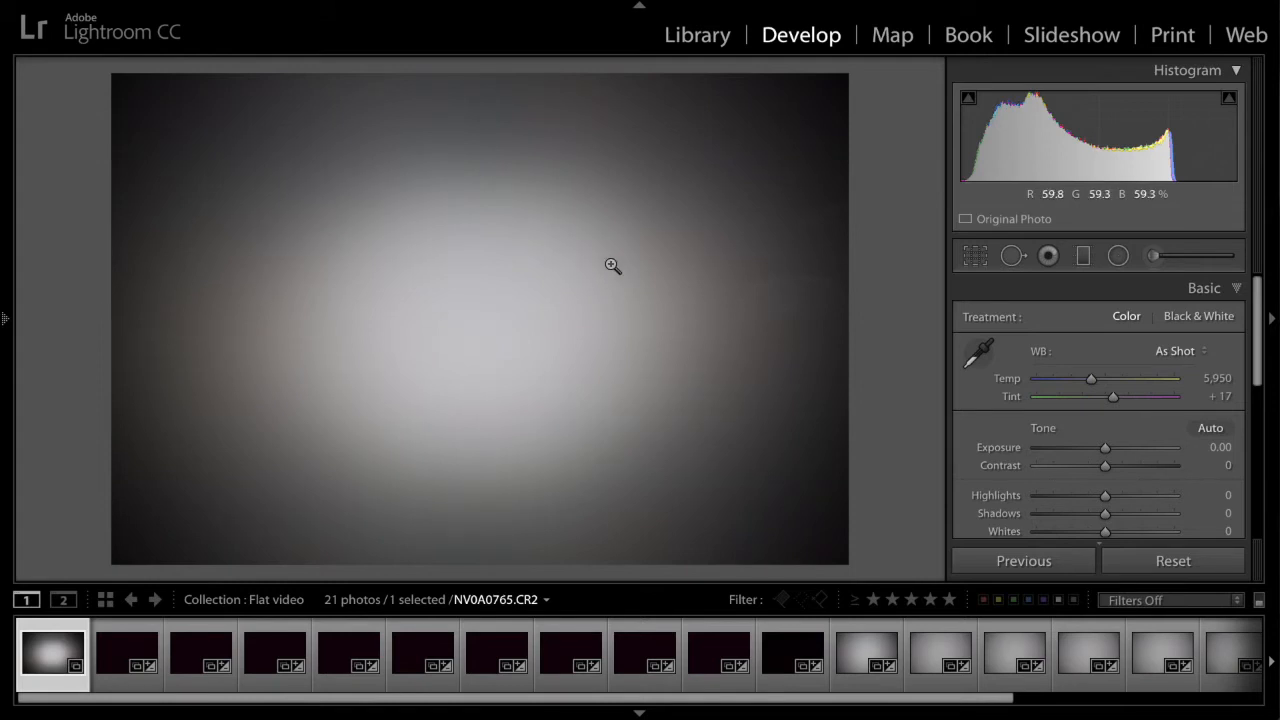
pyautogui.moveTo(720, 178)
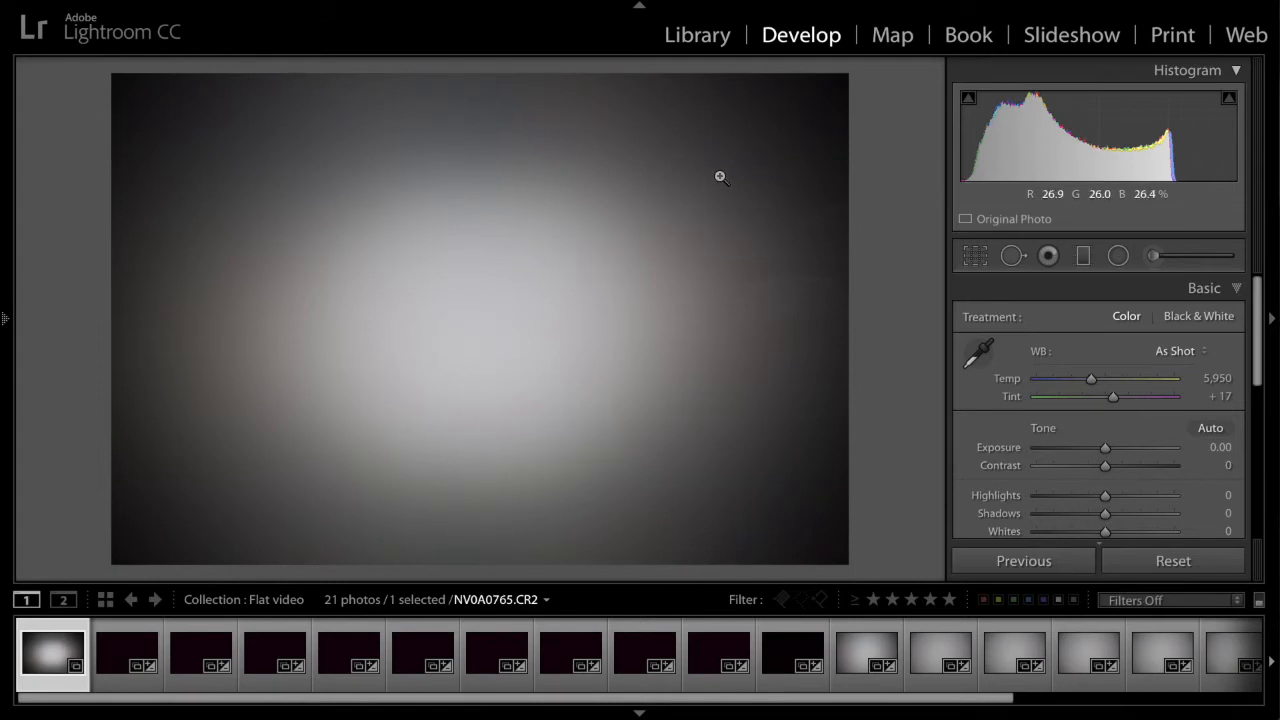
pyautogui.moveTo(812, 108)
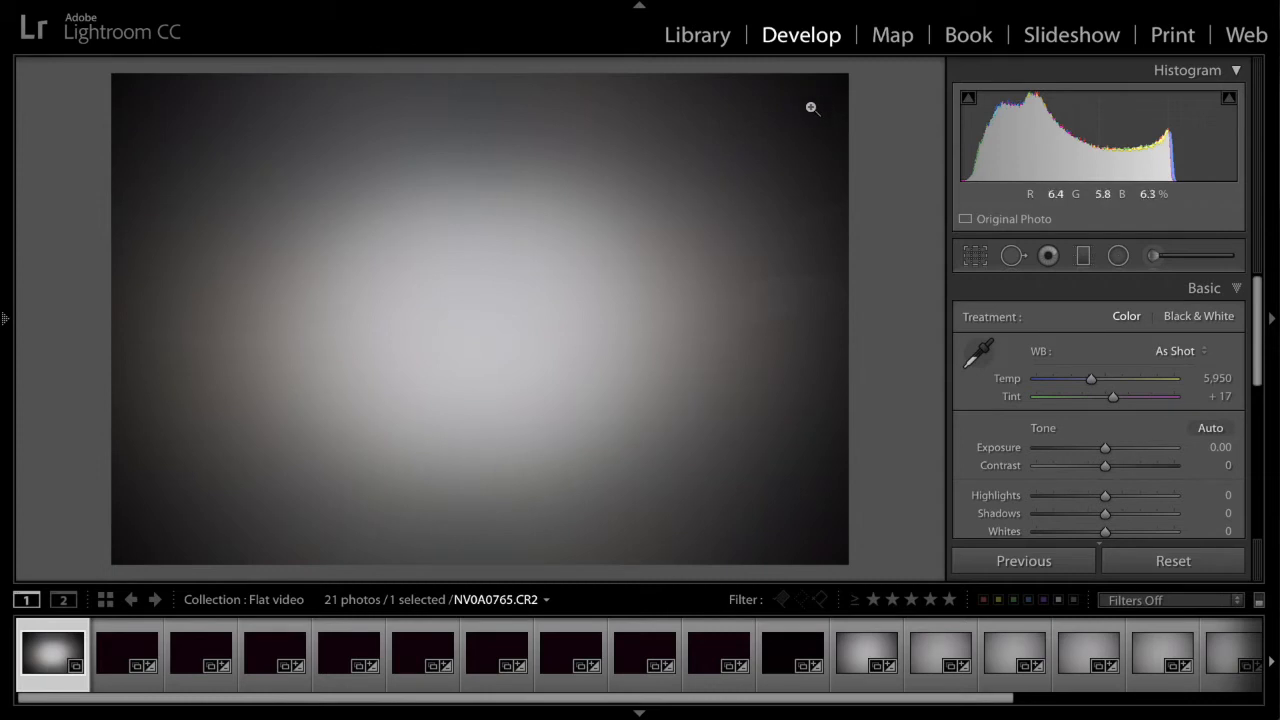
pyautogui.moveTo(572, 322)
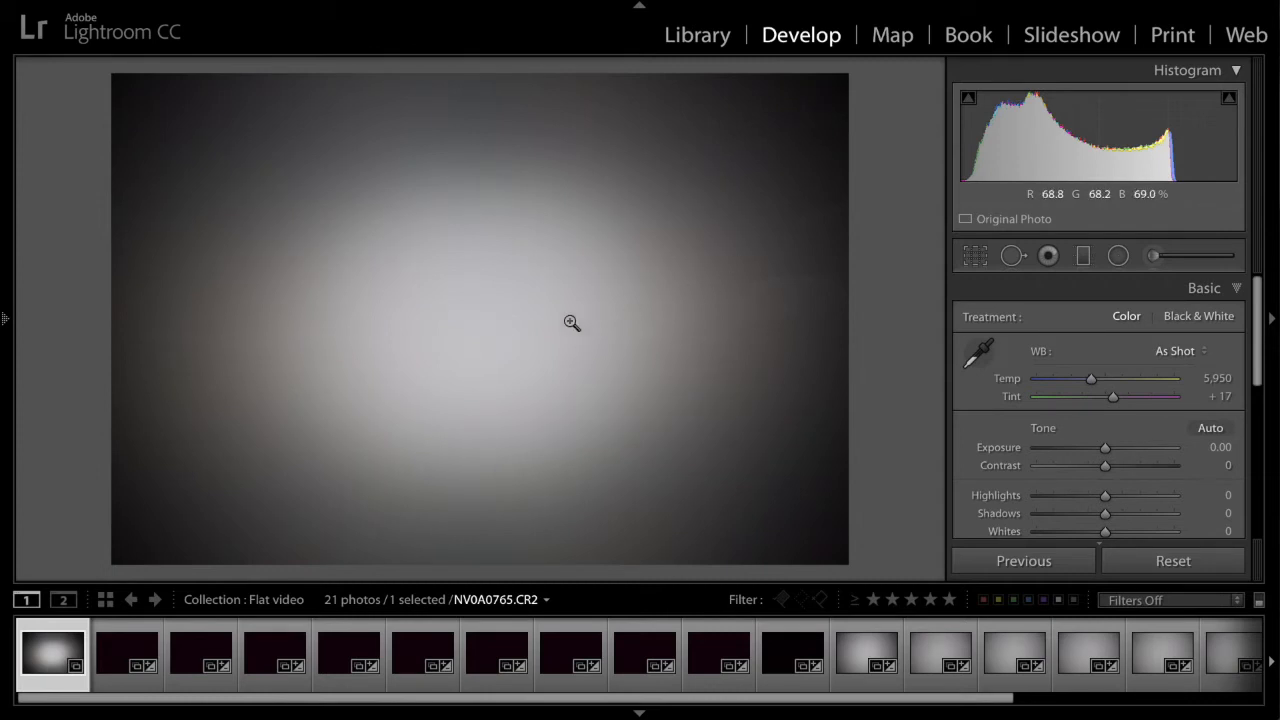
pyautogui.moveTo(504, 332)
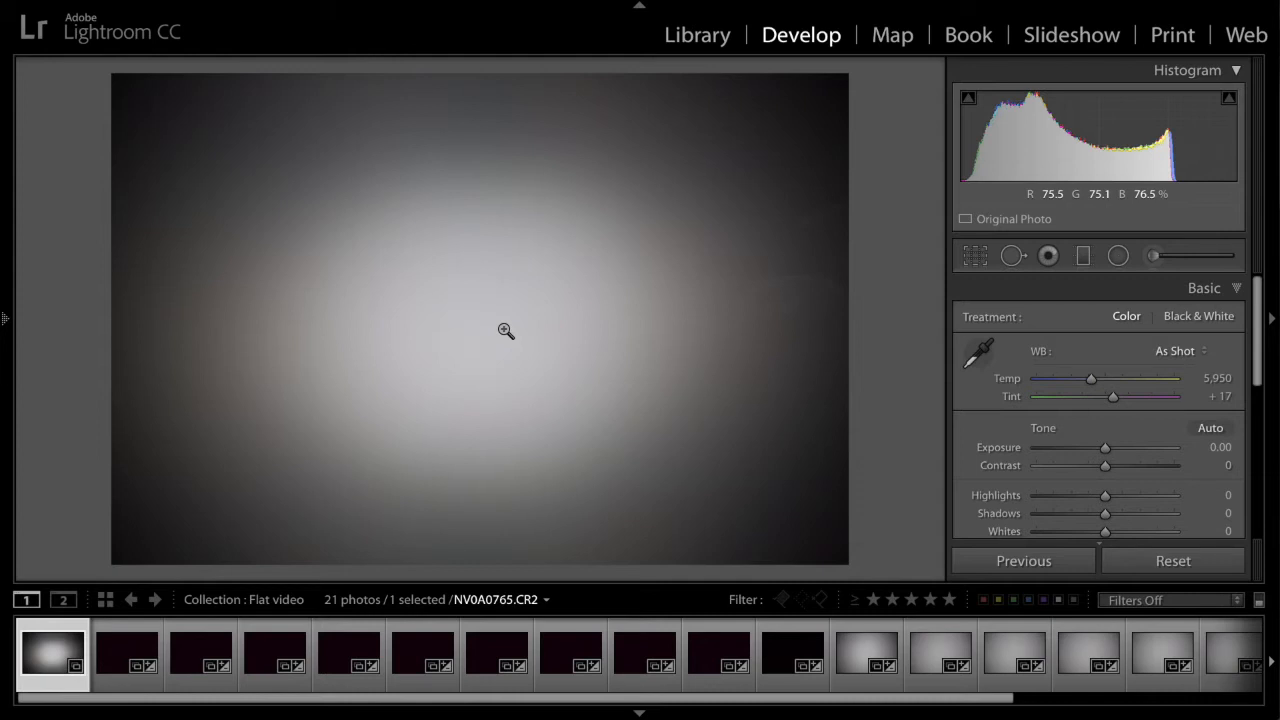
pyautogui.moveTo(626, 308)
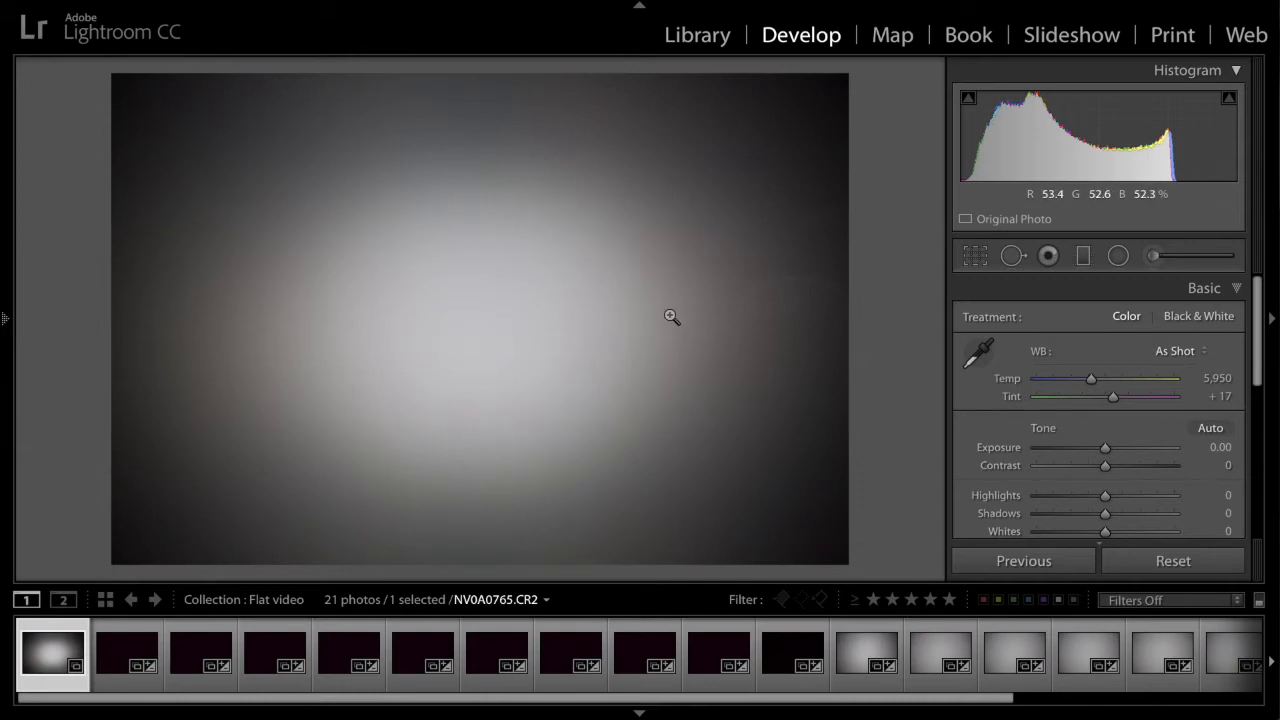
pyautogui.moveTo(364, 236)
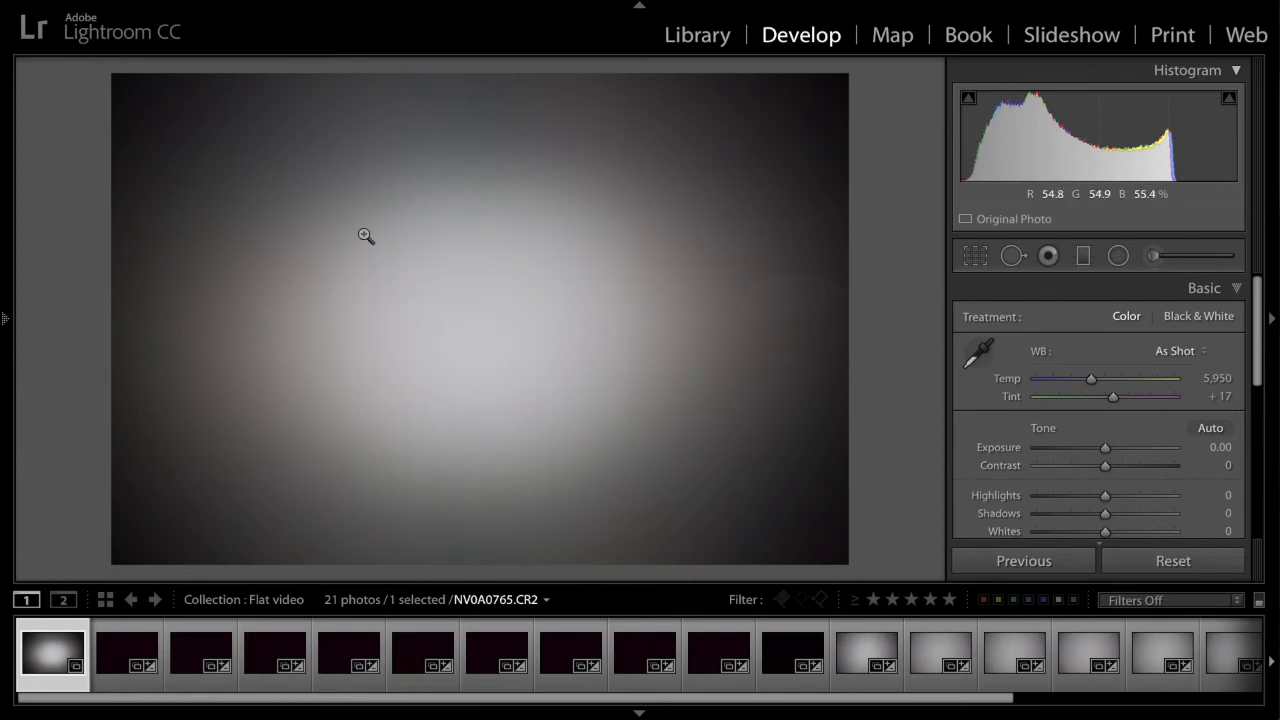
pyautogui.moveTo(416, 468)
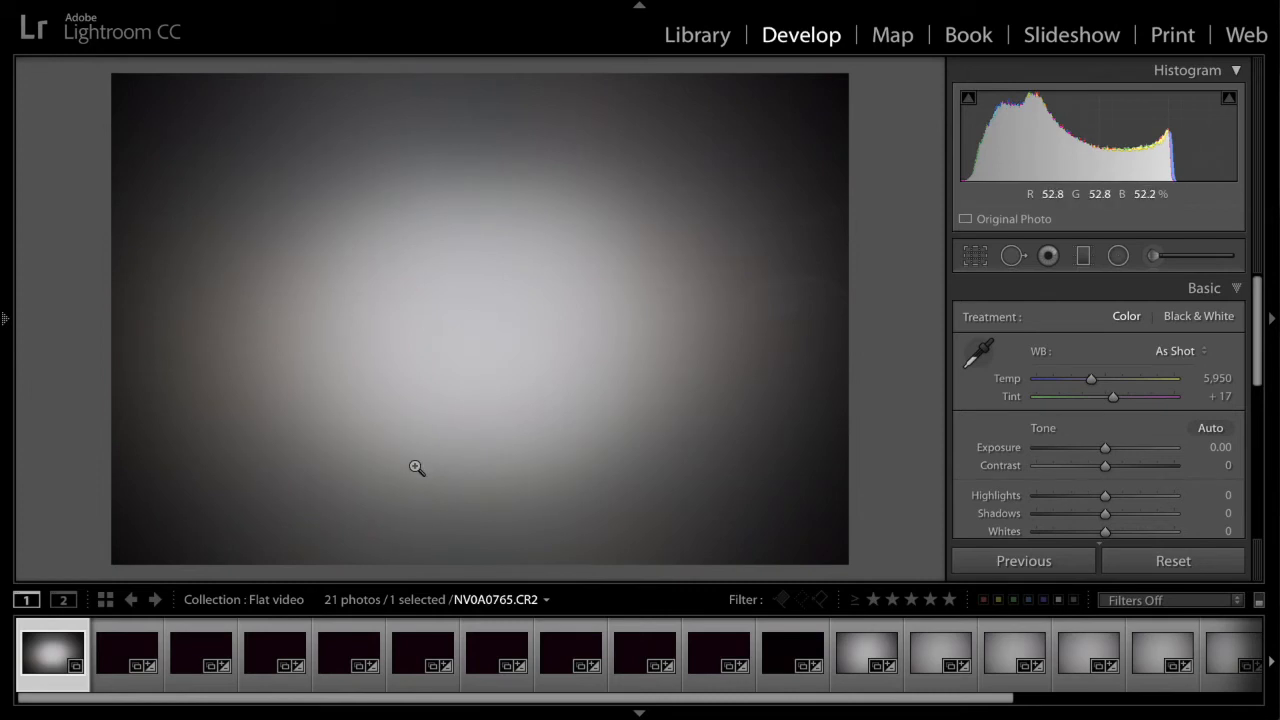
pyautogui.moveTo(554, 332)
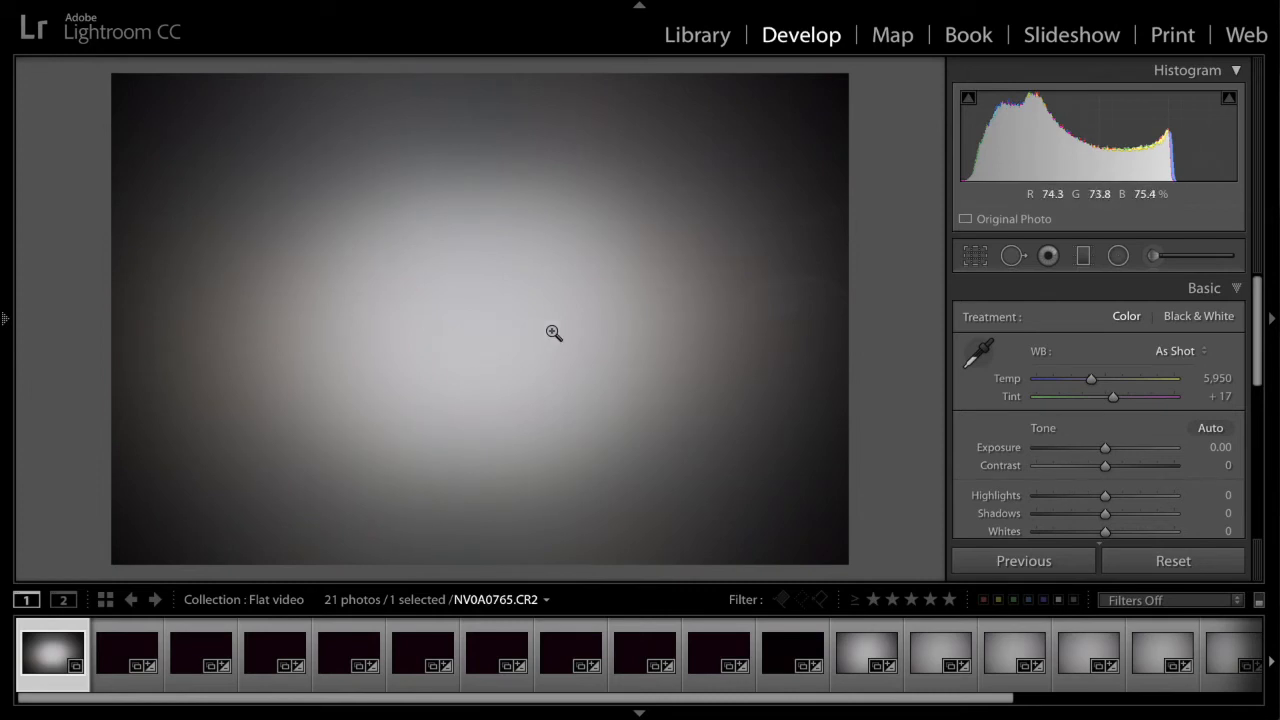
pyautogui.moveTo(648, 328)
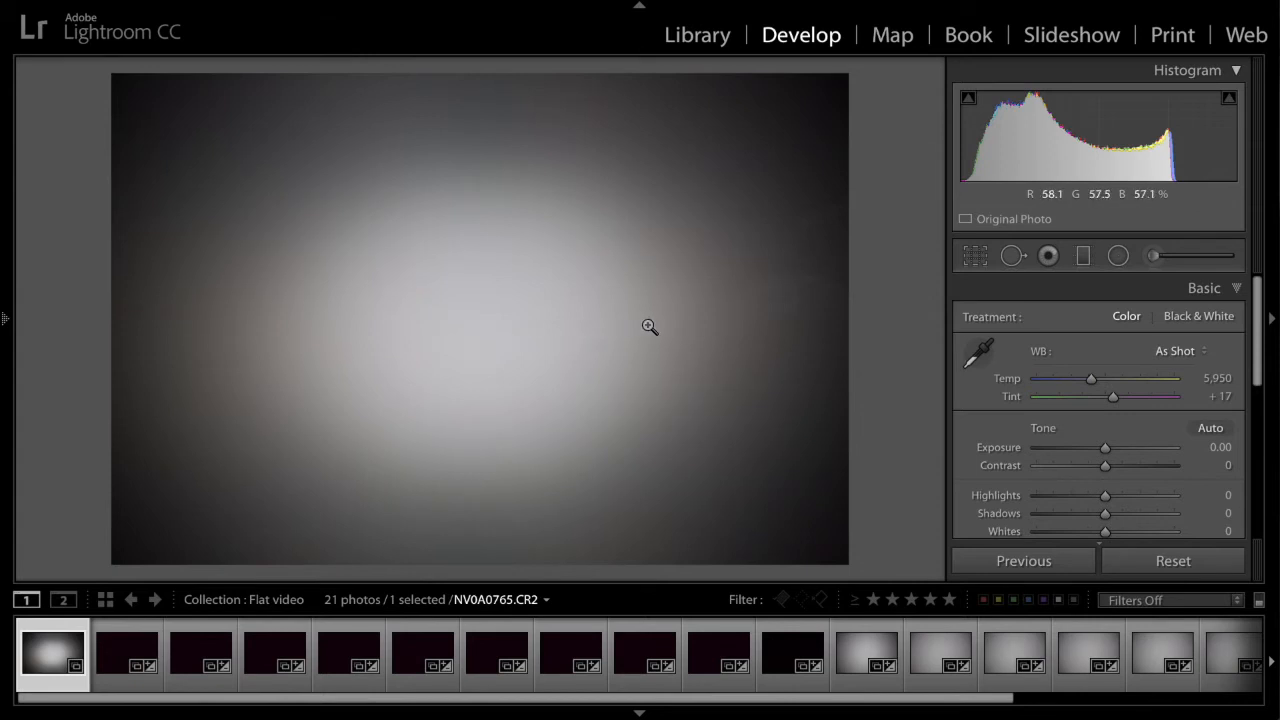
pyautogui.moveTo(516, 194)
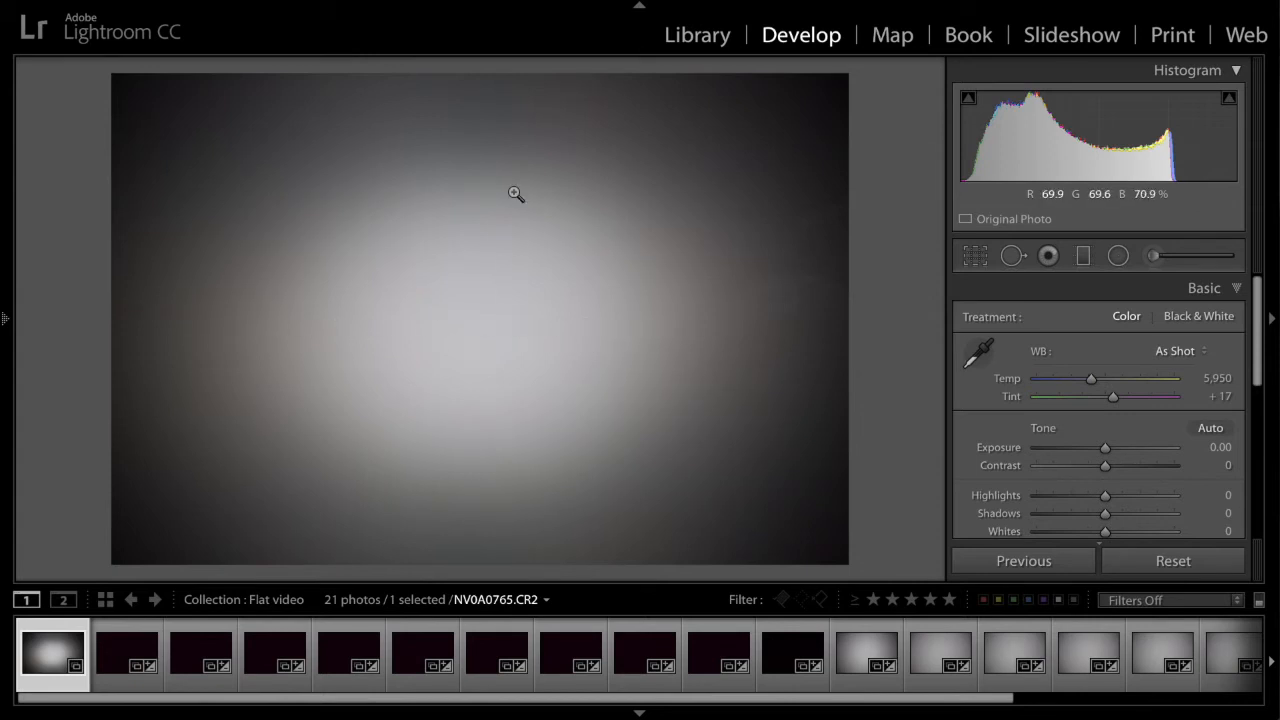
pyautogui.moveTo(576, 528)
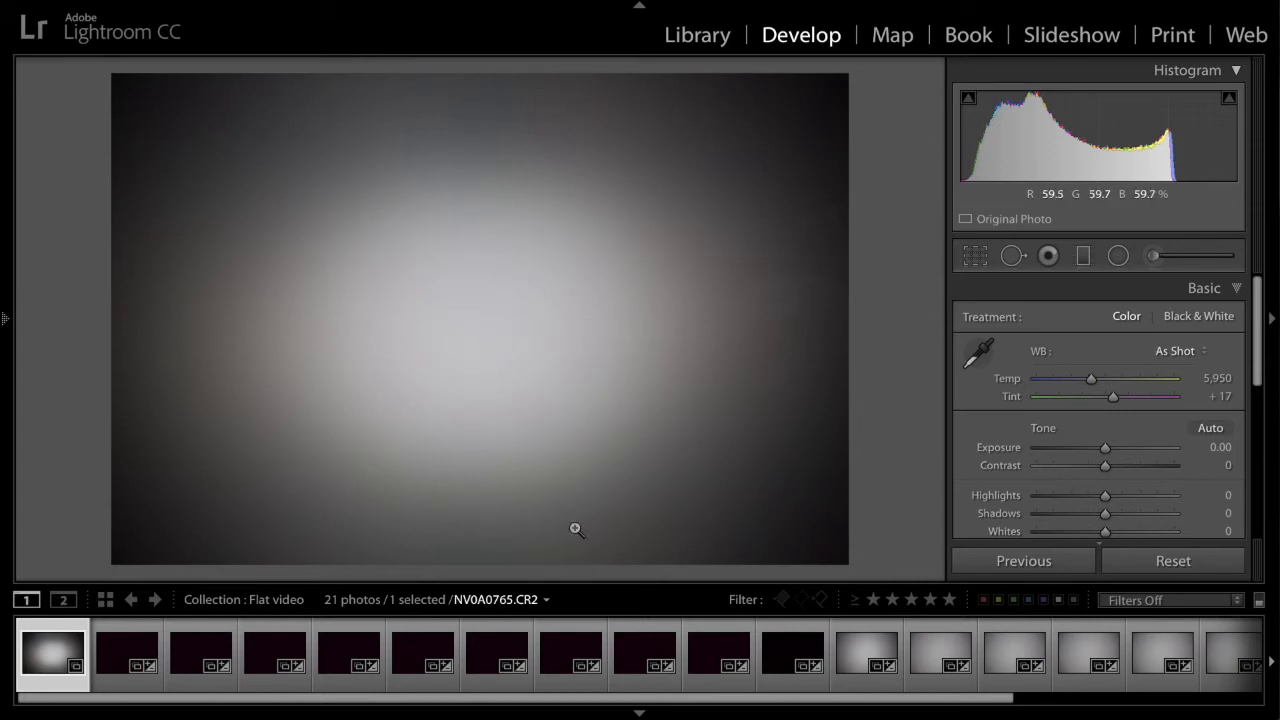
pyautogui.click(866, 656)
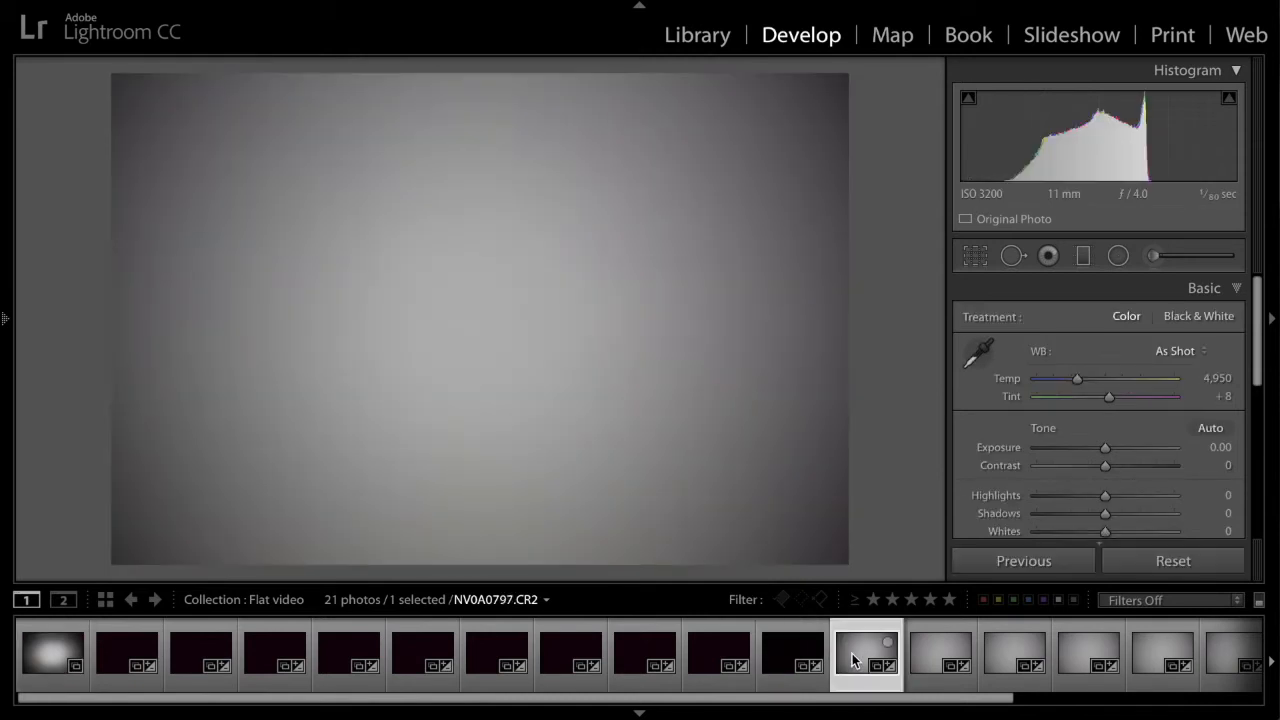
pyautogui.moveTo(866, 656)
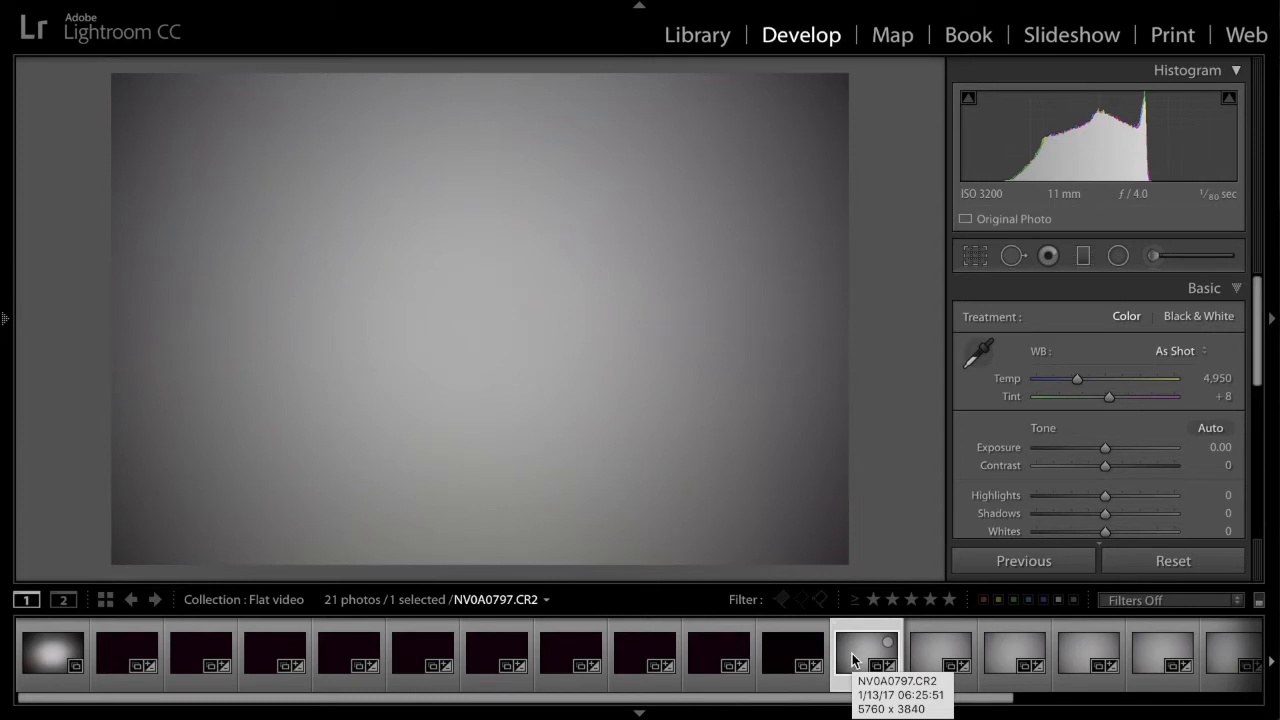
pyautogui.moveTo(850, 650)
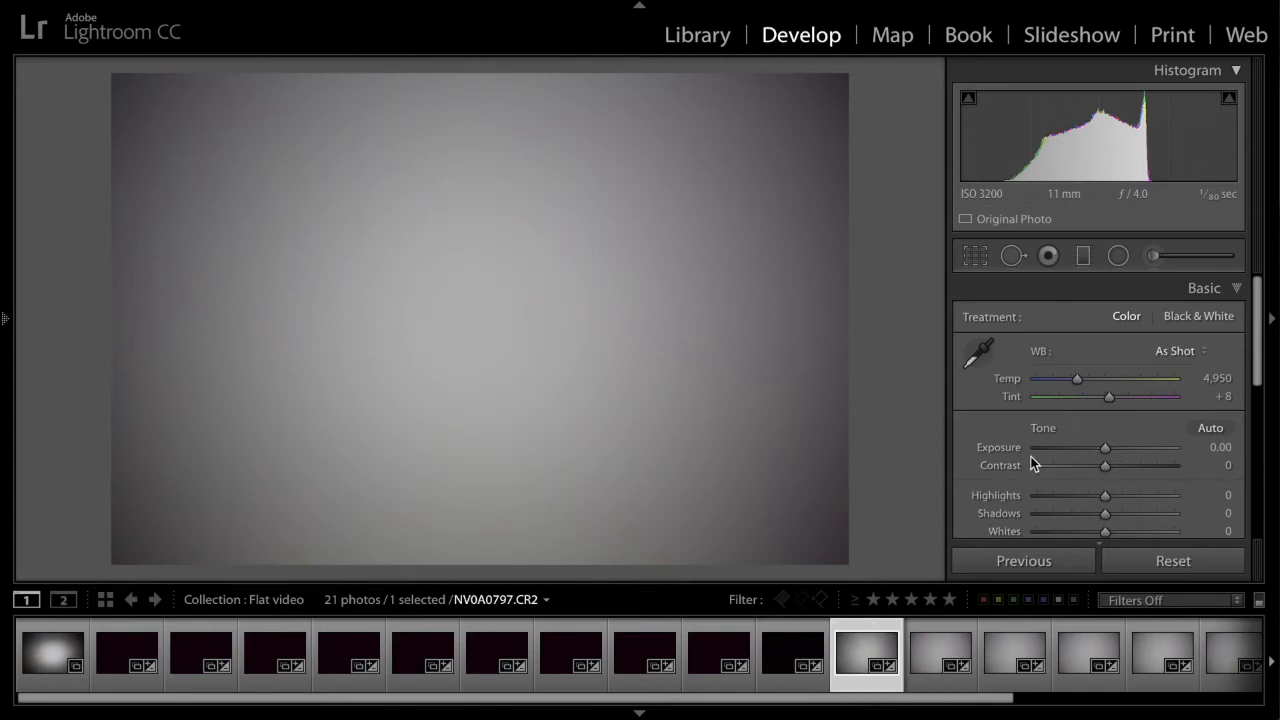
pyautogui.moveTo(928, 422)
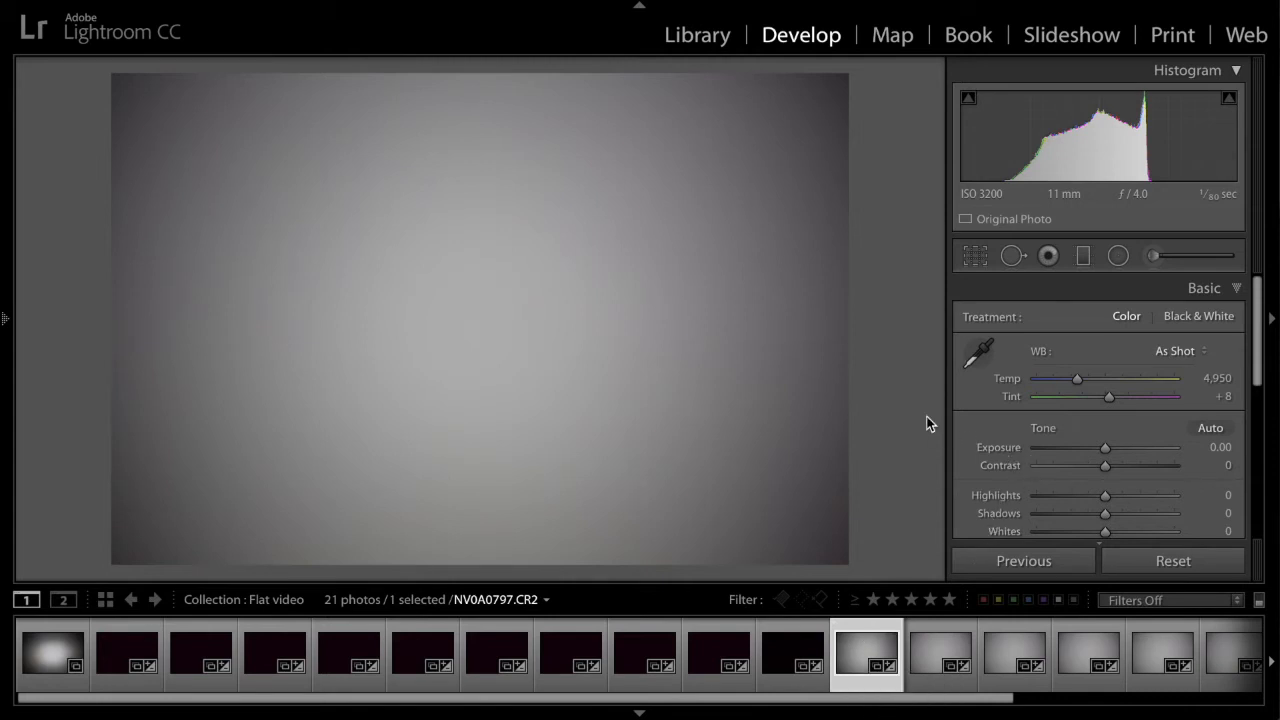
pyautogui.moveTo(920, 422)
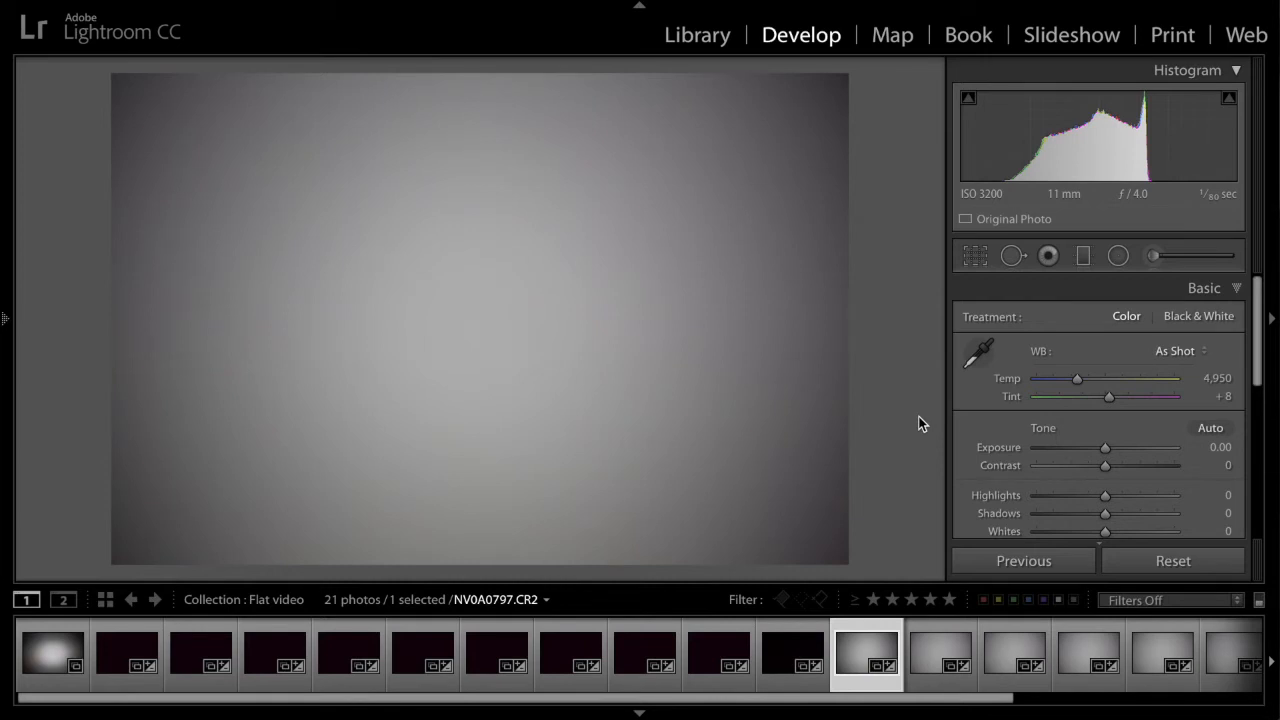
pyautogui.moveTo(1180, 352)
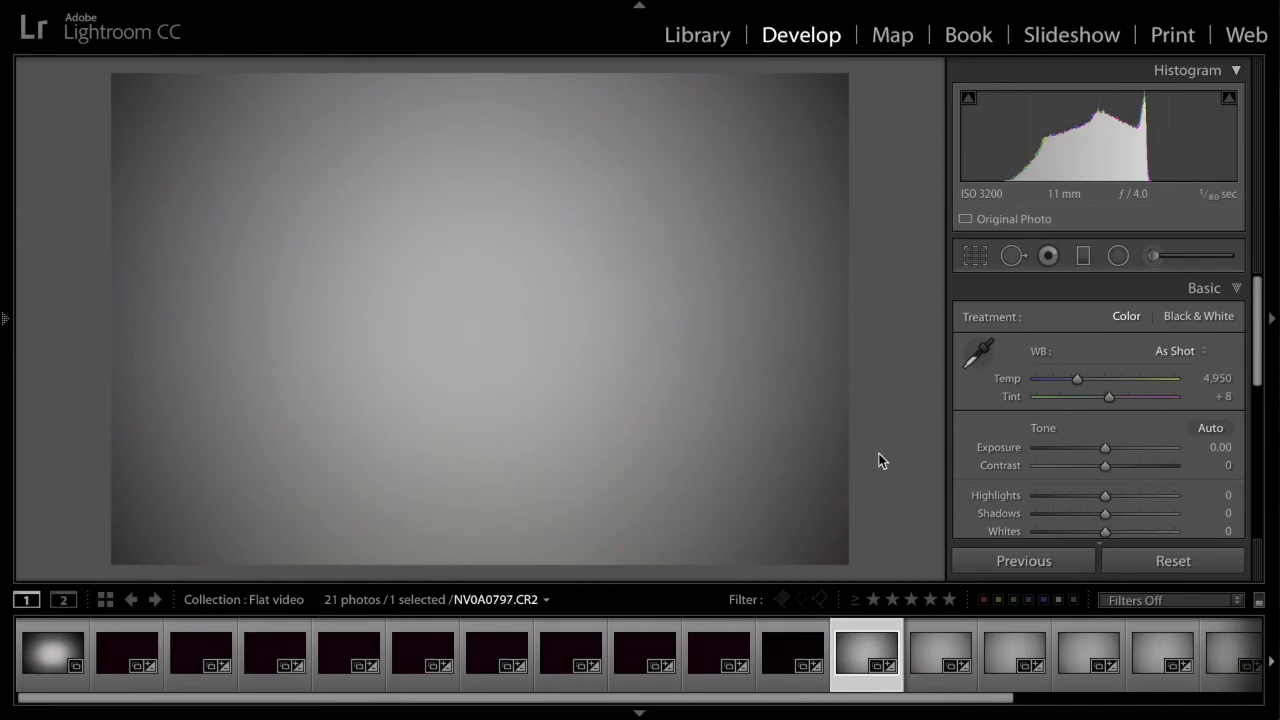
pyautogui.moveTo(1176, 358)
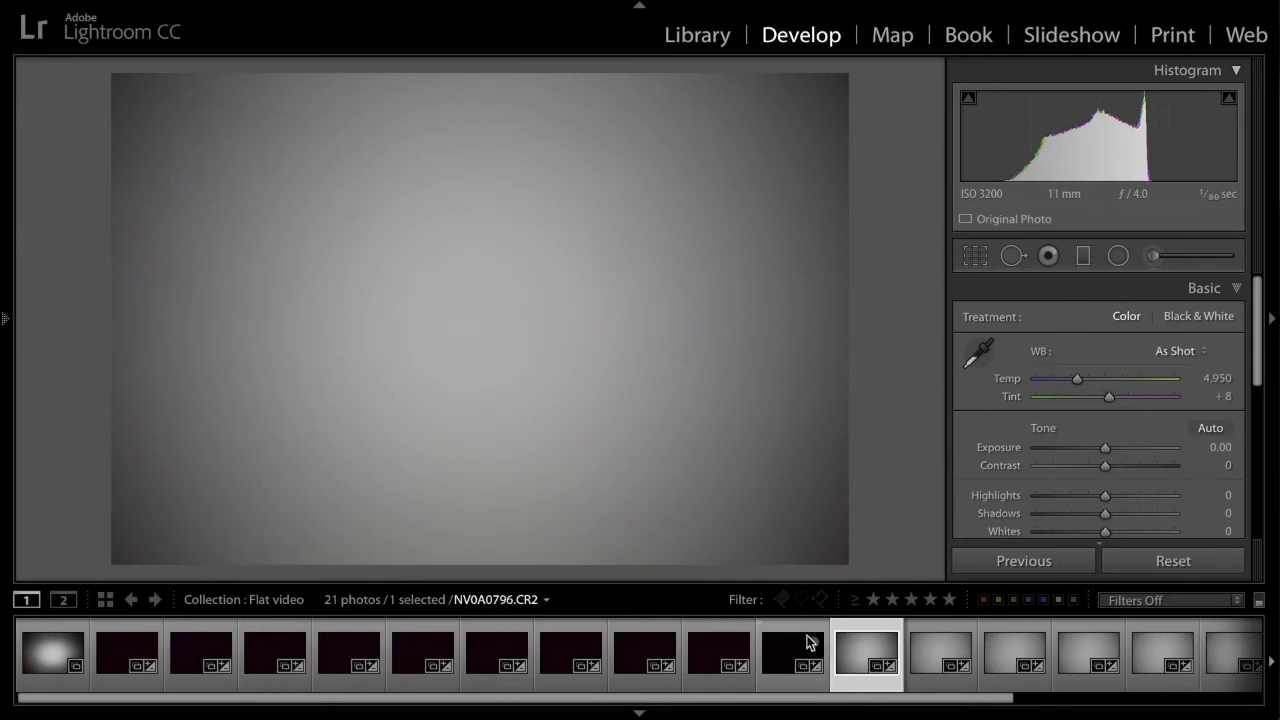
# Step: Glance at the dark frame, then set the grey flat frame's white balance to Custom (4,950 K, tint +8)
pyautogui.click(792, 656)
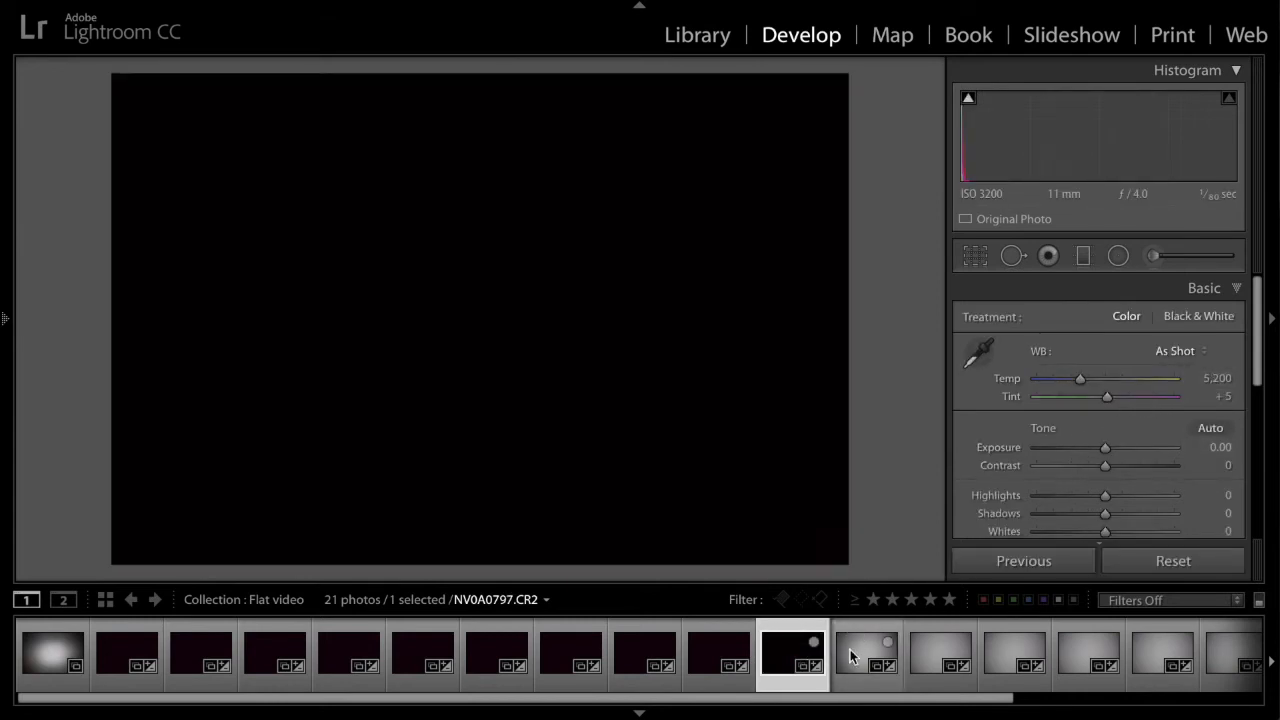
pyautogui.click(1176, 352)
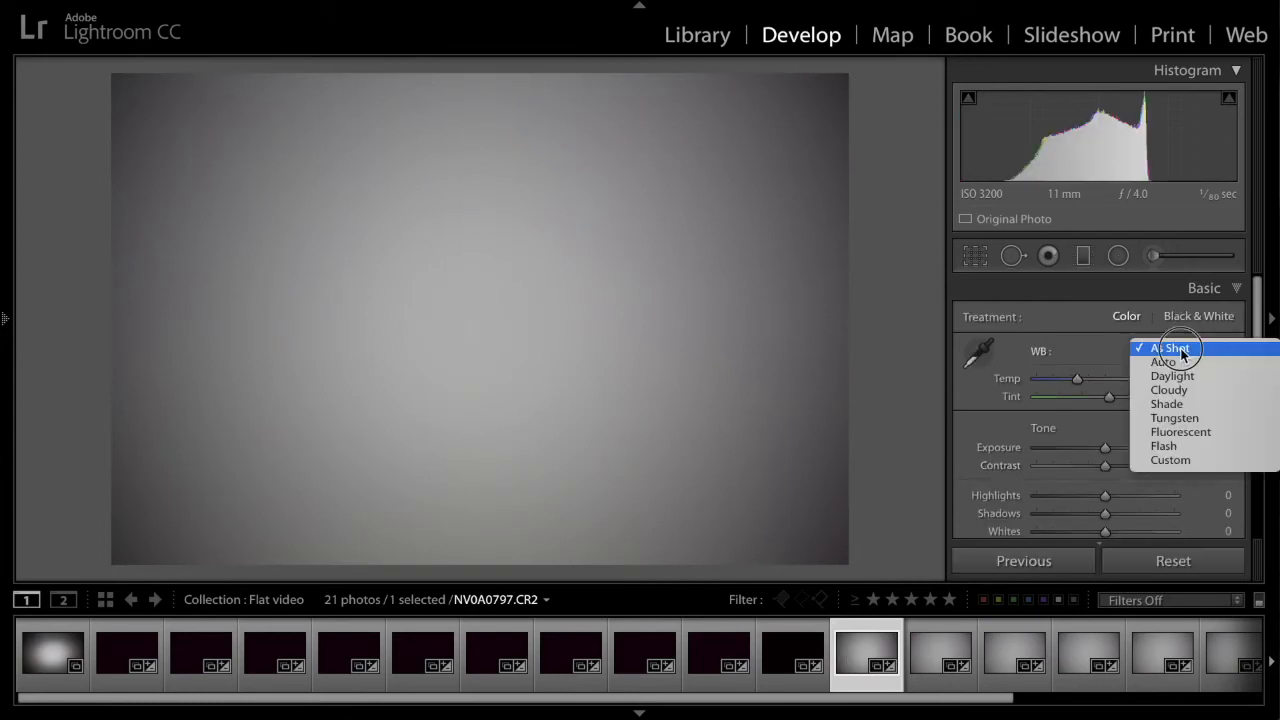
pyautogui.click(1170, 458)
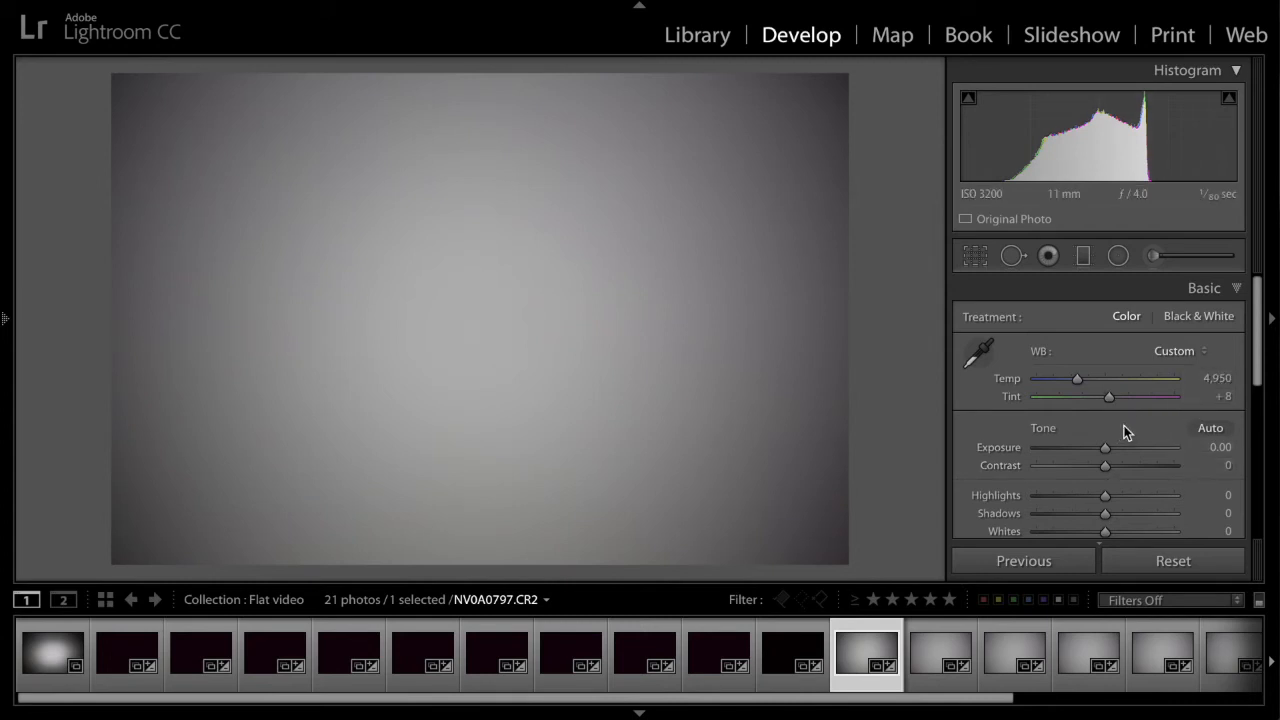
# Step: Lower the flat frame's Contrast to −100, trying −50 before settling back at −100
pyautogui.scroll(-3)
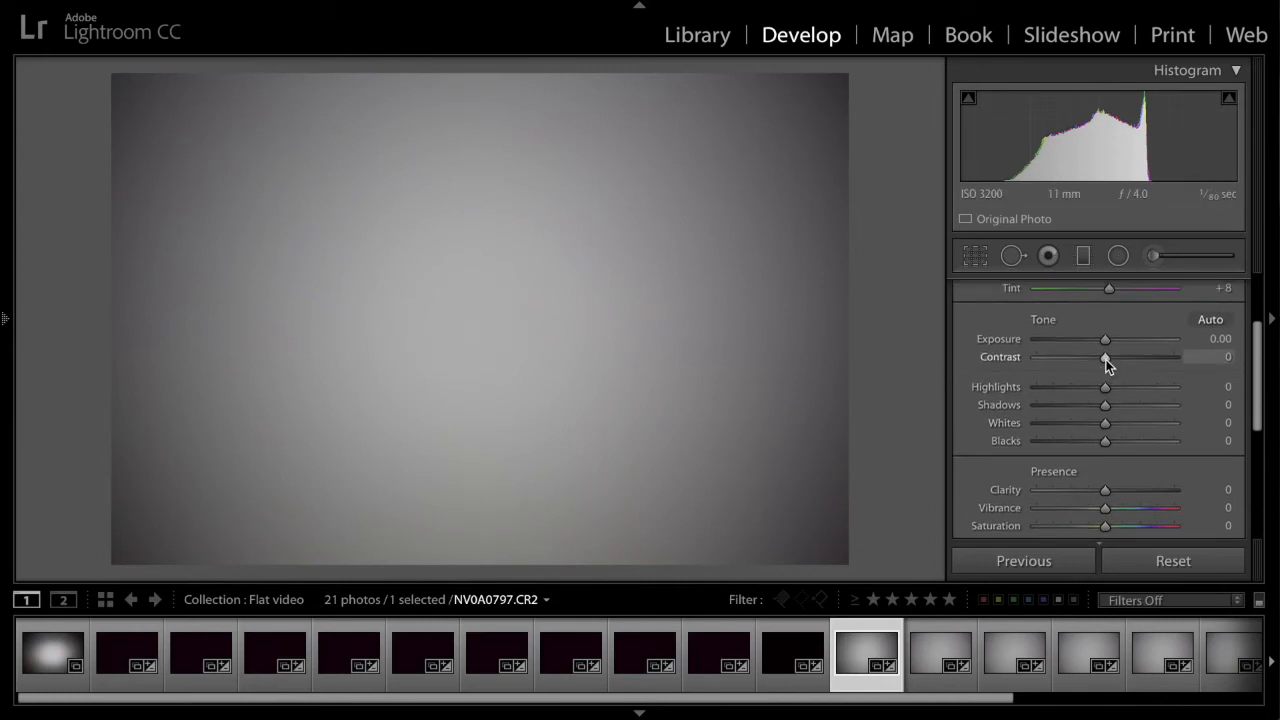
pyautogui.moveTo(1104, 356); pyautogui.dragTo(1036, 356)
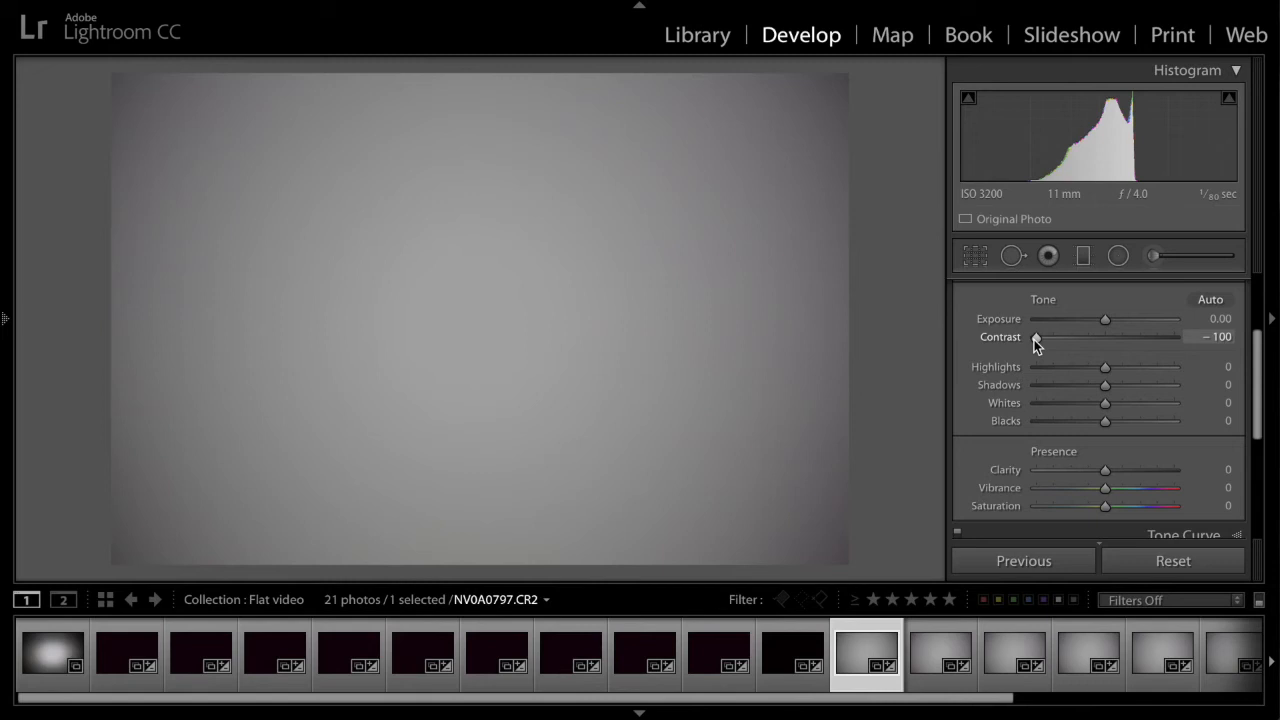
pyautogui.moveTo(1036, 336); pyautogui.dragTo(1070, 336)
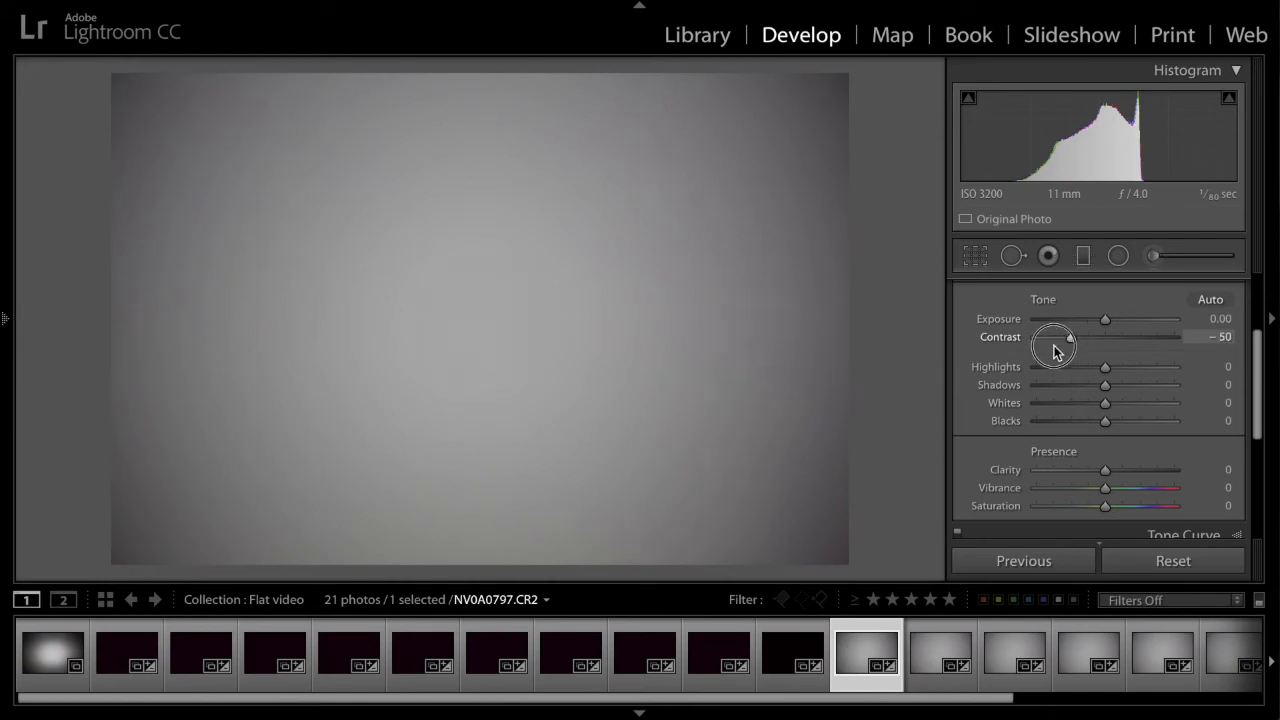
pyautogui.moveTo(1070, 336); pyautogui.dragTo(1036, 336)
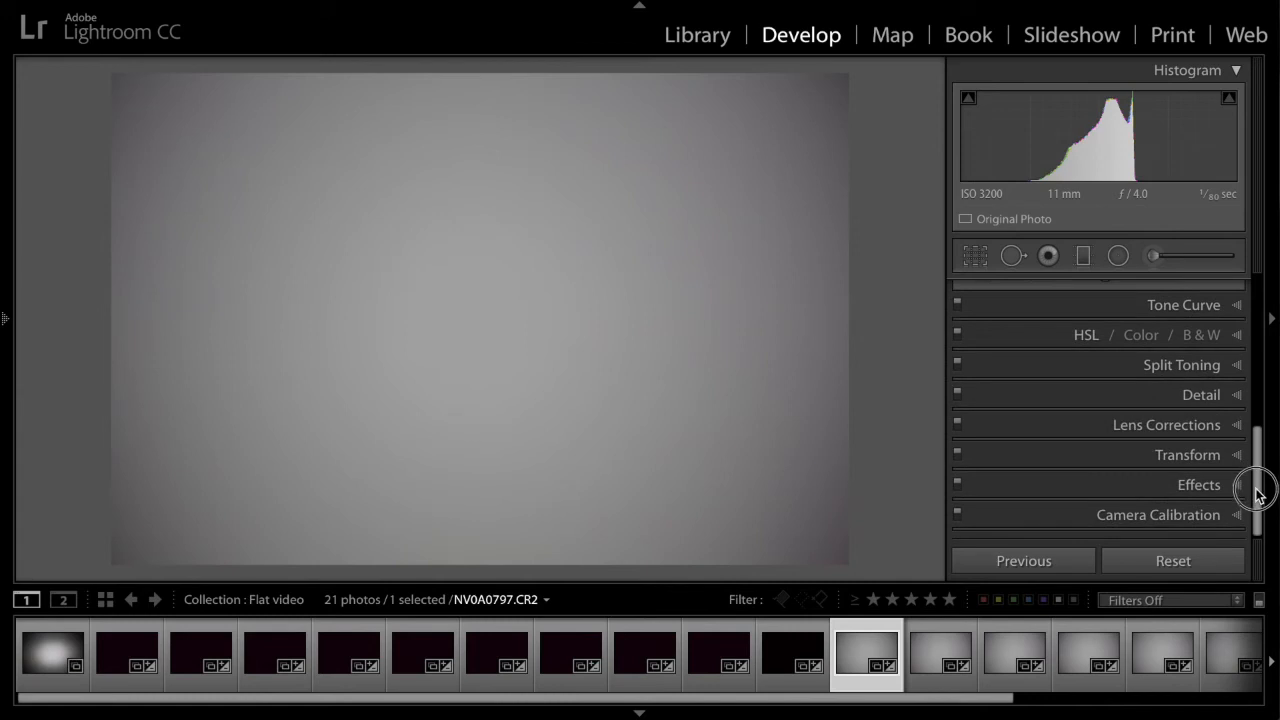
# Step: Preview Enable Profile Corrections in Lens Corrections, then leave it off so the vignette remains
pyautogui.click(1166, 424)
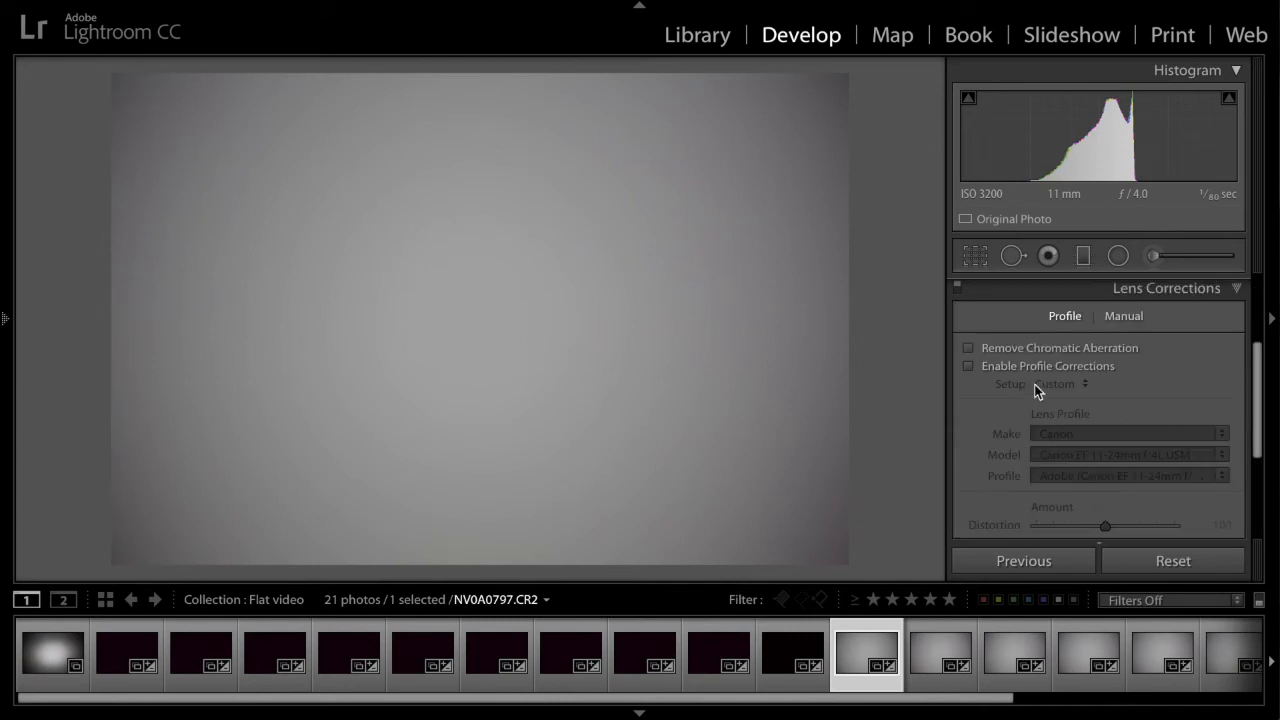
pyautogui.click(968, 348)
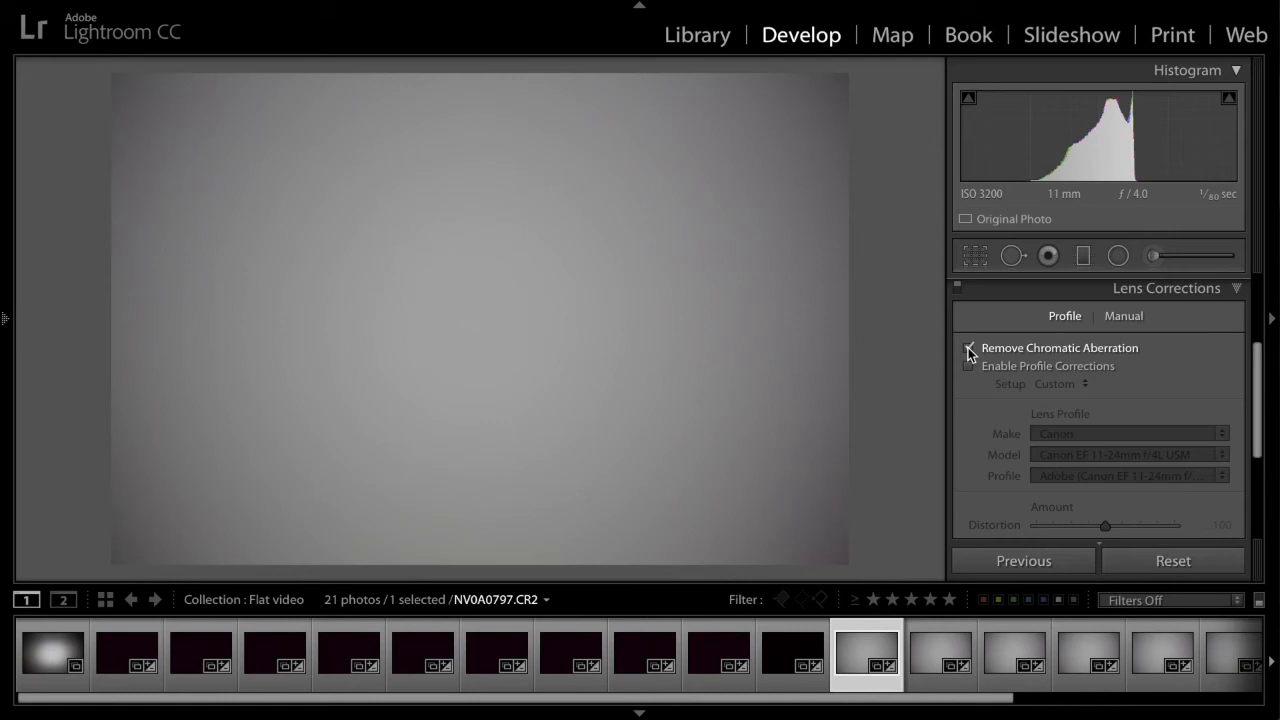
pyautogui.click(968, 348)
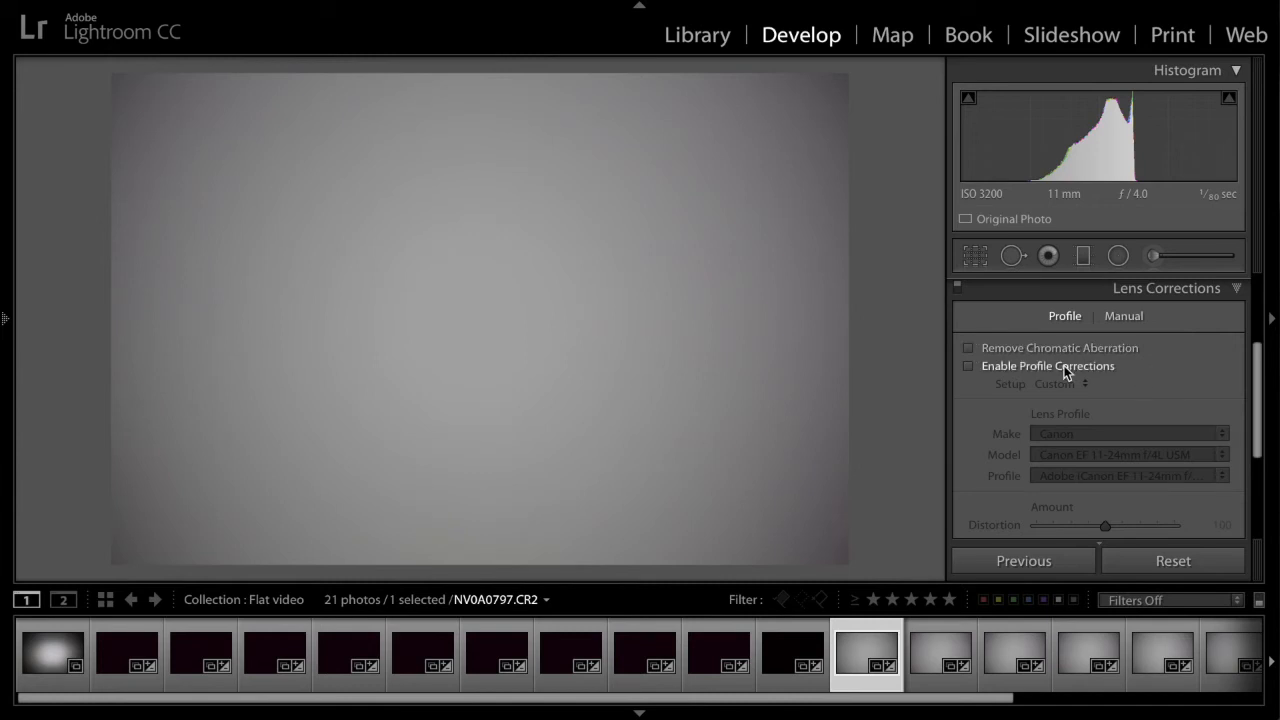
pyautogui.moveTo(1212, 376)
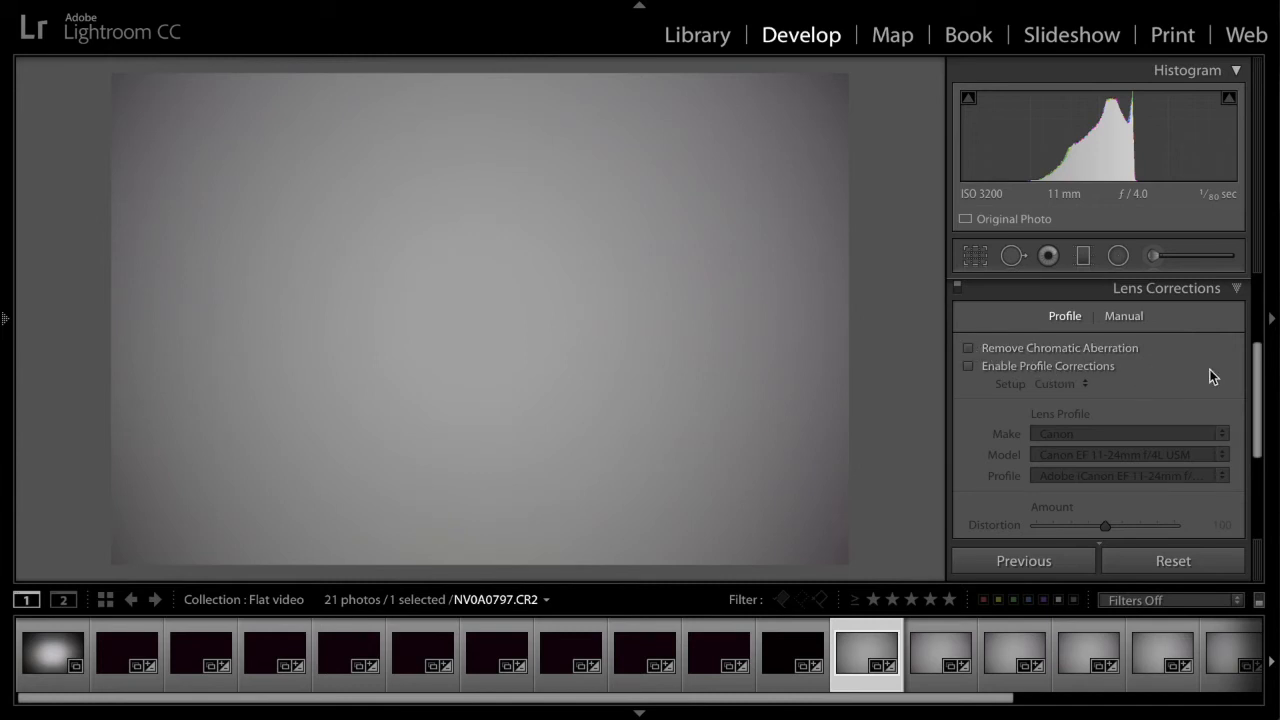
pyautogui.moveTo(1186, 384)
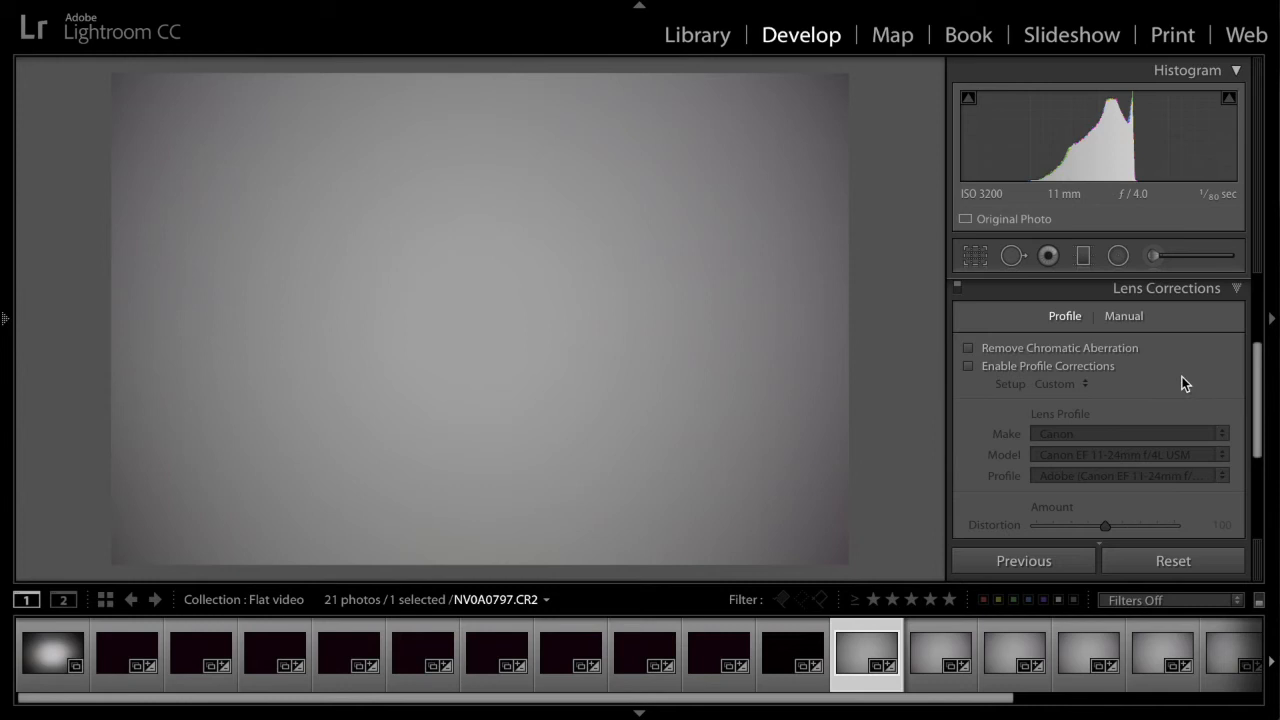
pyautogui.moveTo(980, 380)
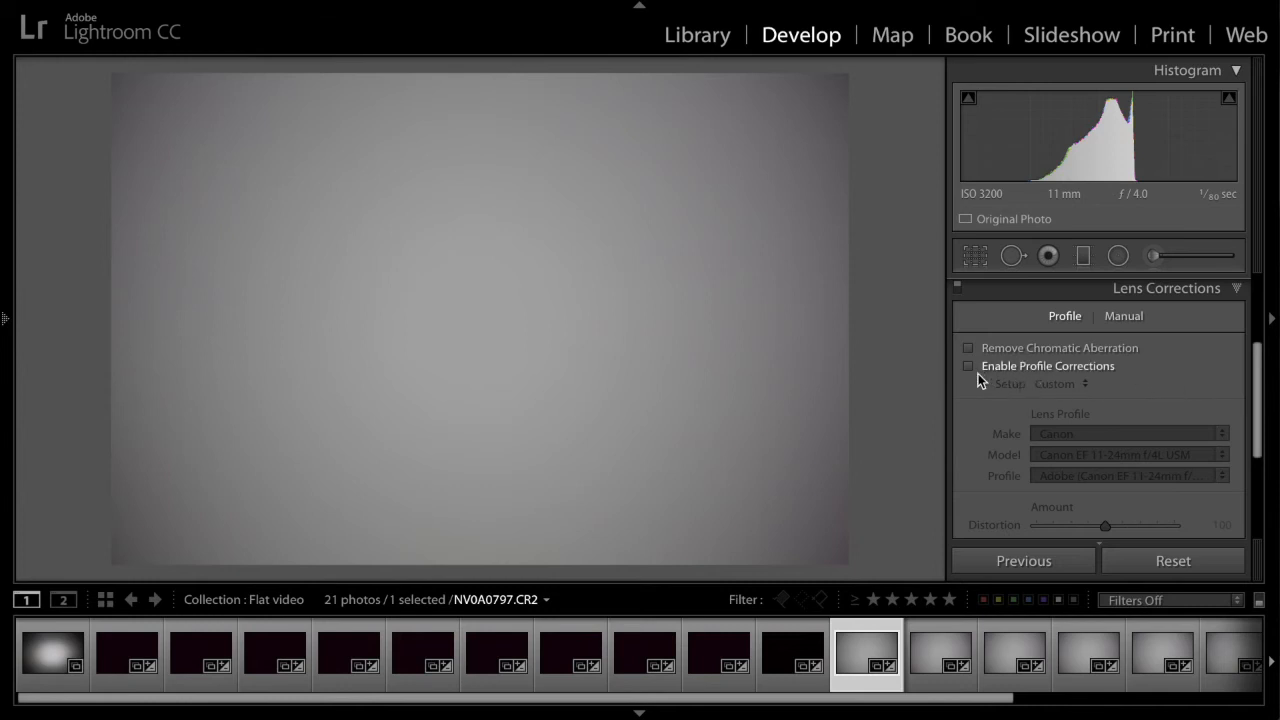
pyautogui.moveTo(1016, 378)
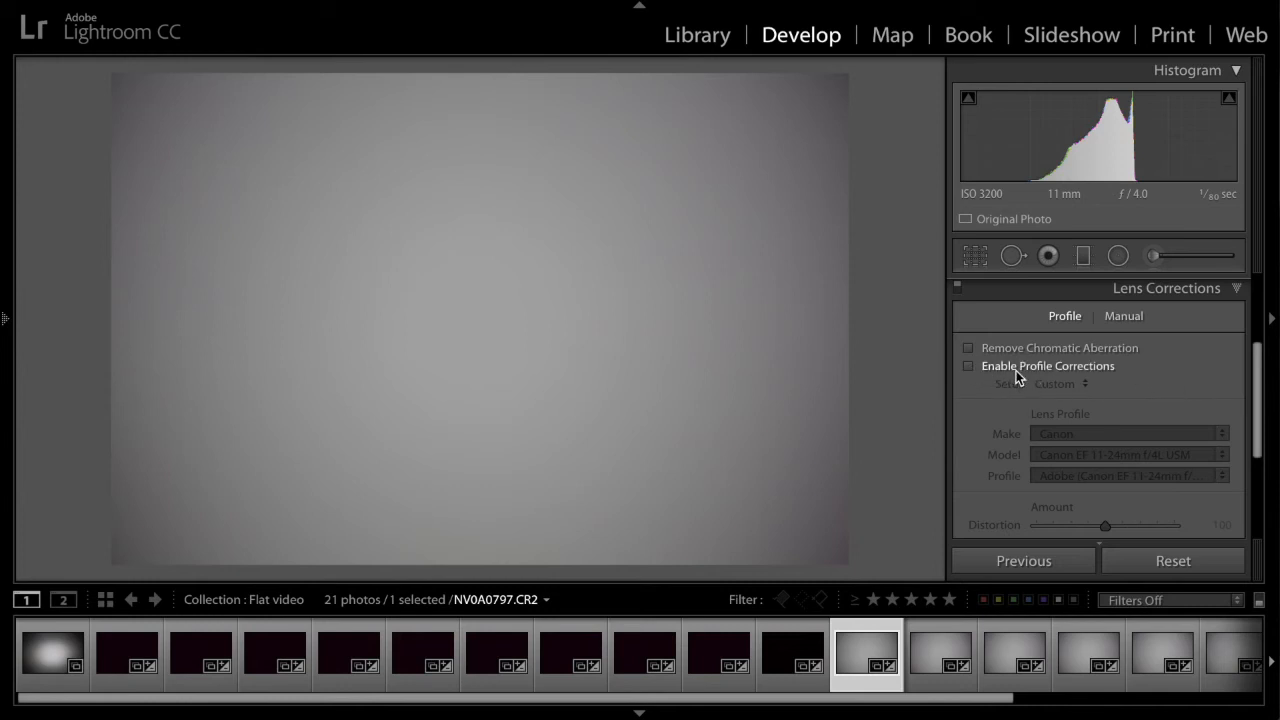
pyautogui.click(968, 364)
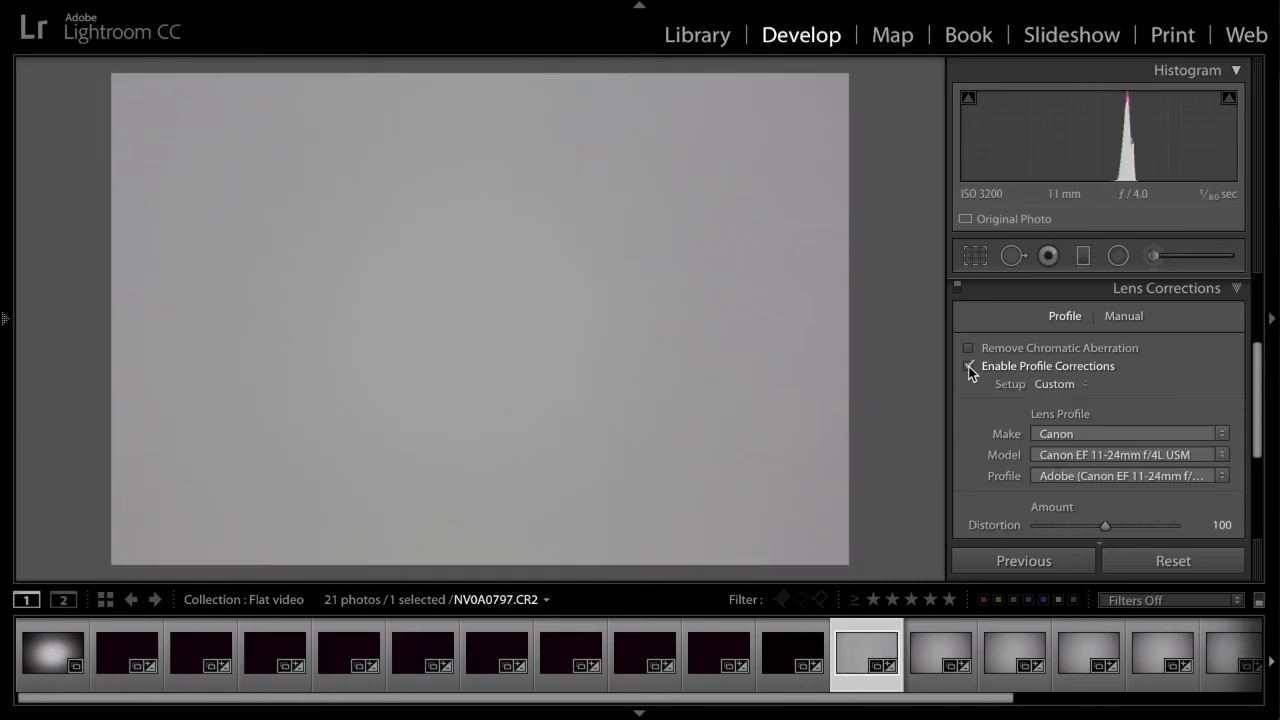
pyautogui.click(968, 366)
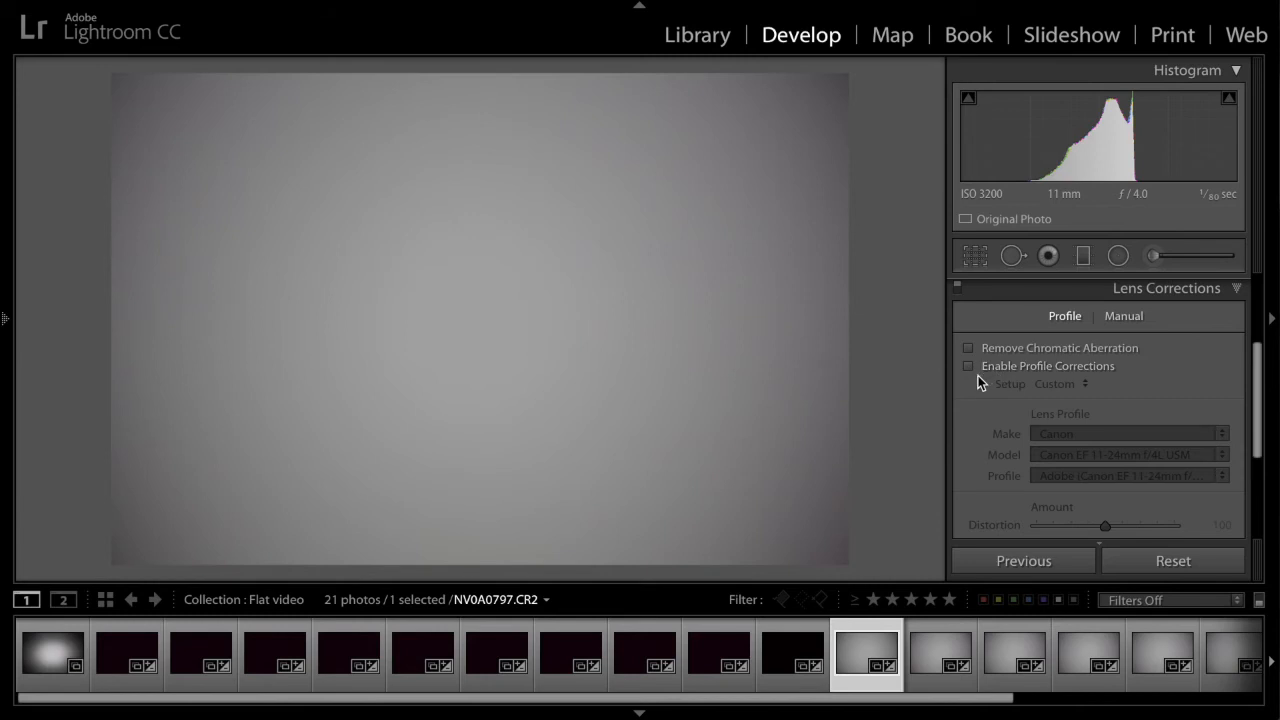
pyautogui.moveTo(1008, 386)
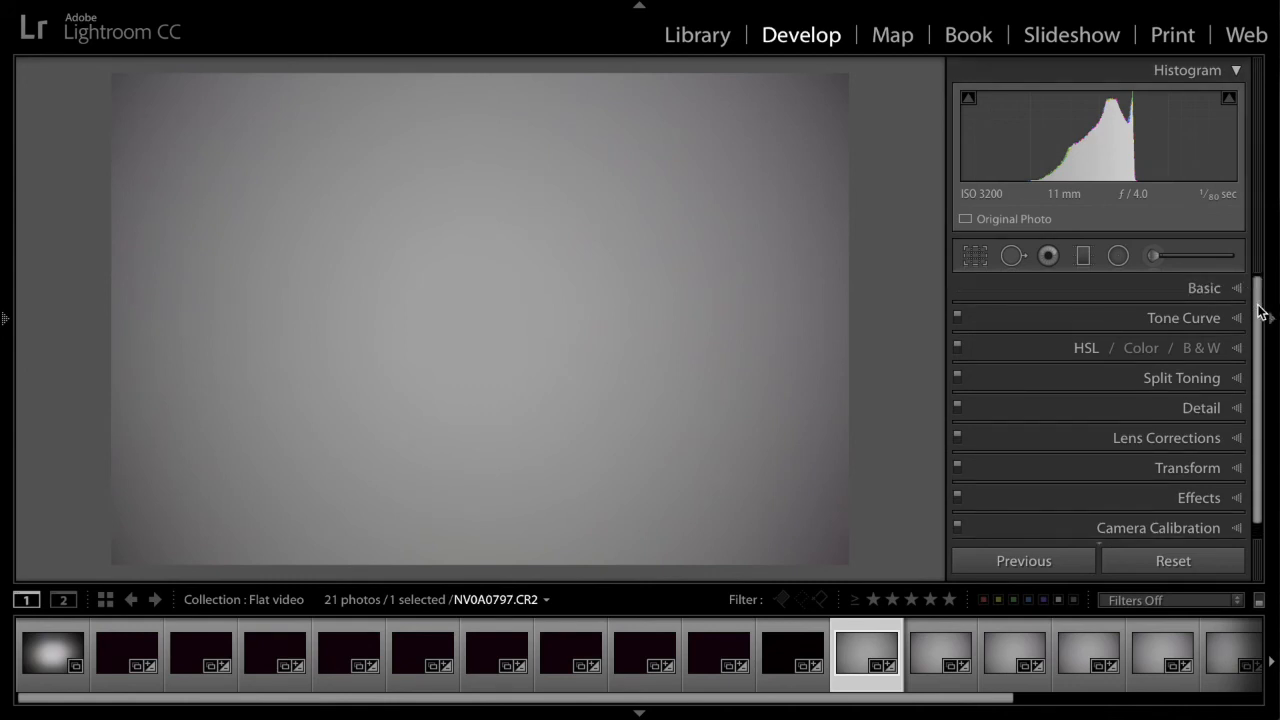
# Step: Return to the Basic panel and extend the filmstrip selection to all ten flat frames
pyautogui.click(1204, 288)
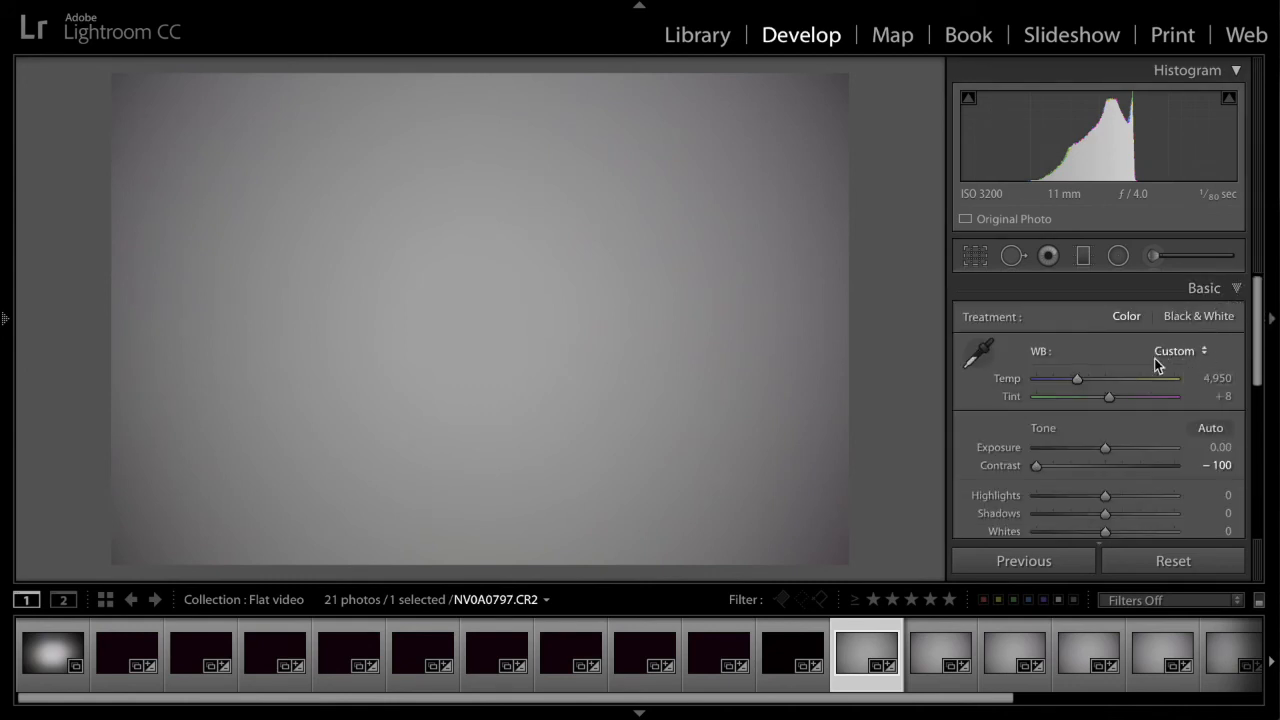
pyautogui.moveTo(1204, 358)
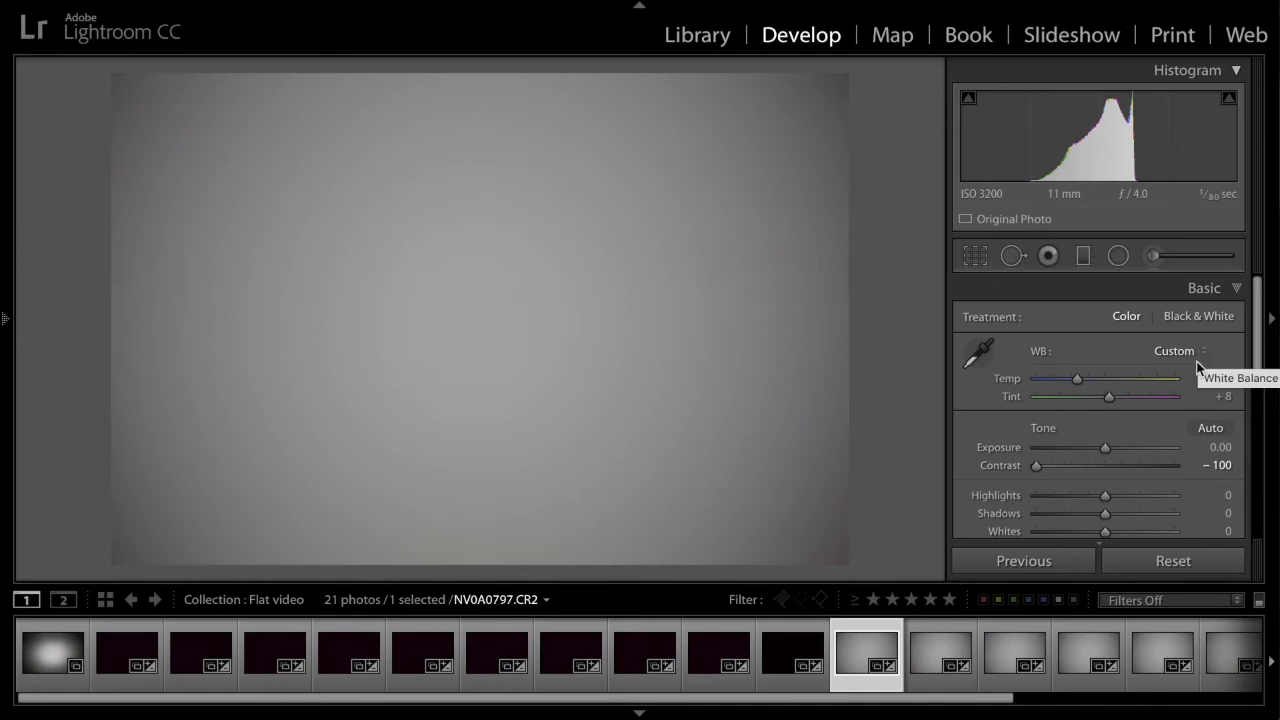
pyautogui.moveTo(1036, 470)
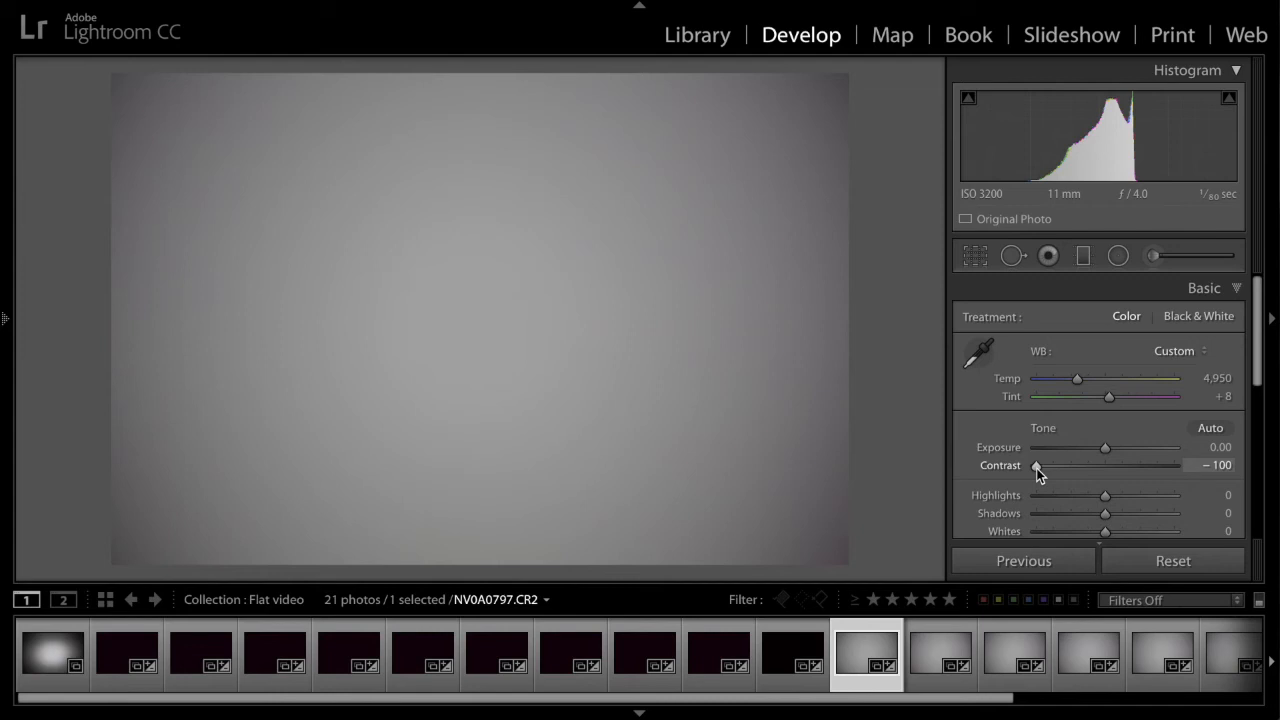
pyautogui.moveTo(880, 460)
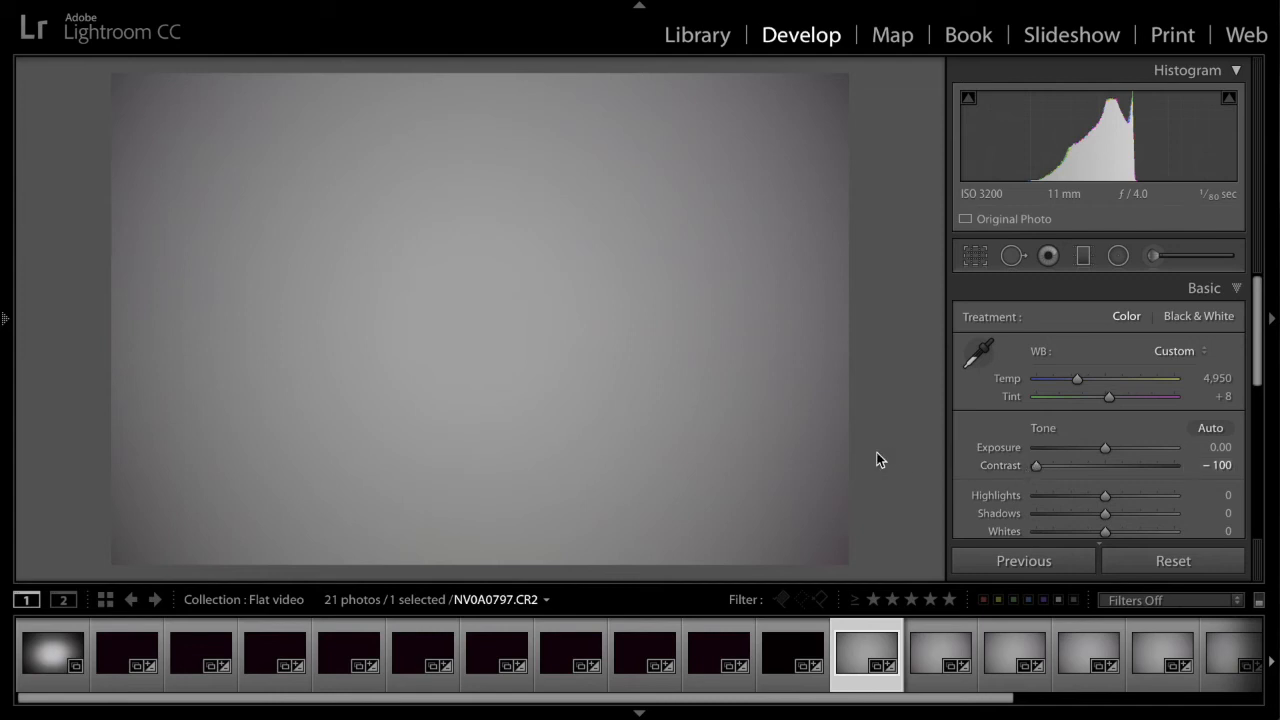
pyautogui.click(936, 650)
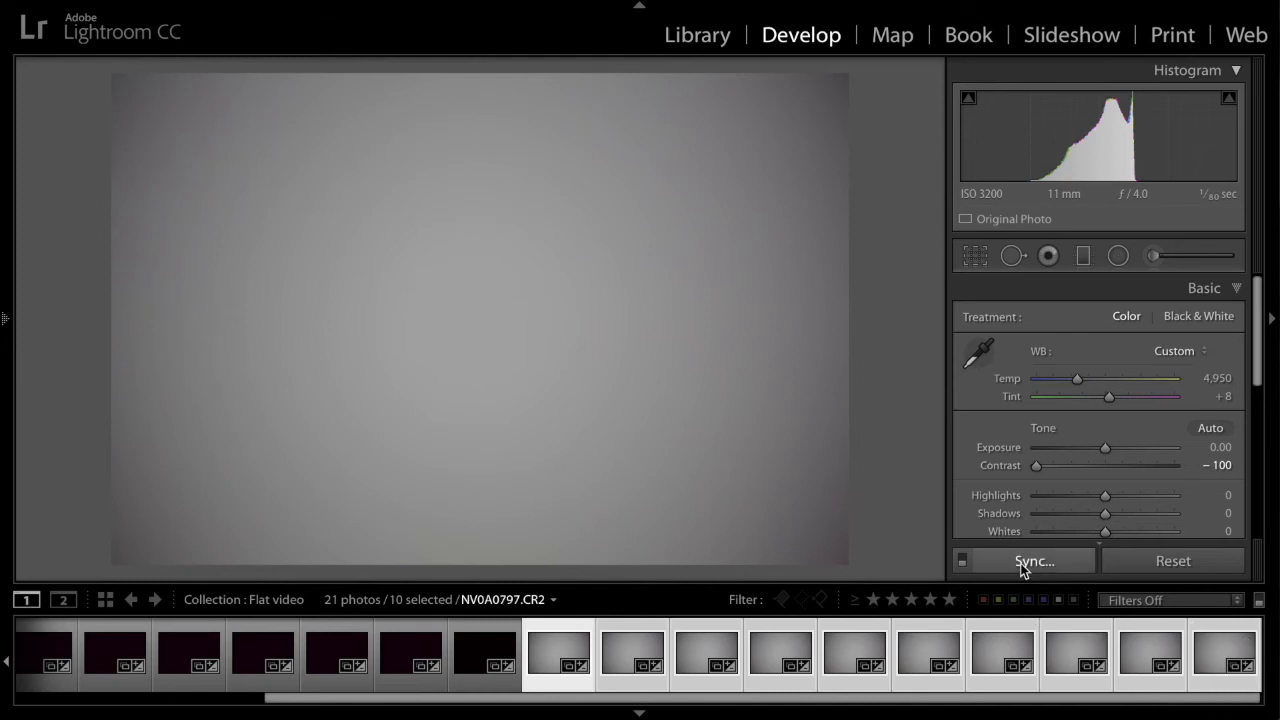
# Step: Synchronize the edited frame's develop settings, contrast −100 included, across the ten flats
pyautogui.click(1034, 560)
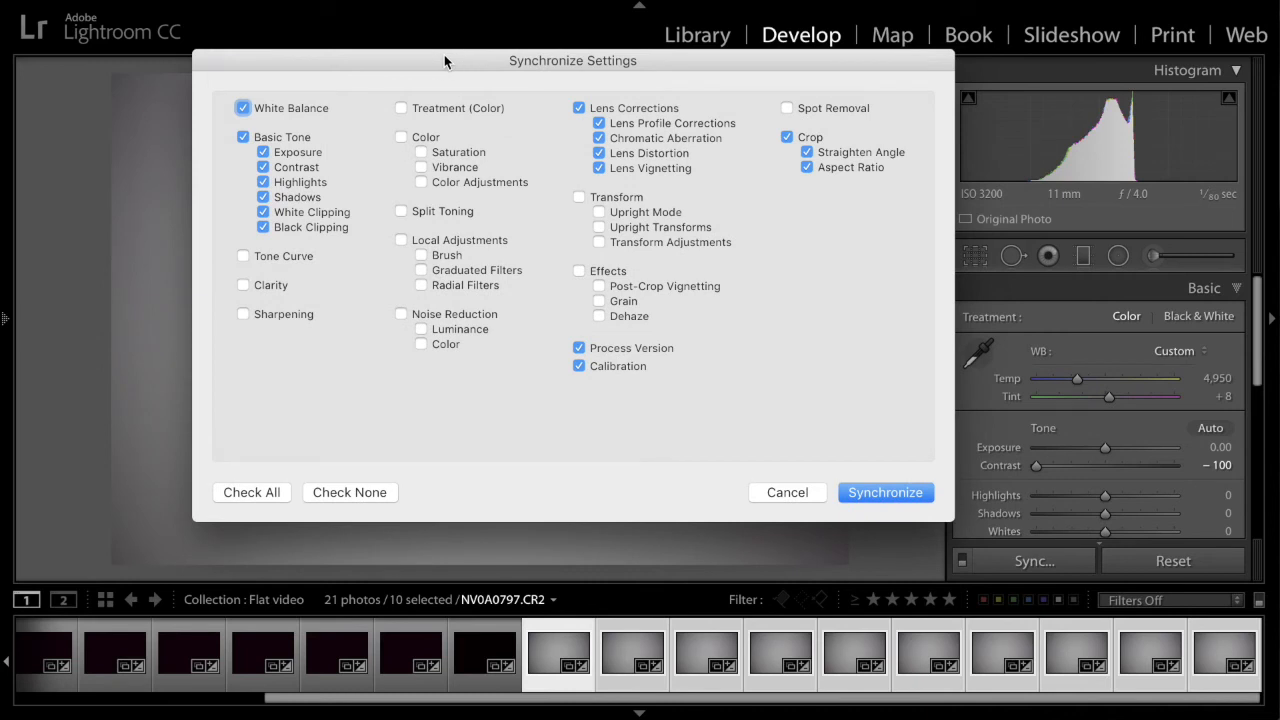
pyautogui.moveTo(364, 152)
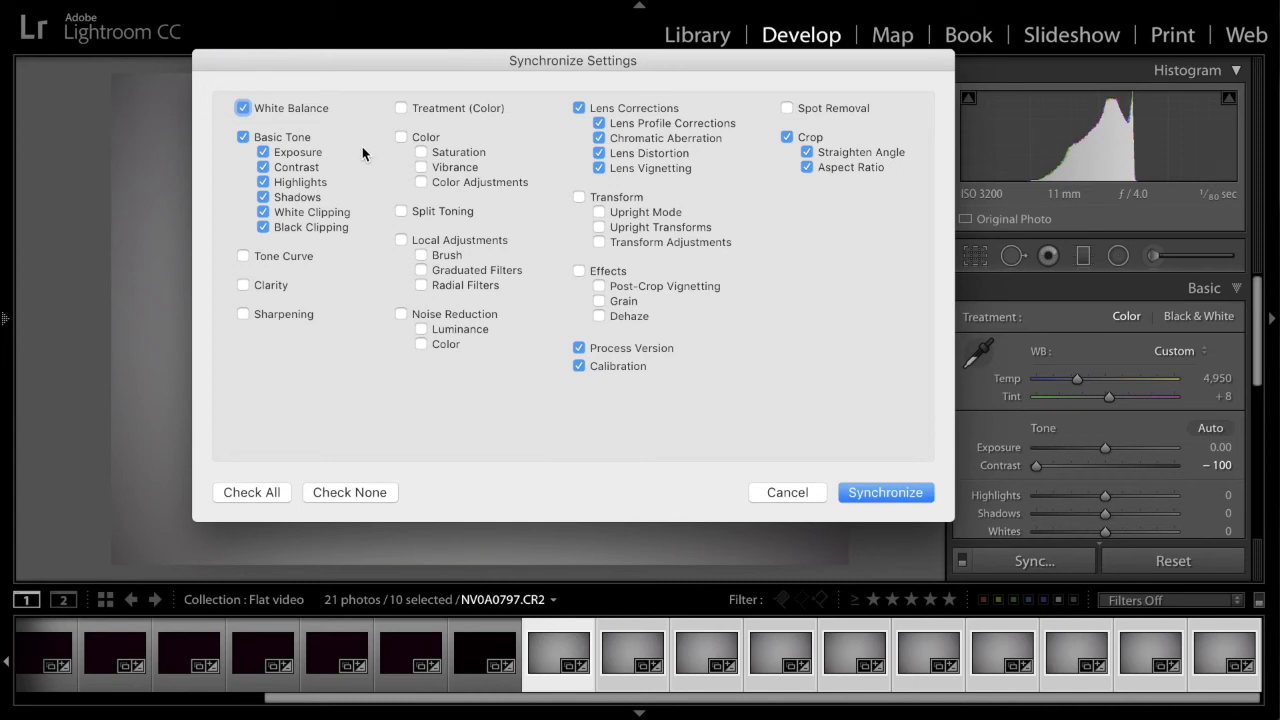
pyautogui.moveTo(376, 168)
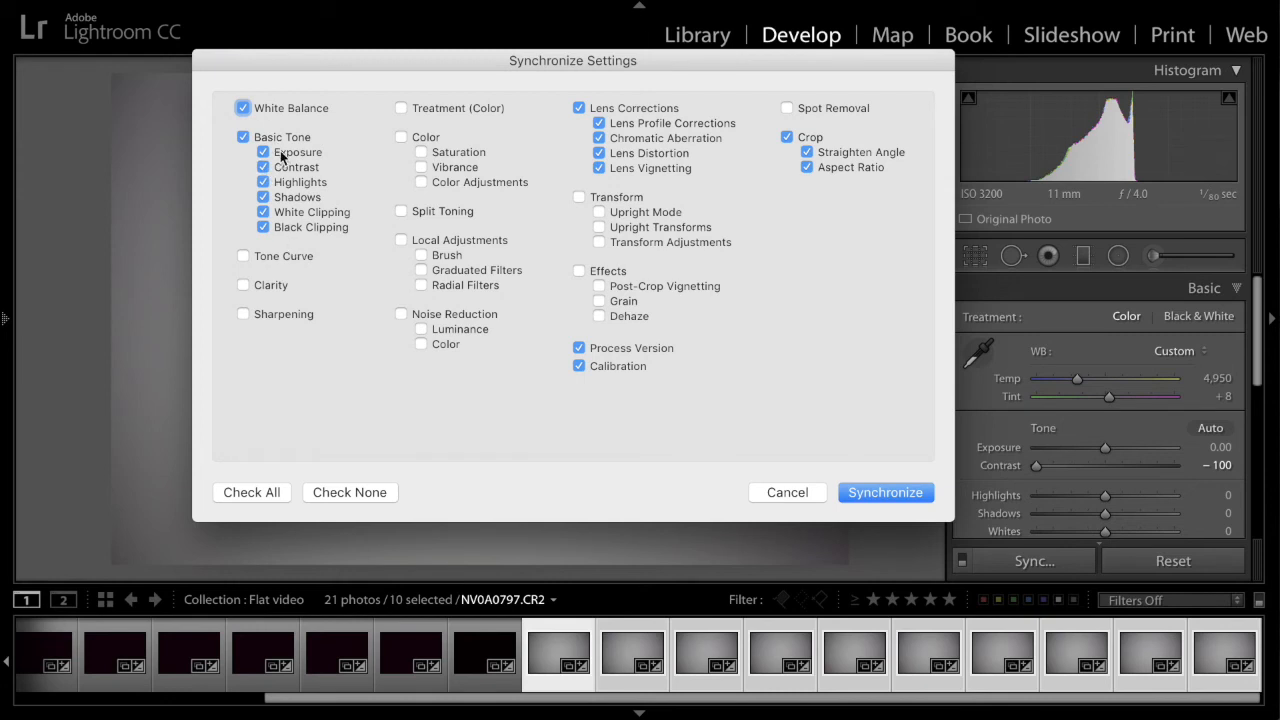
pyautogui.moveTo(608, 166)
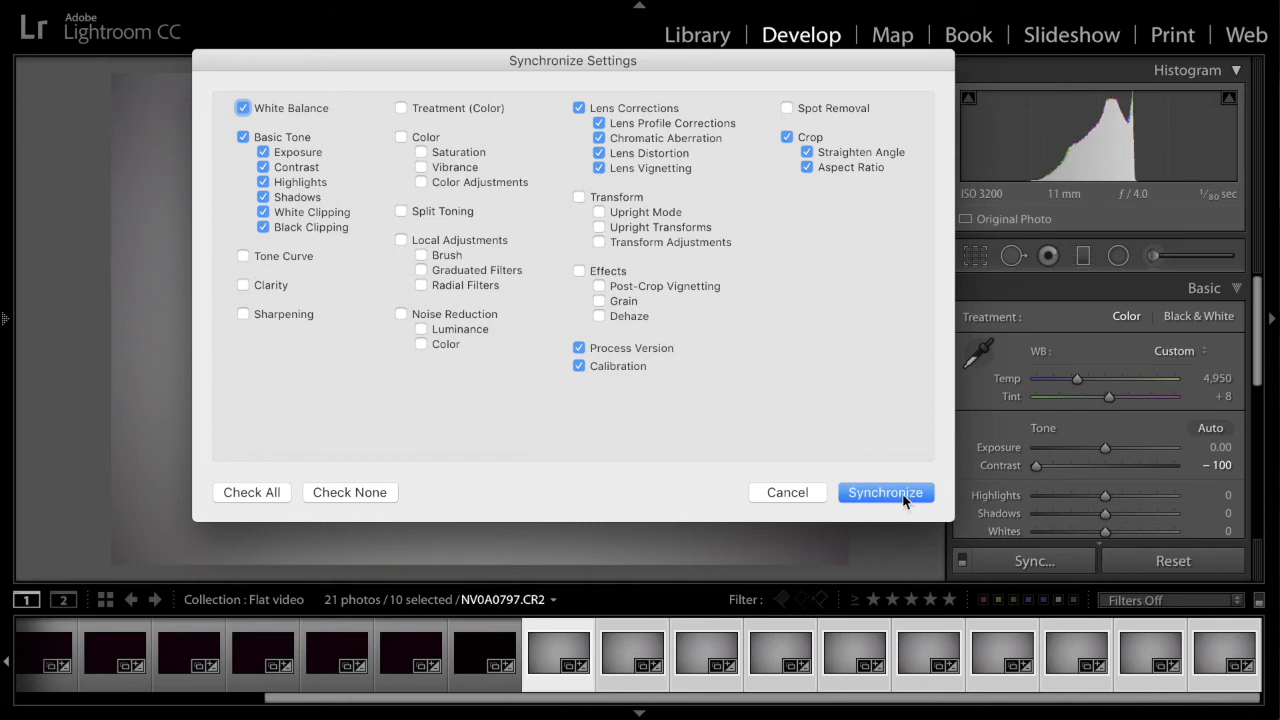
pyautogui.click(884, 492)
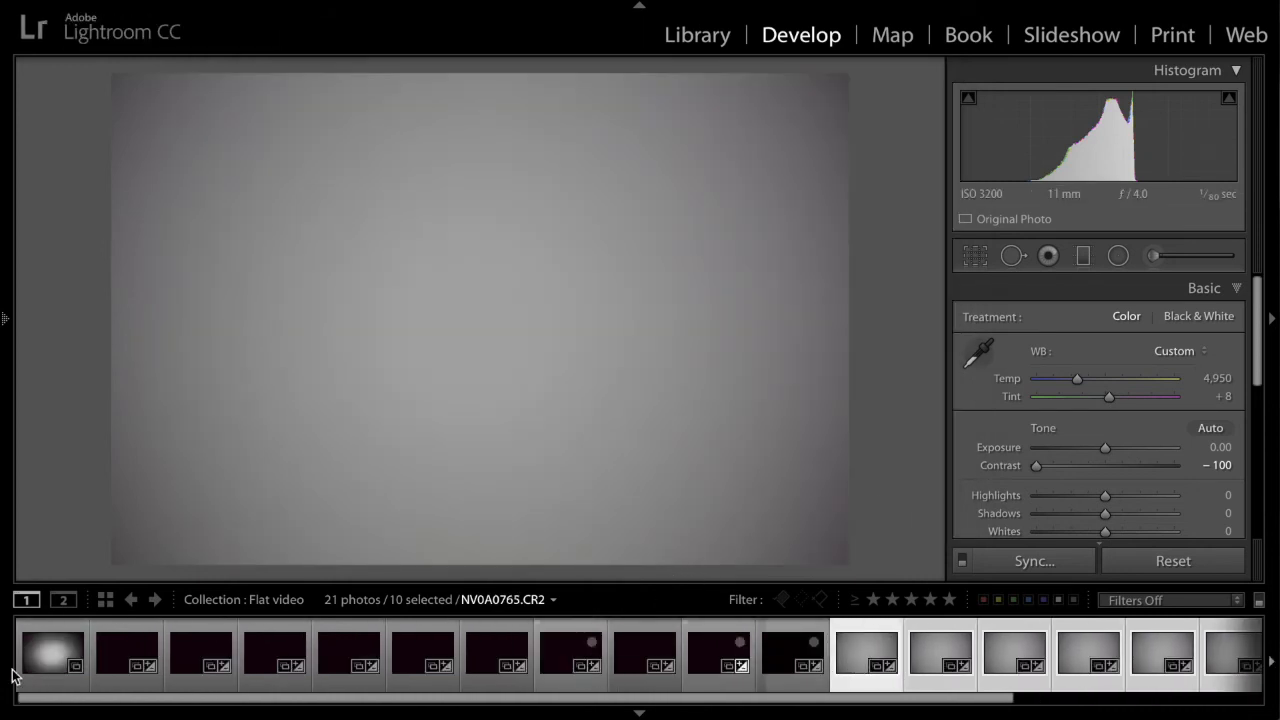
# Step: Add the dark frames to the selection and synchronize the same develop settings onto them
pyautogui.click(124, 656)
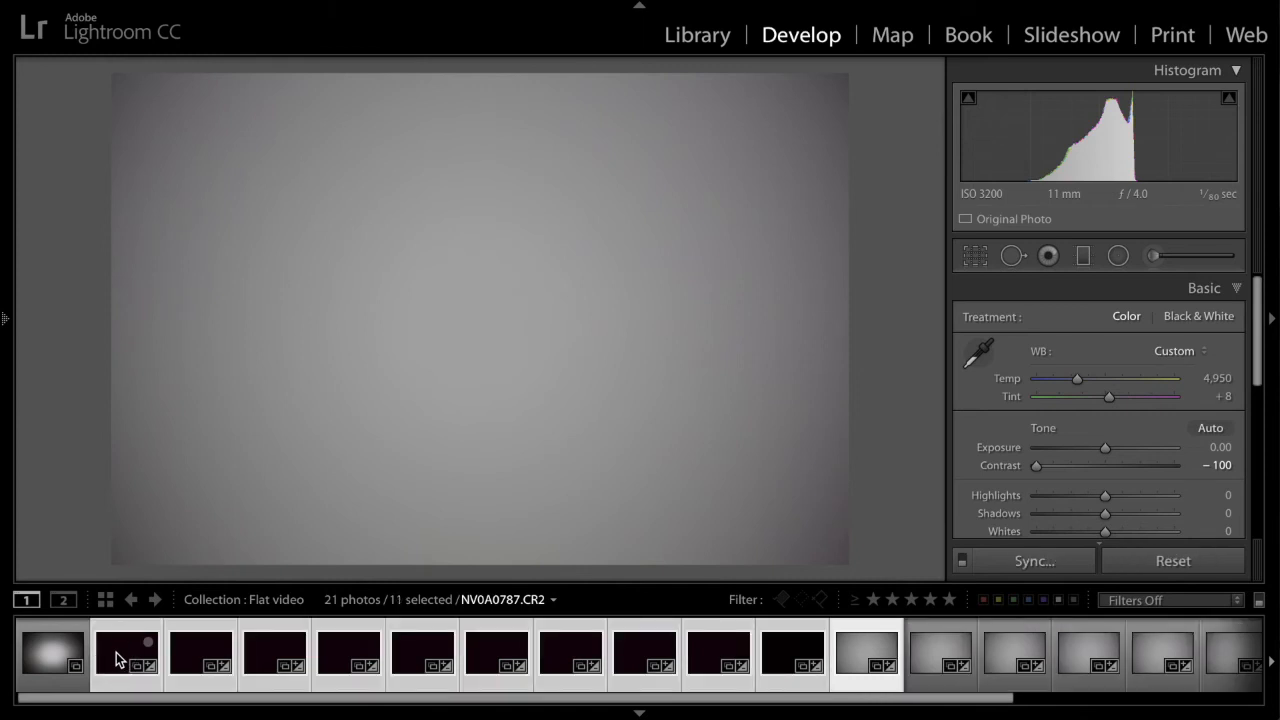
pyautogui.click(1032, 560)
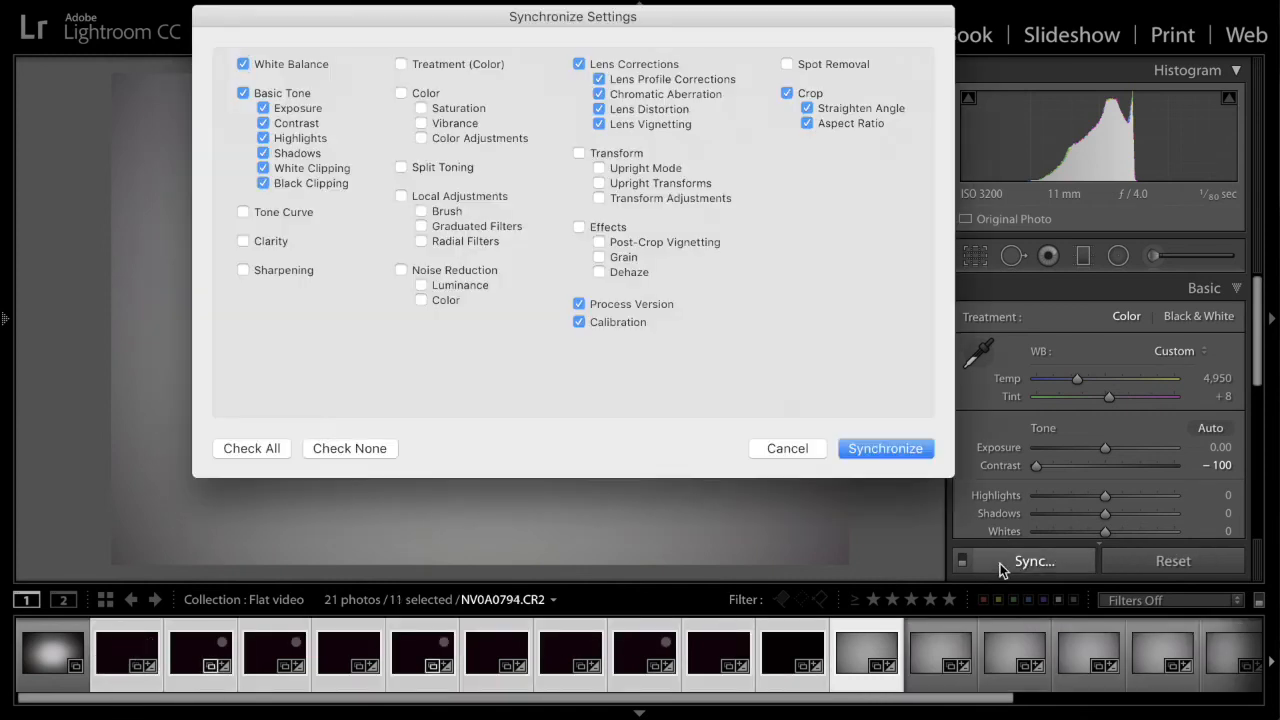
pyautogui.click(884, 448)
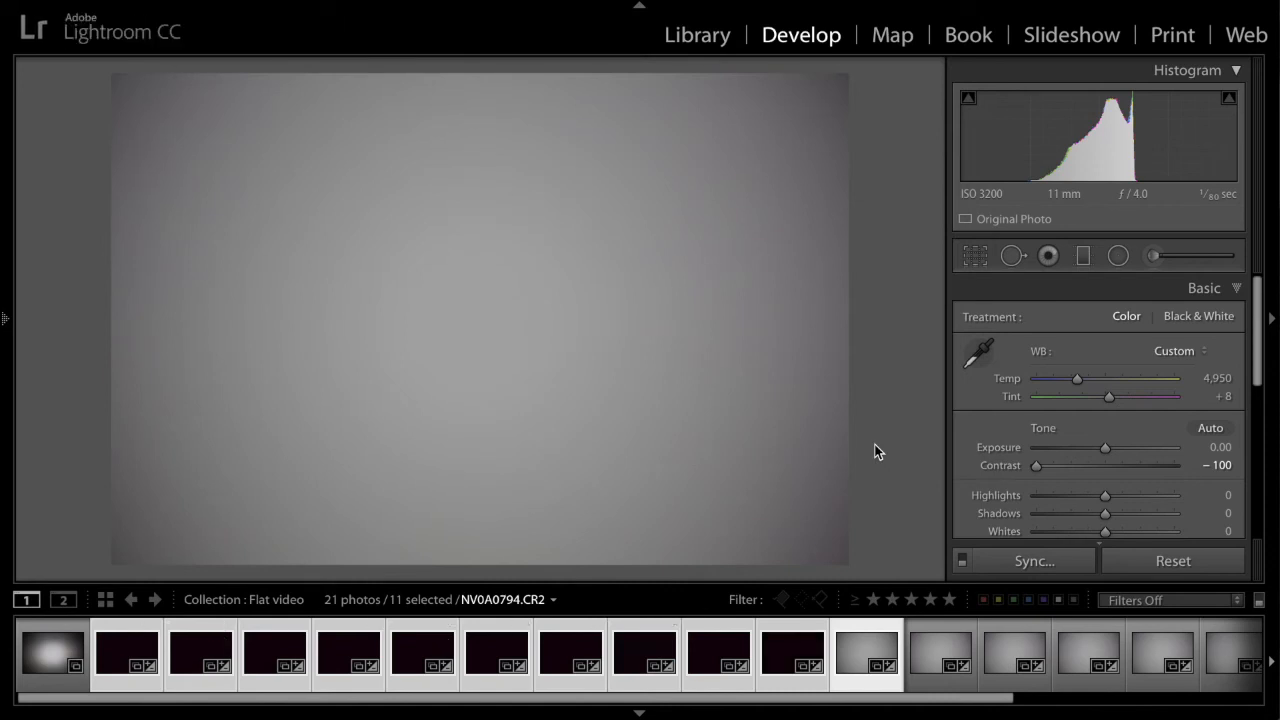
pyautogui.click(866, 656)
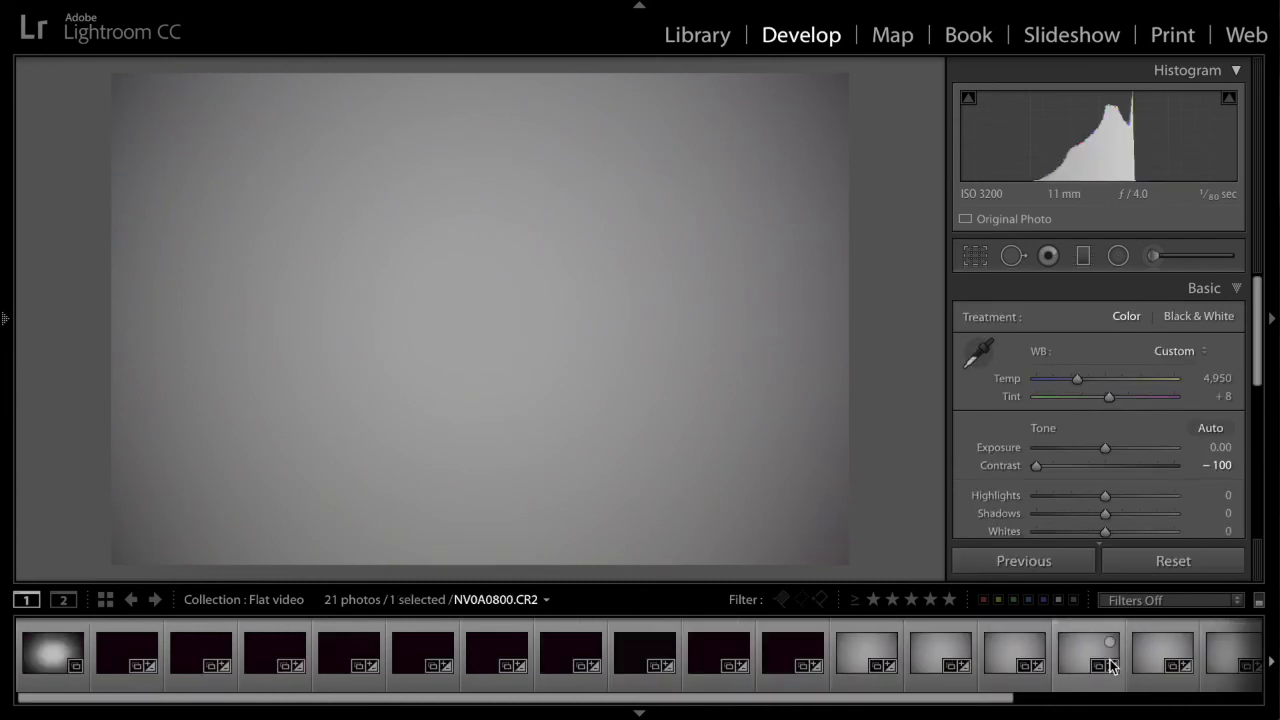
# Step: Select all twenty flat and dark frames and bring up the export options from the filmstrip
pyautogui.click(128, 656)
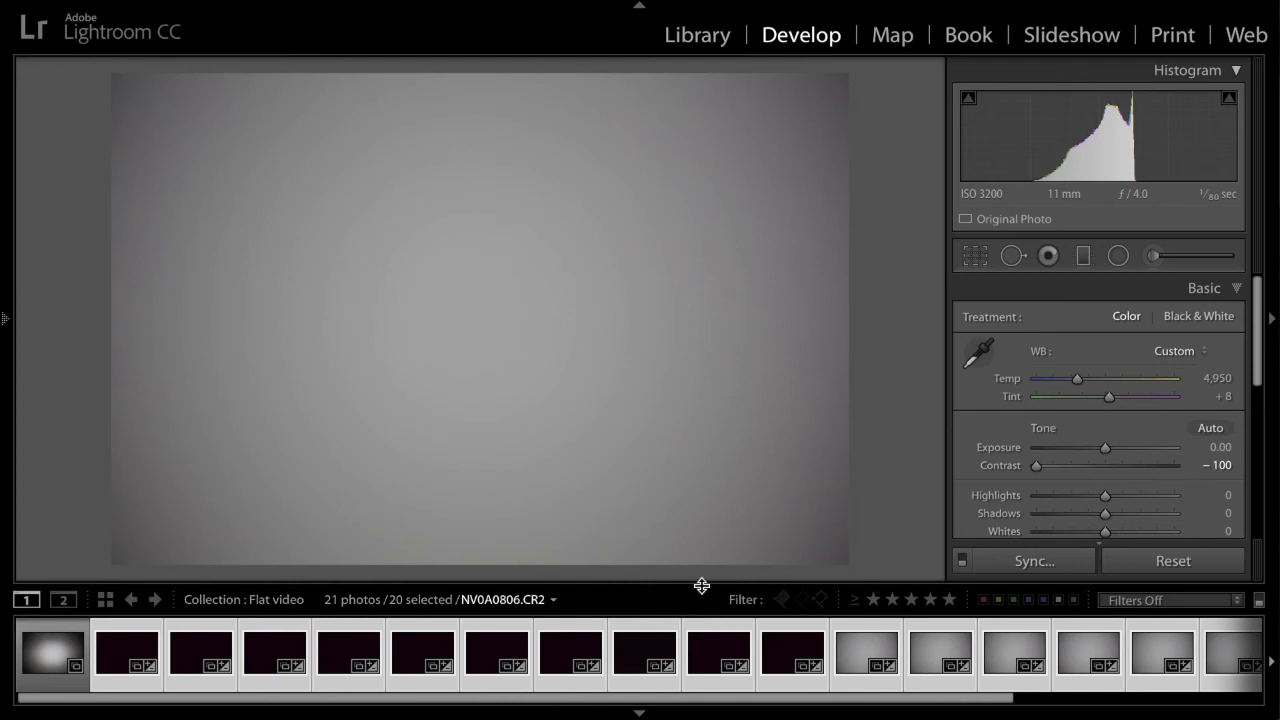
pyautogui.moveTo(774, 544)
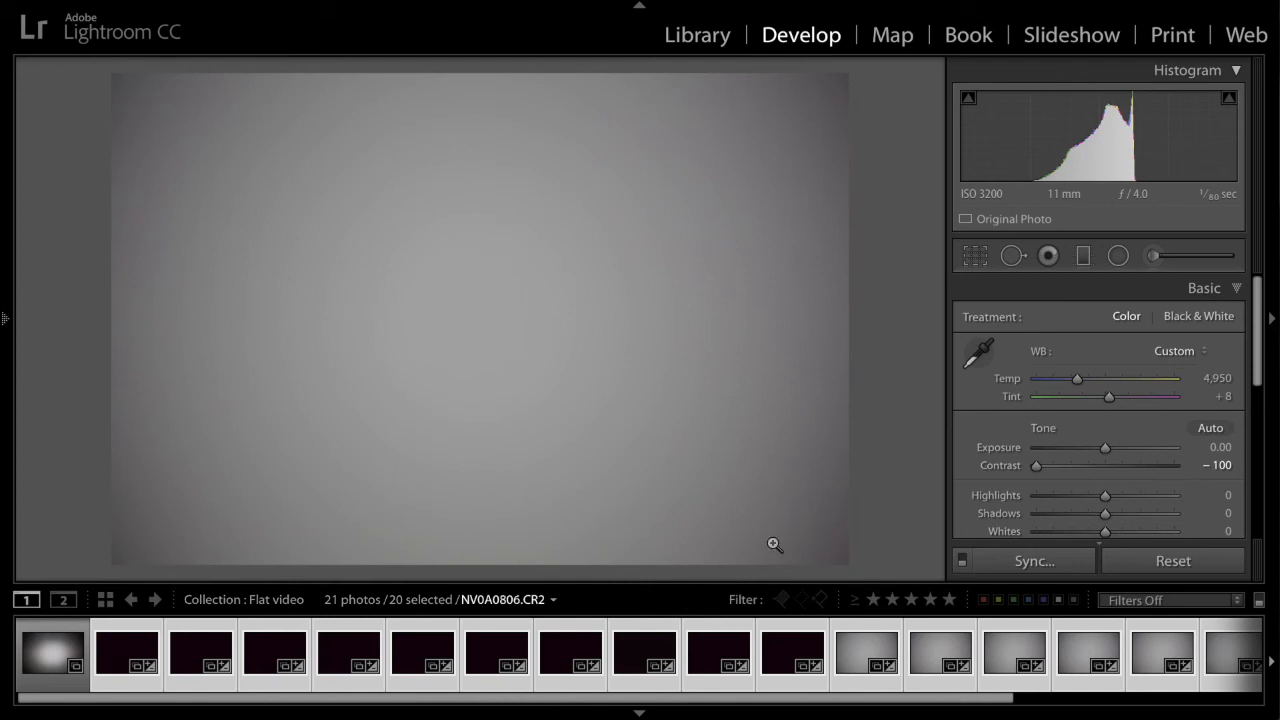
pyautogui.moveTo(976, 210)
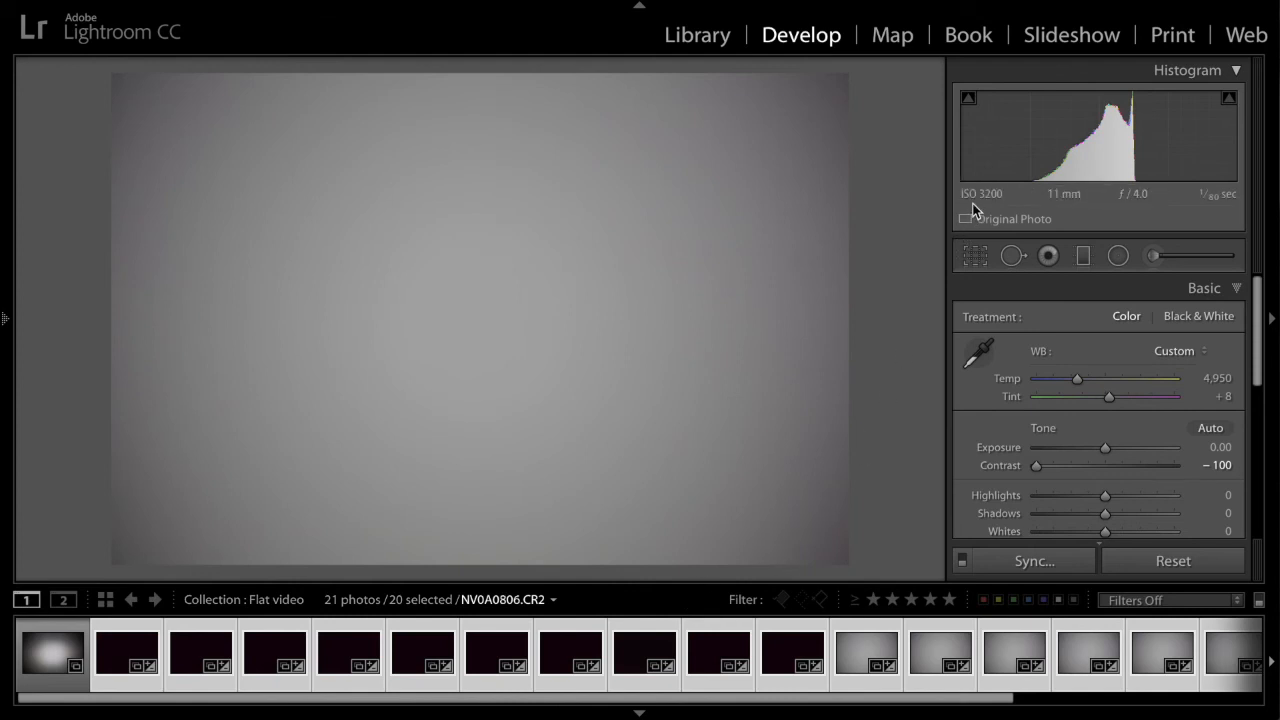
pyautogui.moveTo(982, 192)
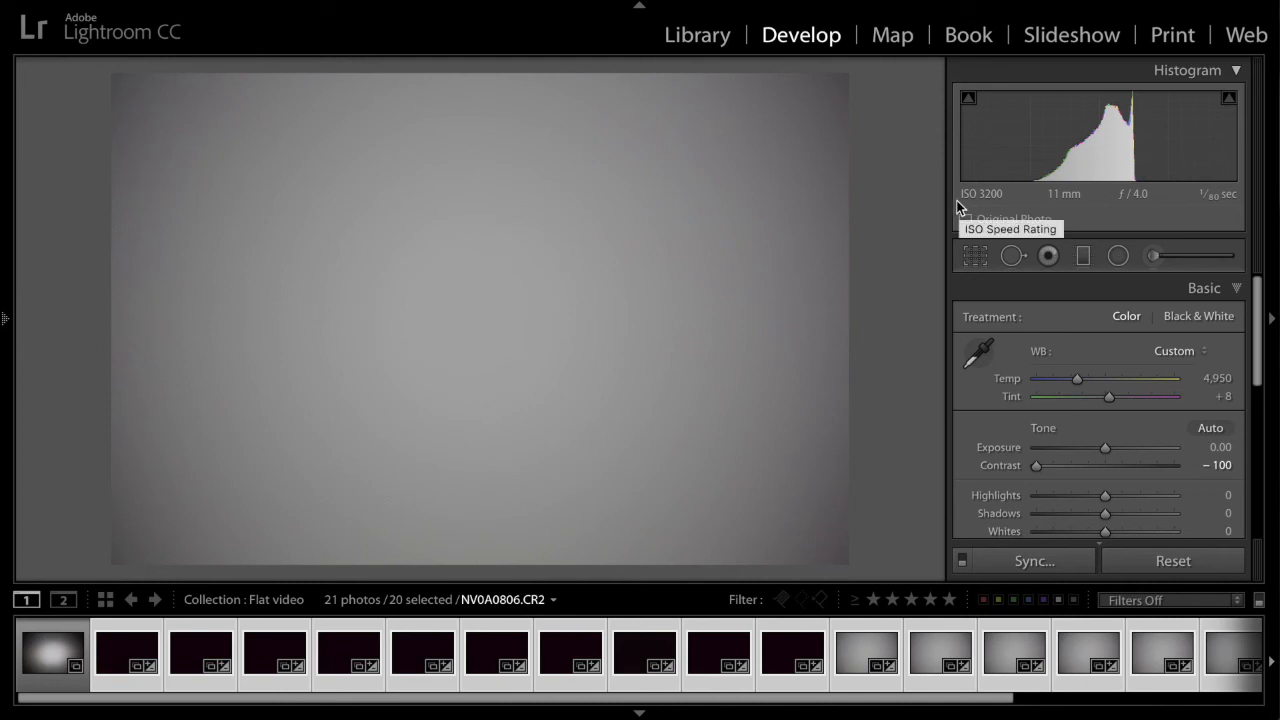
pyautogui.moveTo(1004, 204)
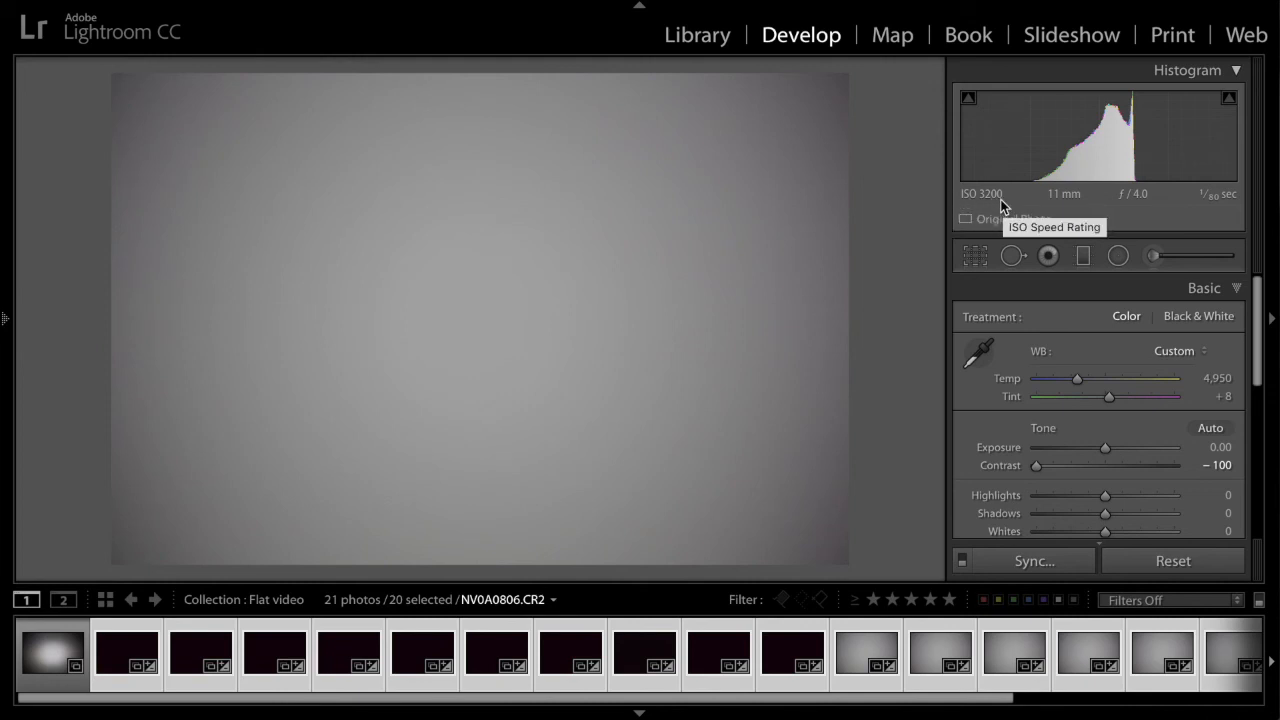
pyautogui.moveTo(1012, 204)
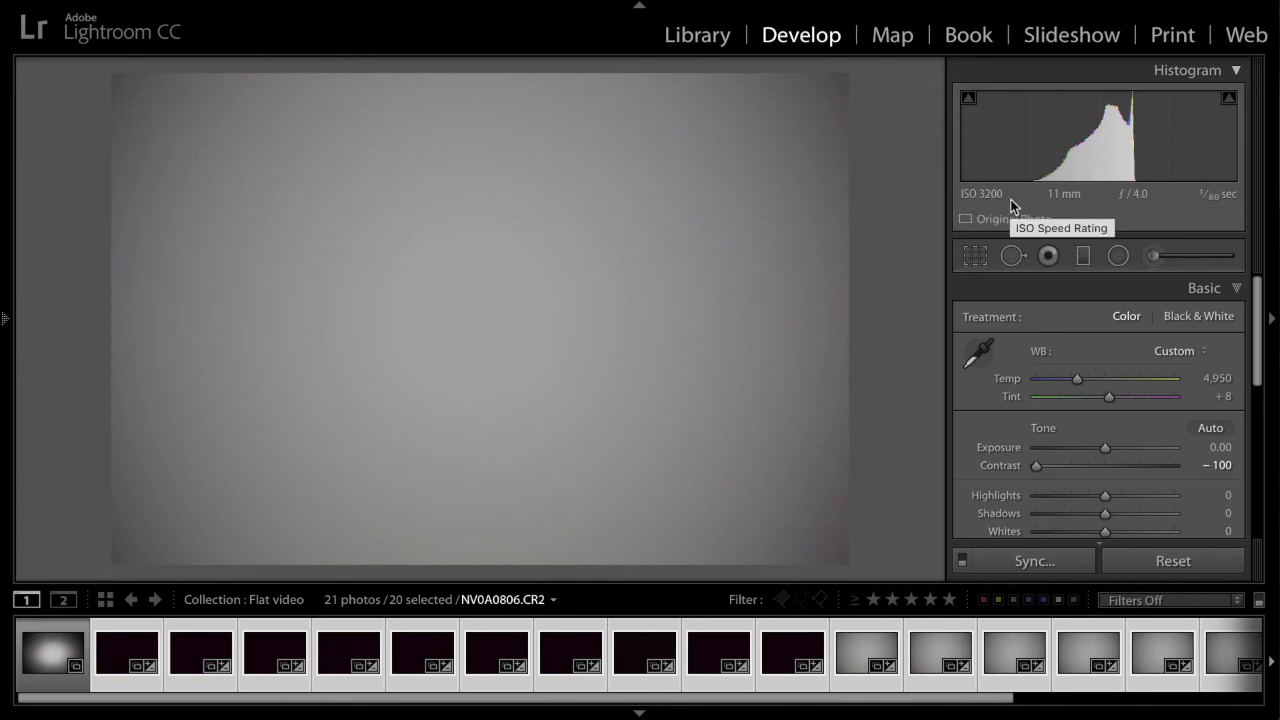
pyautogui.moveTo(1064, 210)
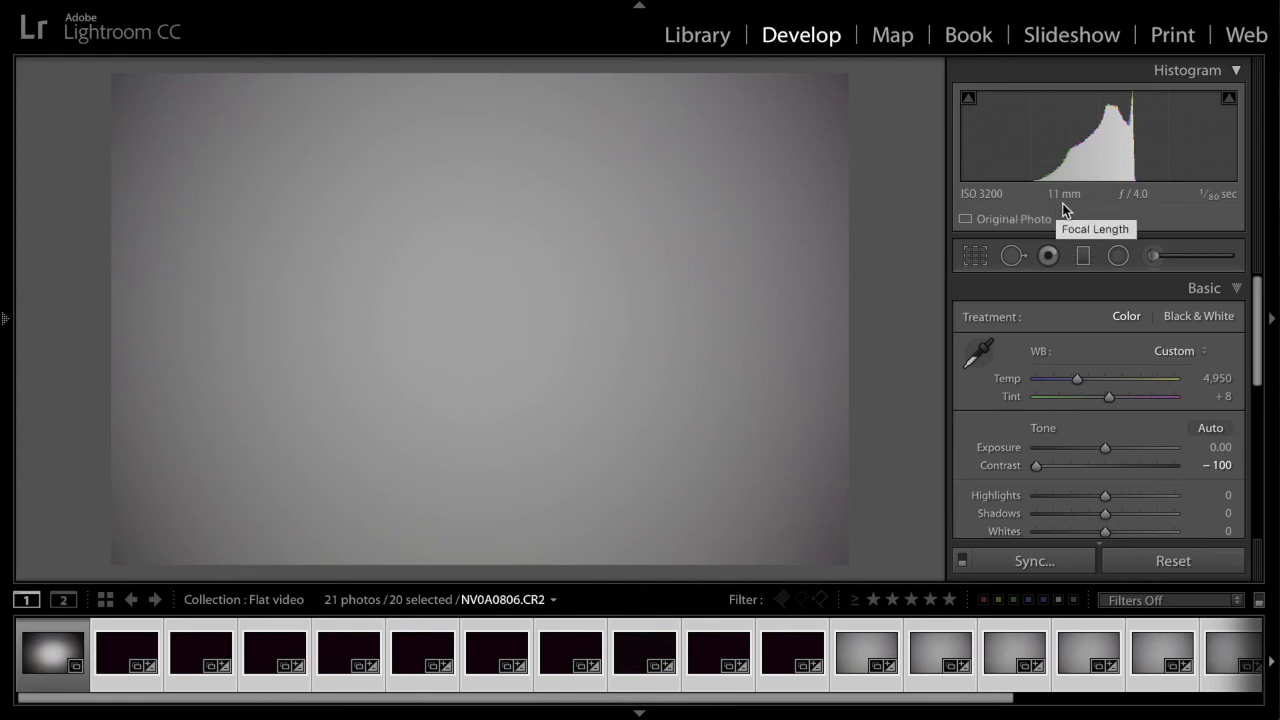
pyautogui.moveTo(1136, 204)
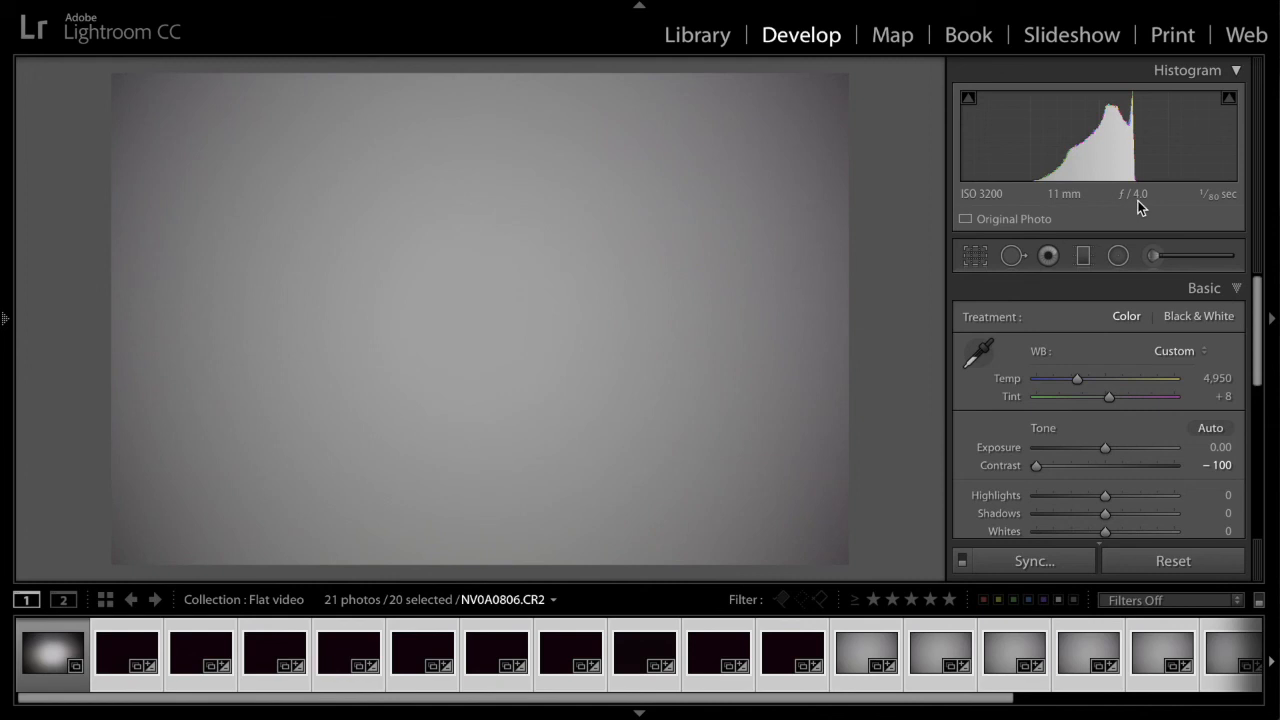
pyautogui.moveTo(962, 208)
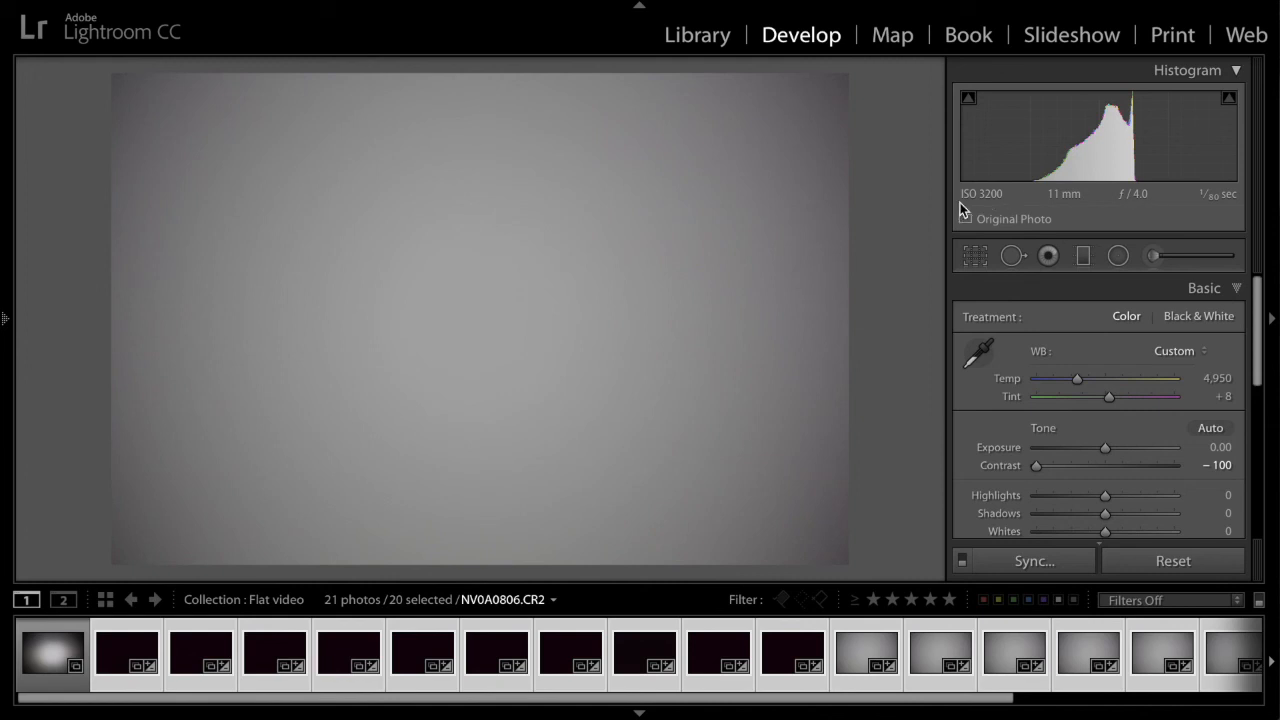
pyautogui.click(718, 656)
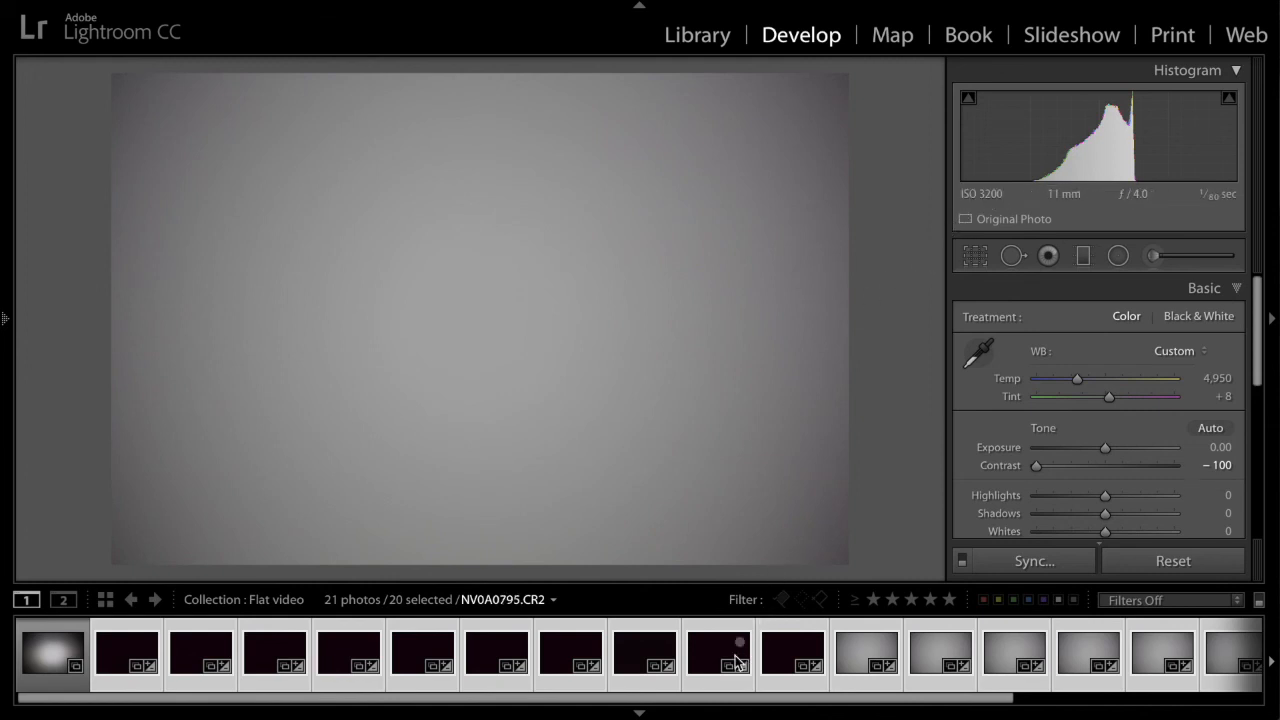
pyautogui.rightClick(718, 656)
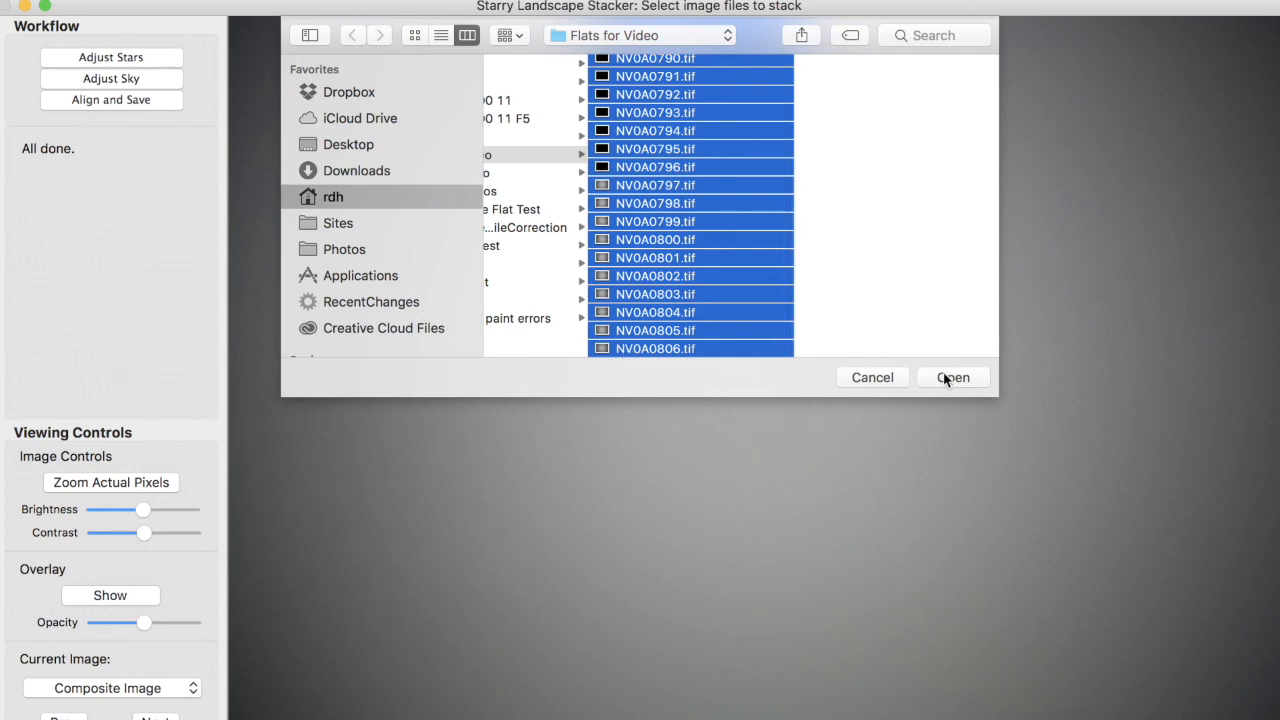
# Step: Load the twenty exported TIFFs from Flats for Video into Starry Landscape Stacker
pyautogui.click(952, 376)
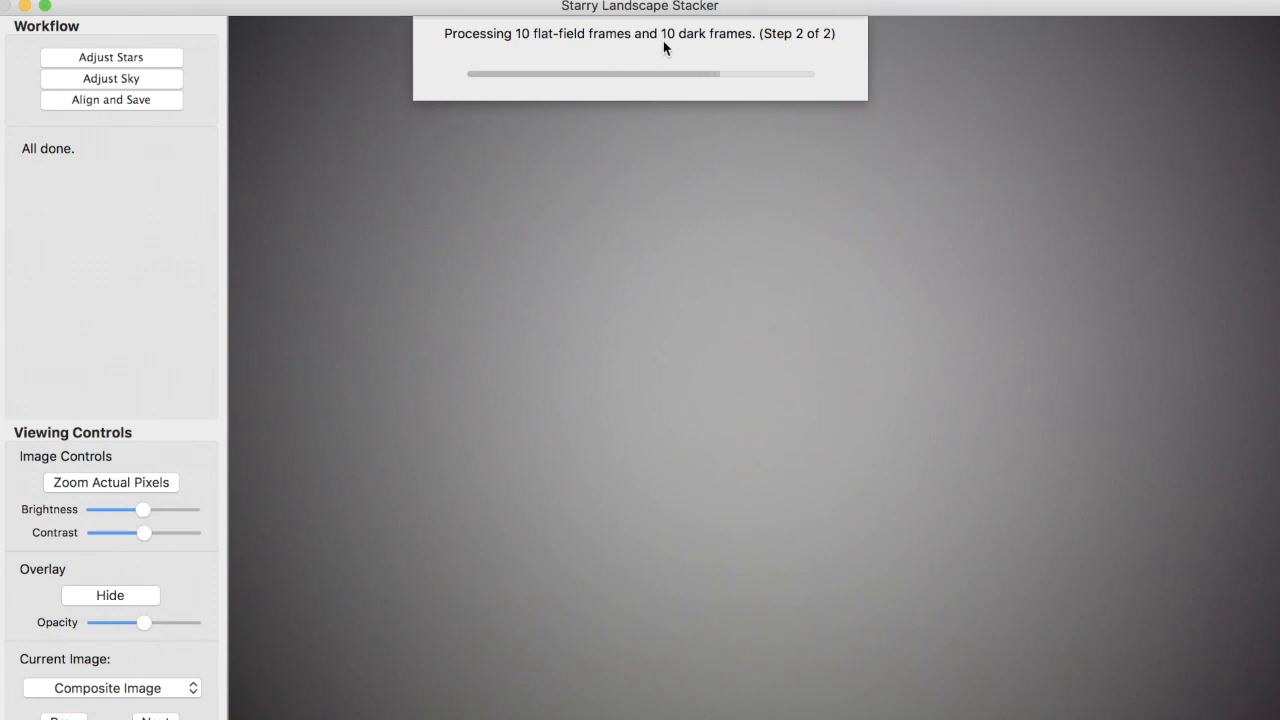
pyautogui.moveTo(976, 304)
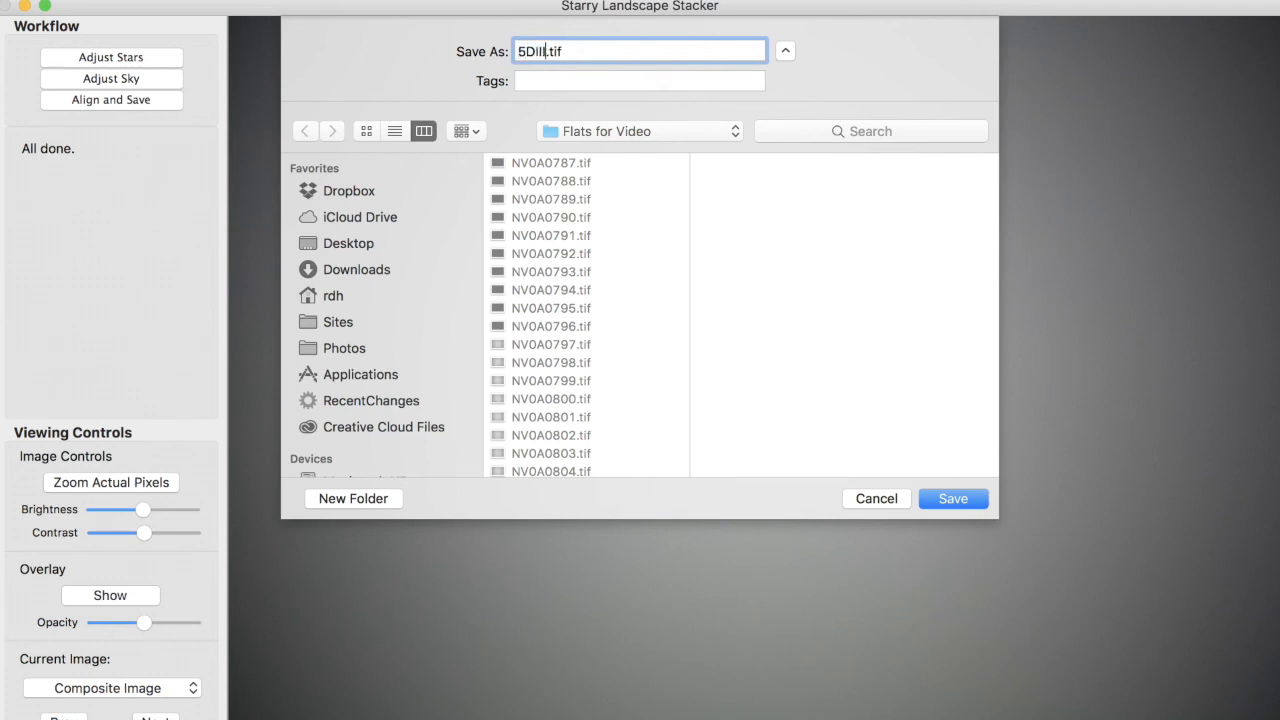
# Step: Name the master flat '5DIII 11mm f4 3200.tif' with focal length, aperture and ISO
pyautogui.write('11mm')
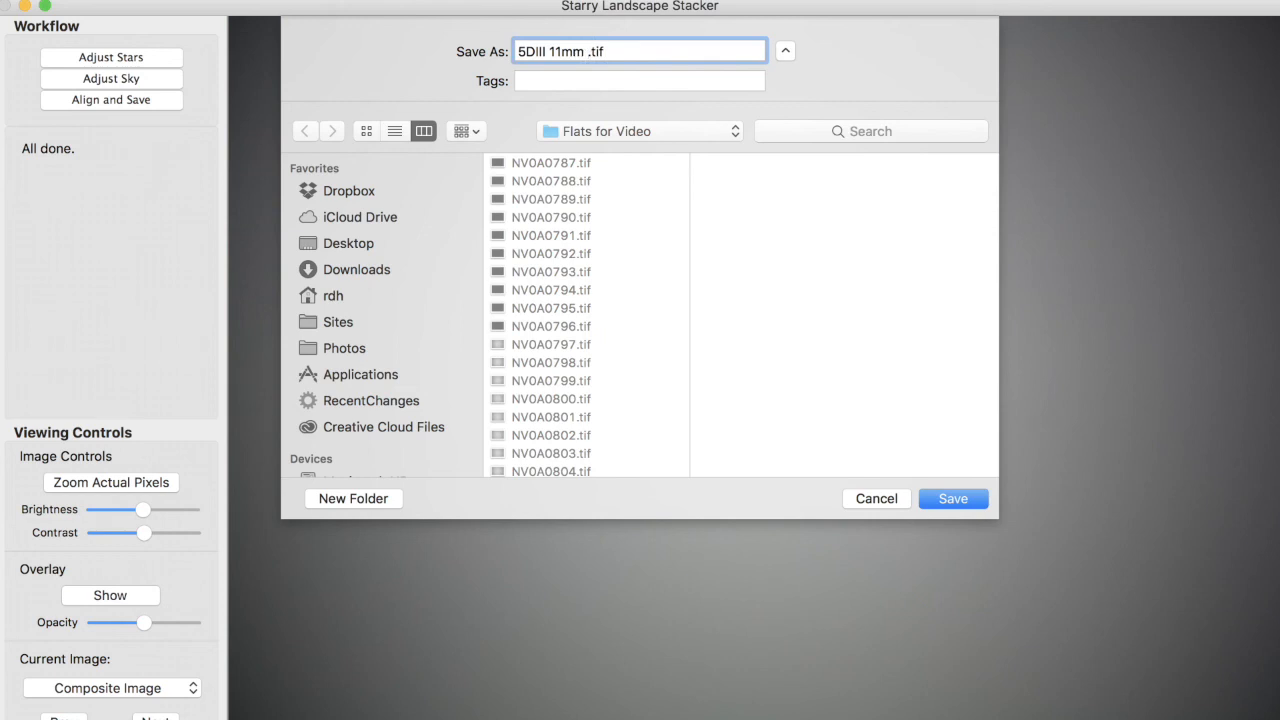
pyautogui.write('f4')
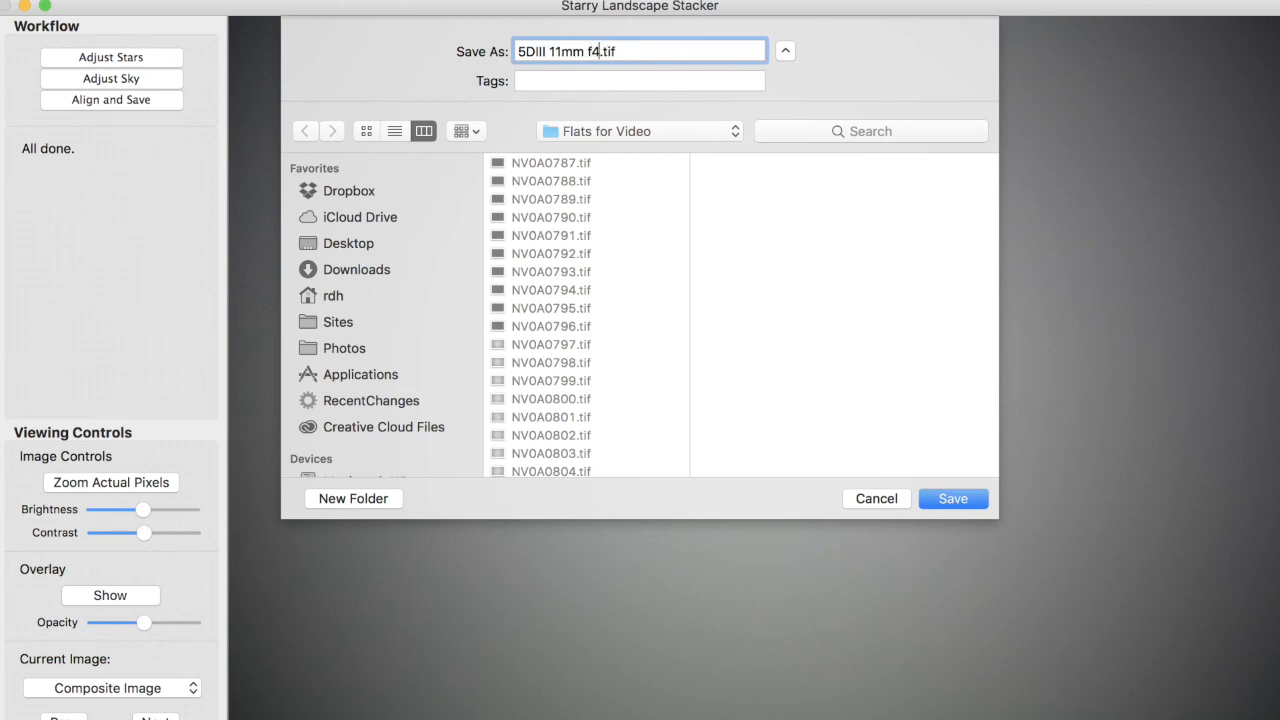
pyautogui.write('3200')
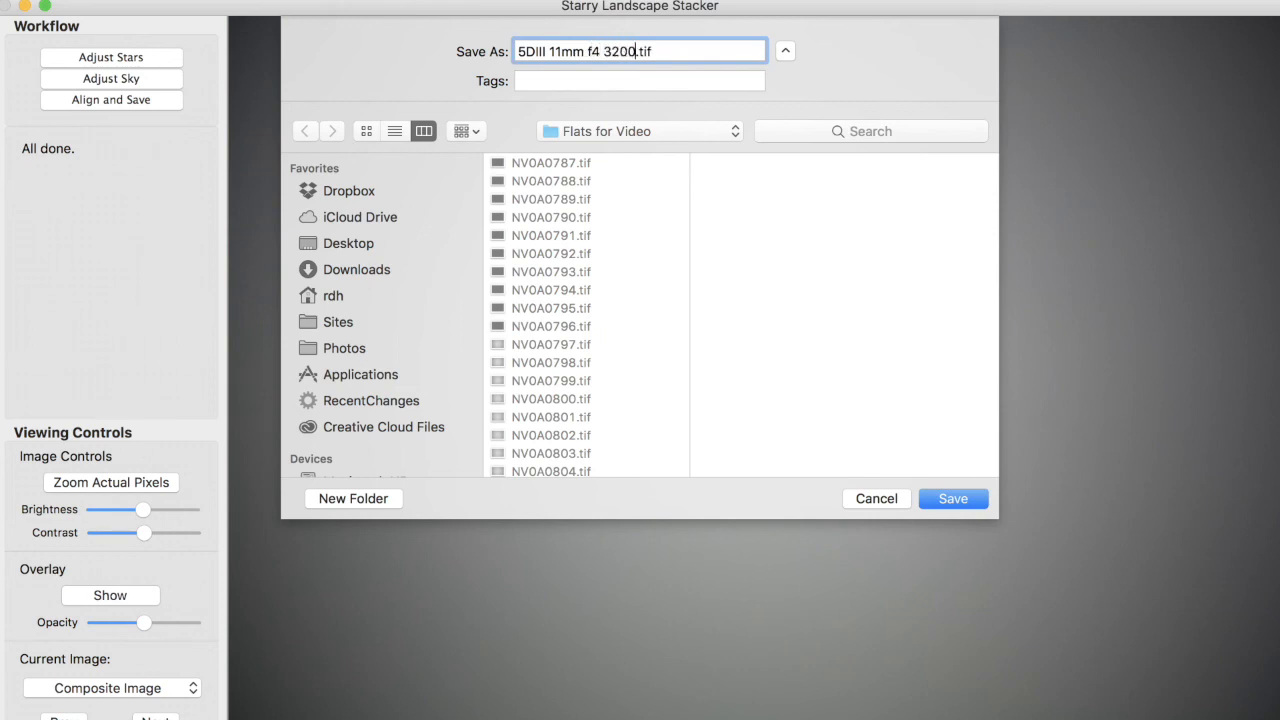